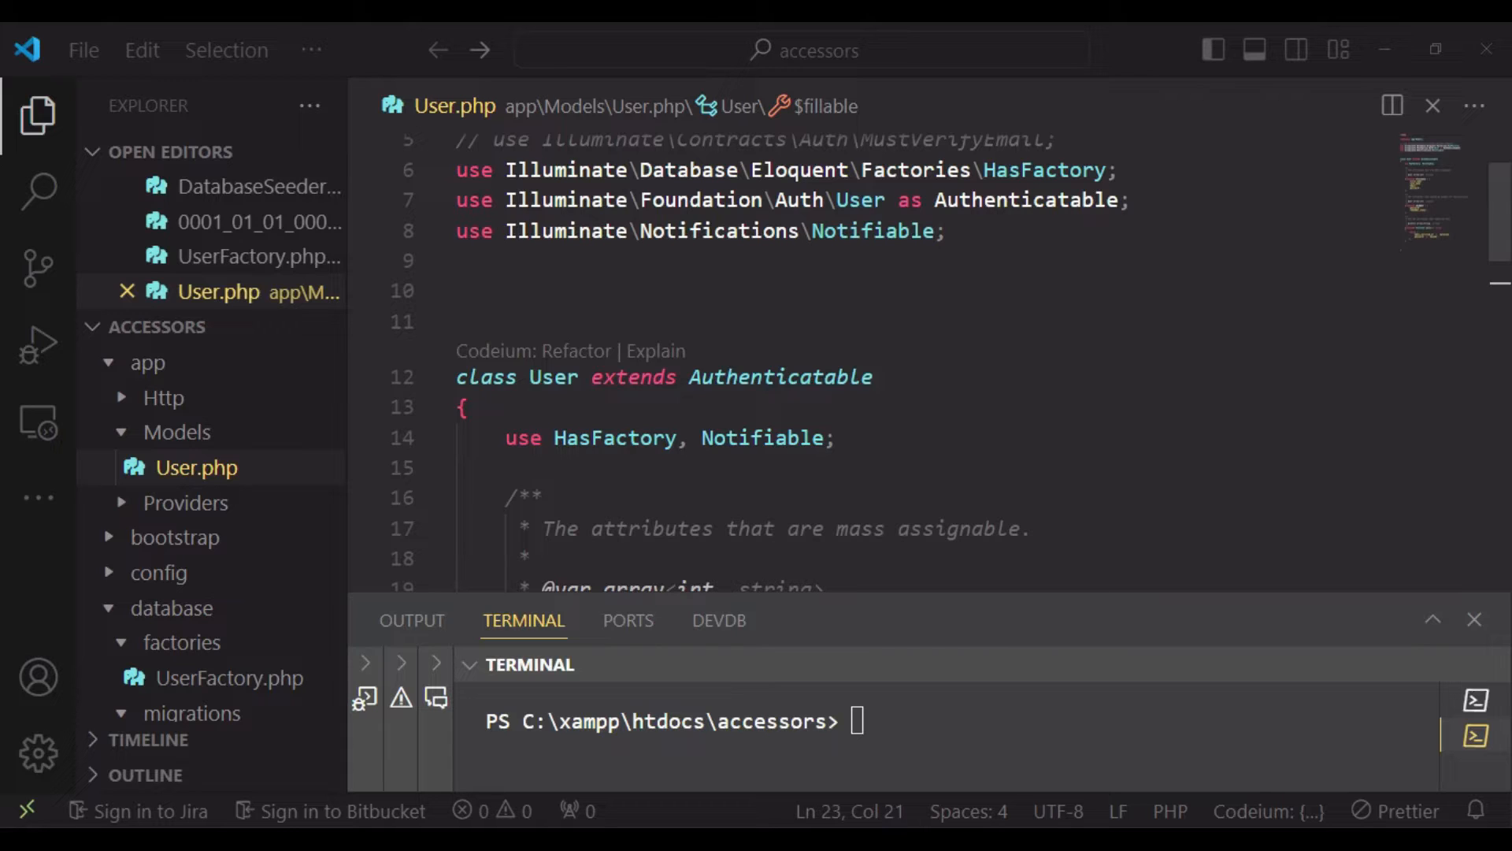
Start a protected fullName(): Attribute accessor method below casts() in the User model.
left_click(857, 721)
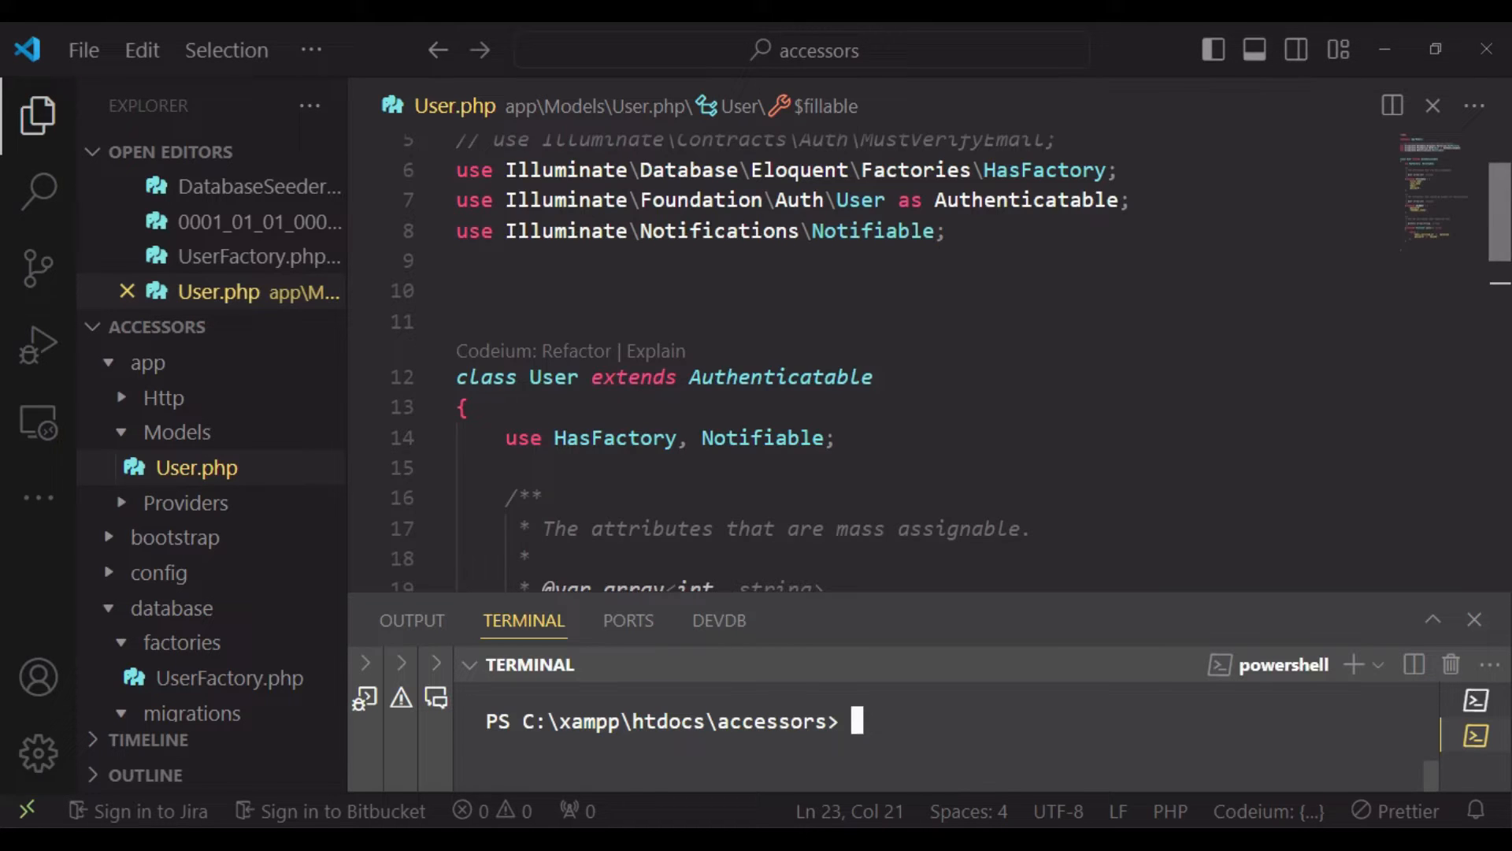
scroll("down", 3)
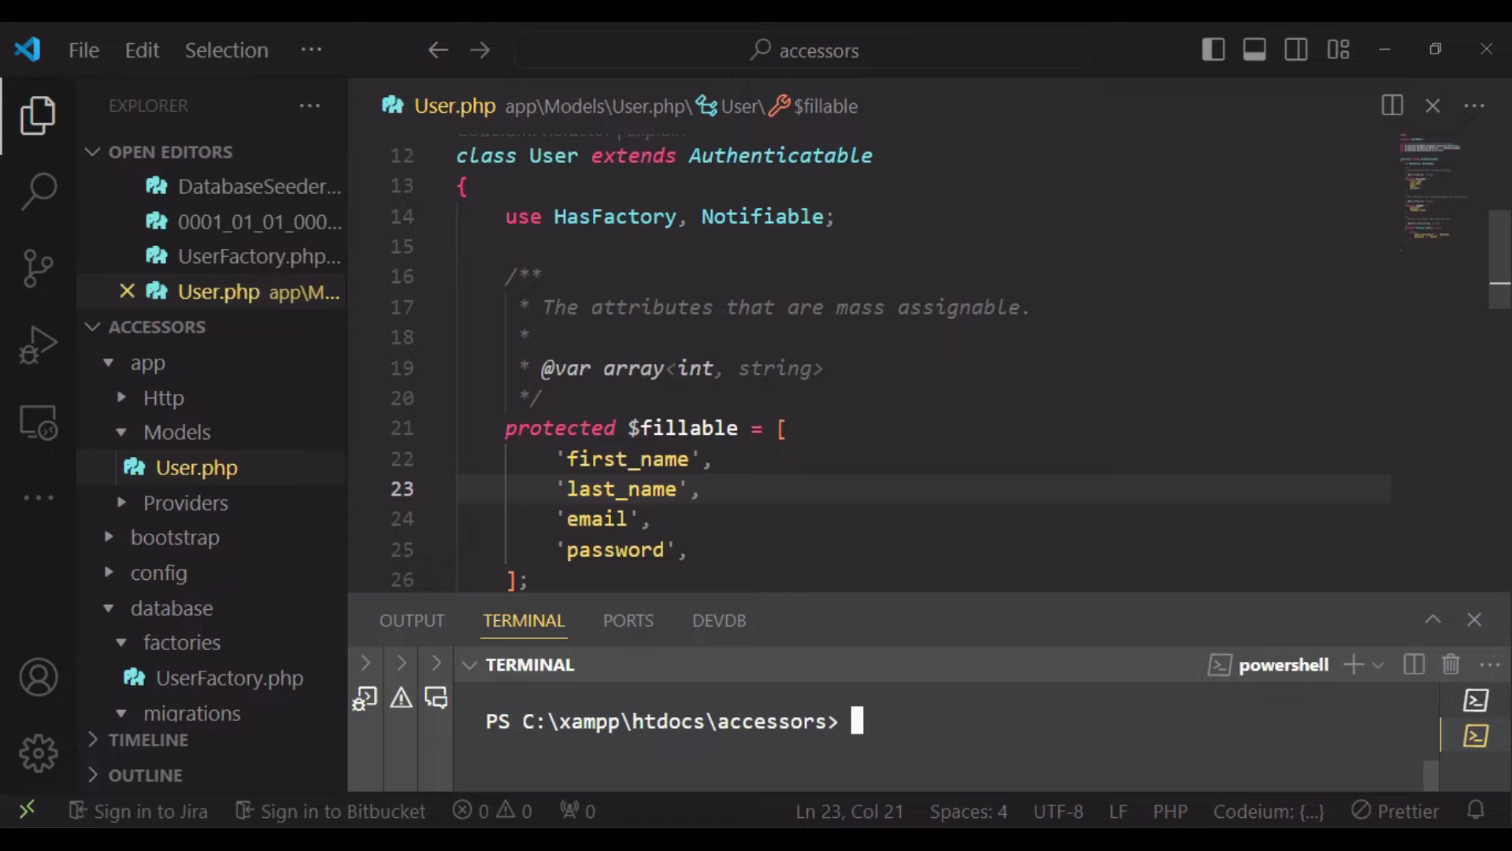
mouse_move(684, 429)
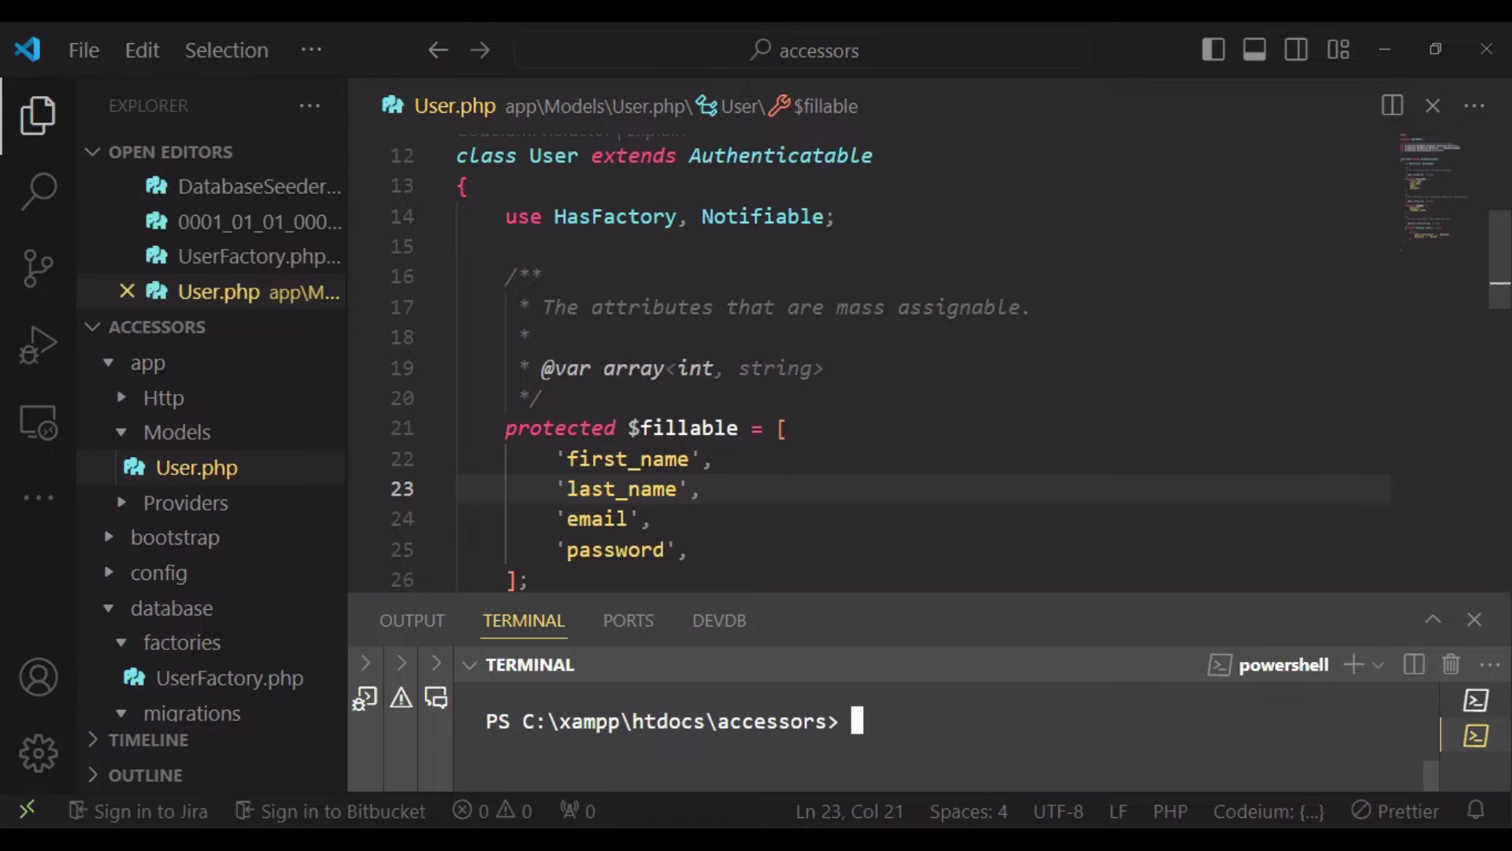
scroll("down", 3)
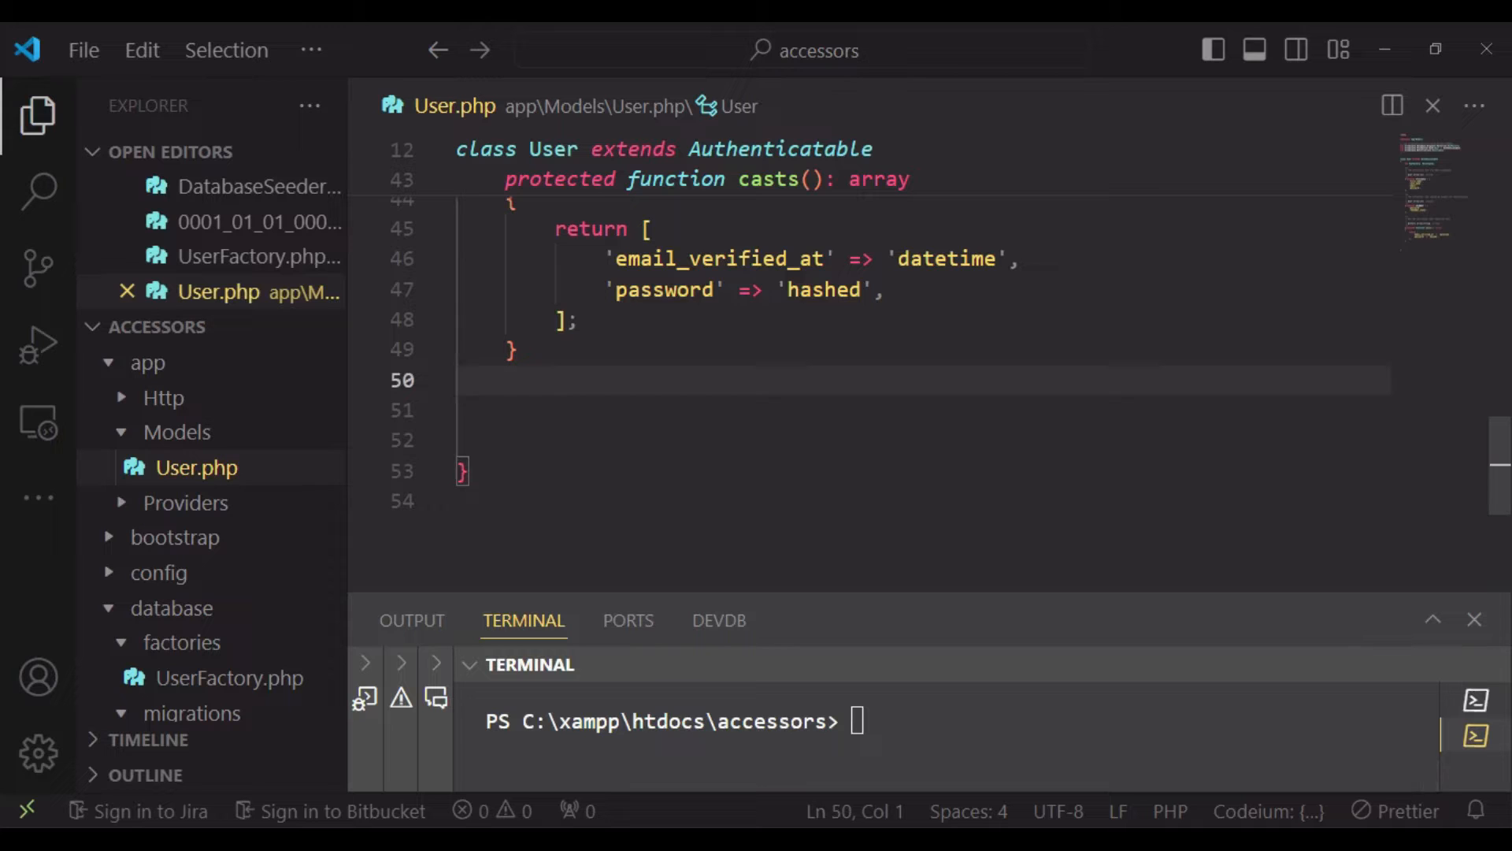
type("/**")
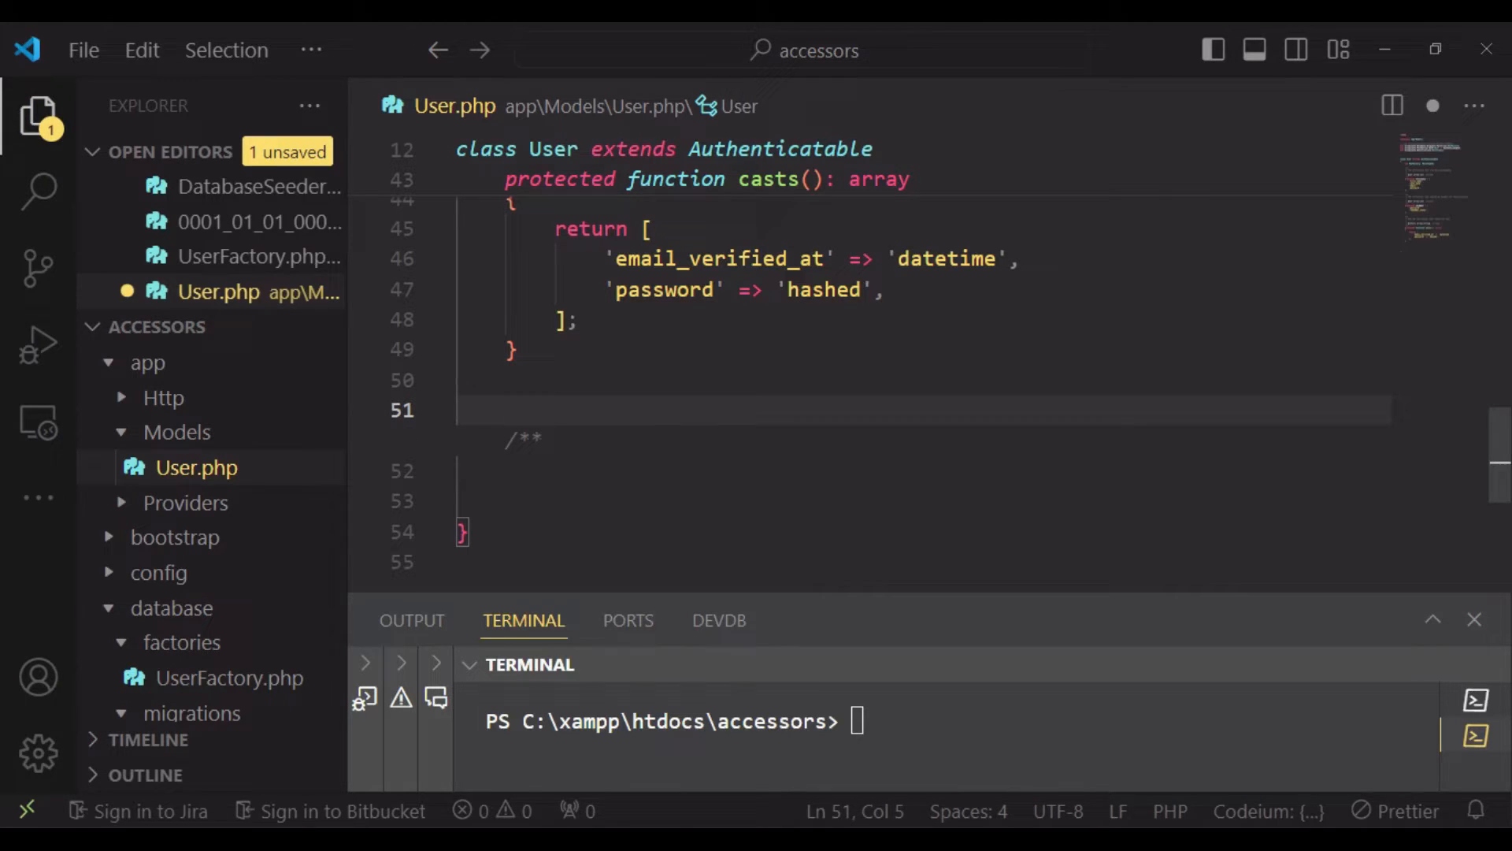
type("protected function fullName(): string")
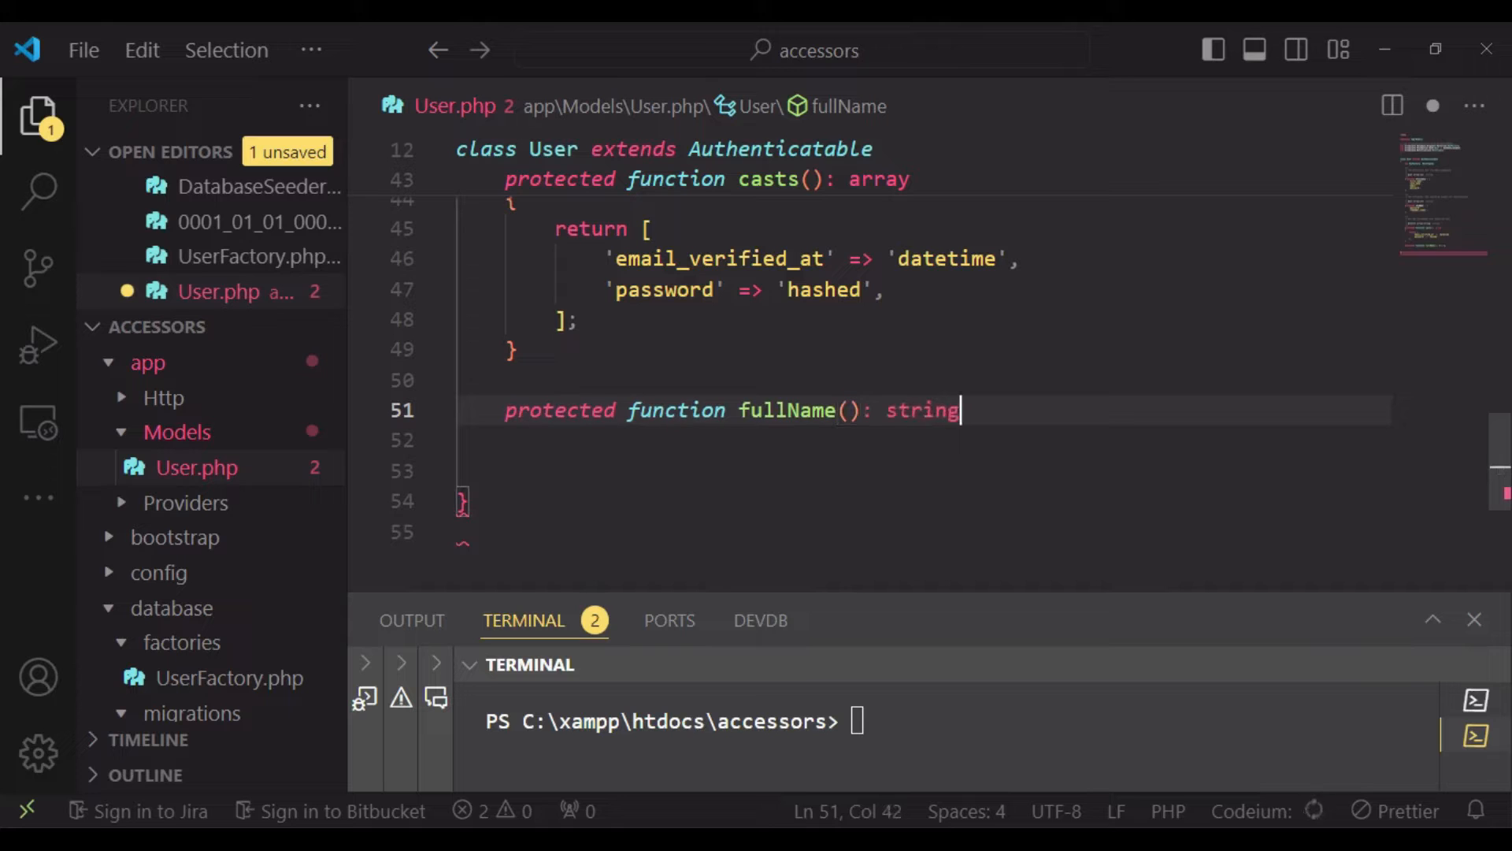
key("Backspace")
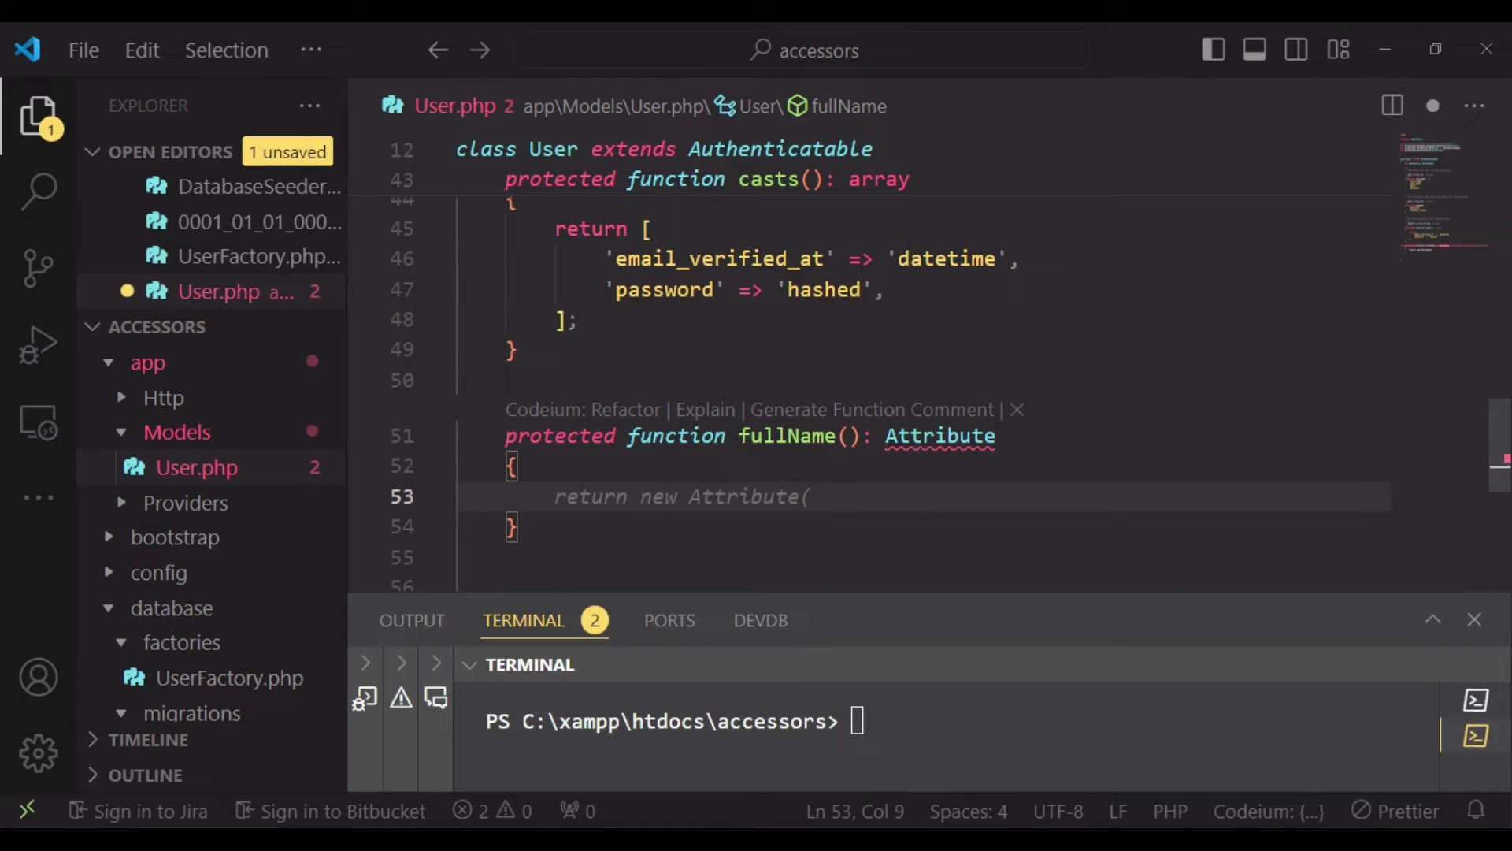
Return Attribute::make with a getter joining first_name and last_name by a space, importing Attribute.
type("Attribute::make")
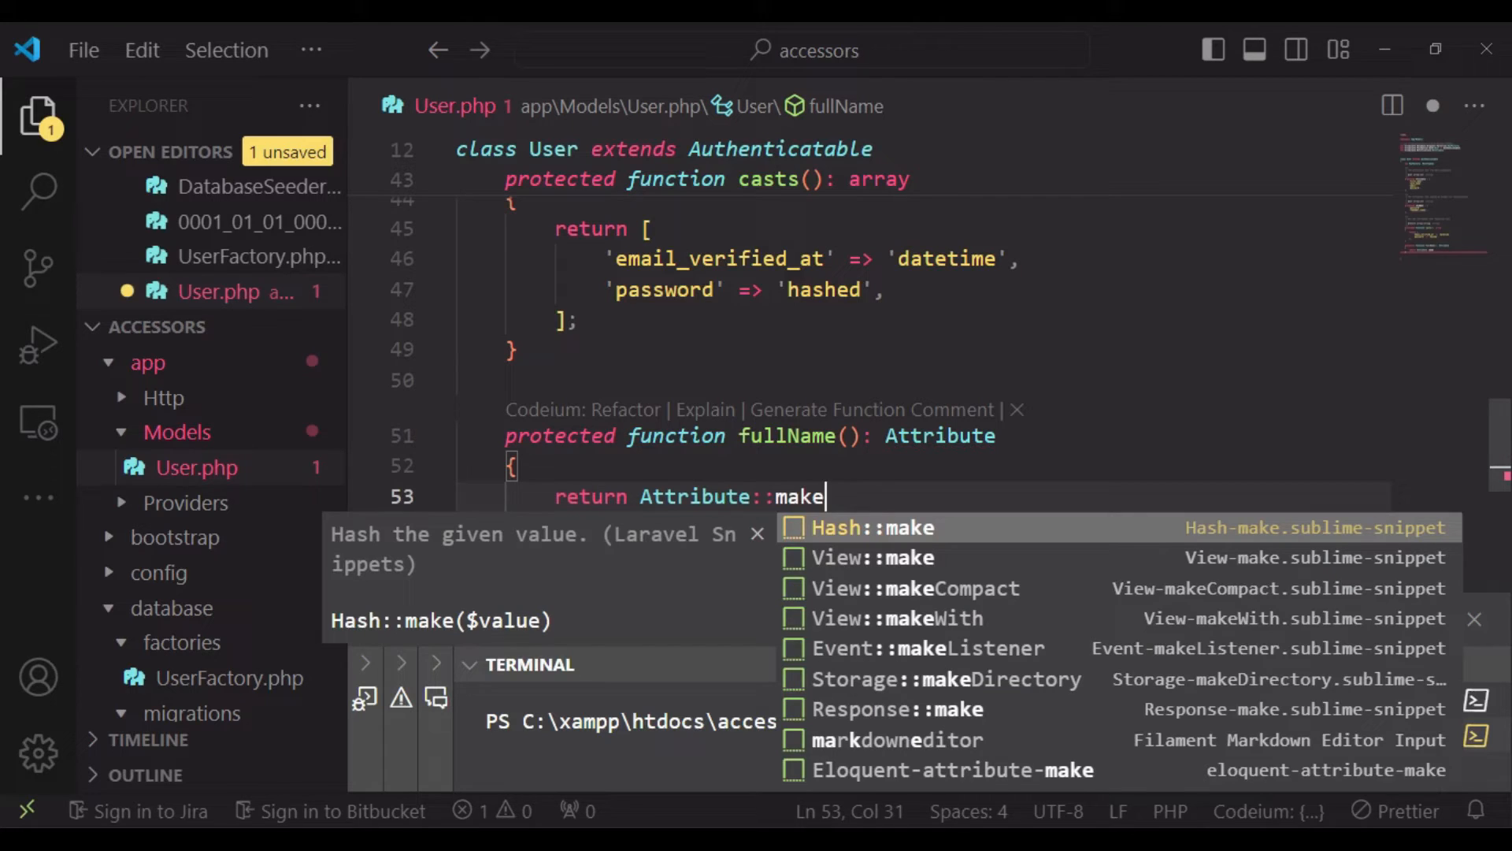
key("Enter")
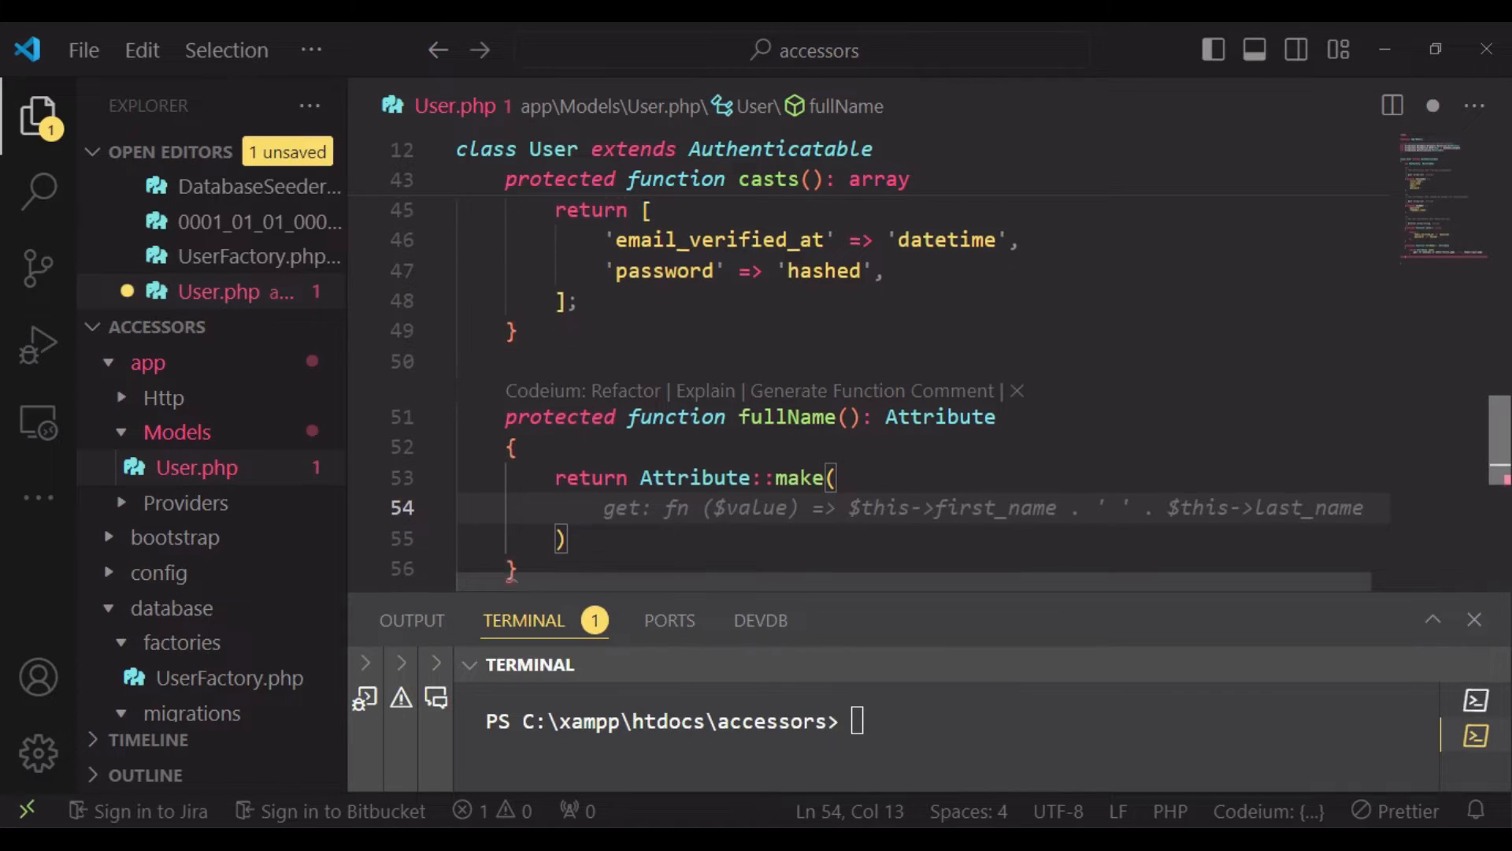
scroll("down", 3)
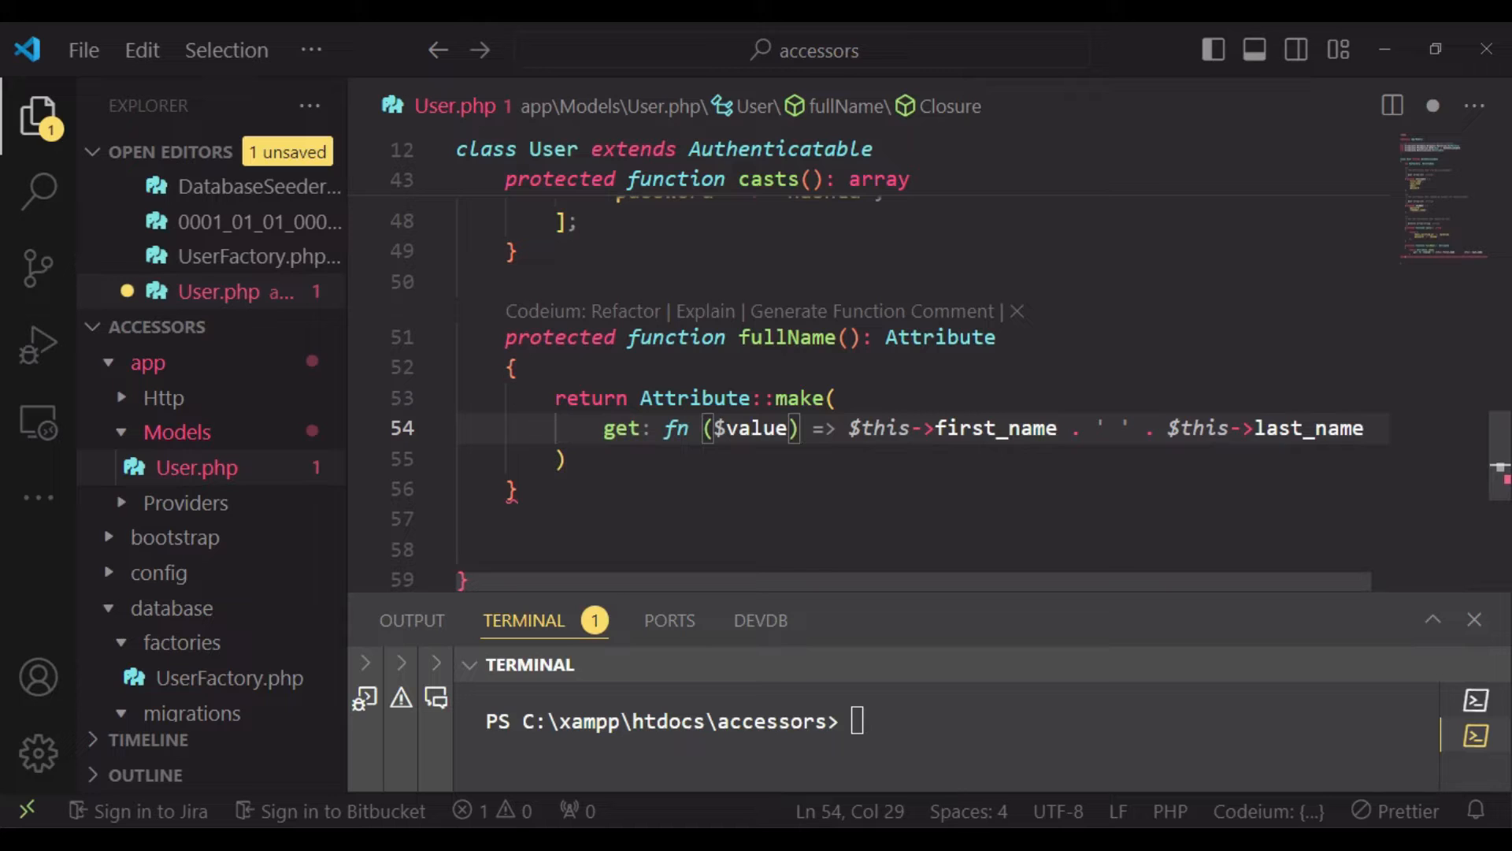
key("Backspace")
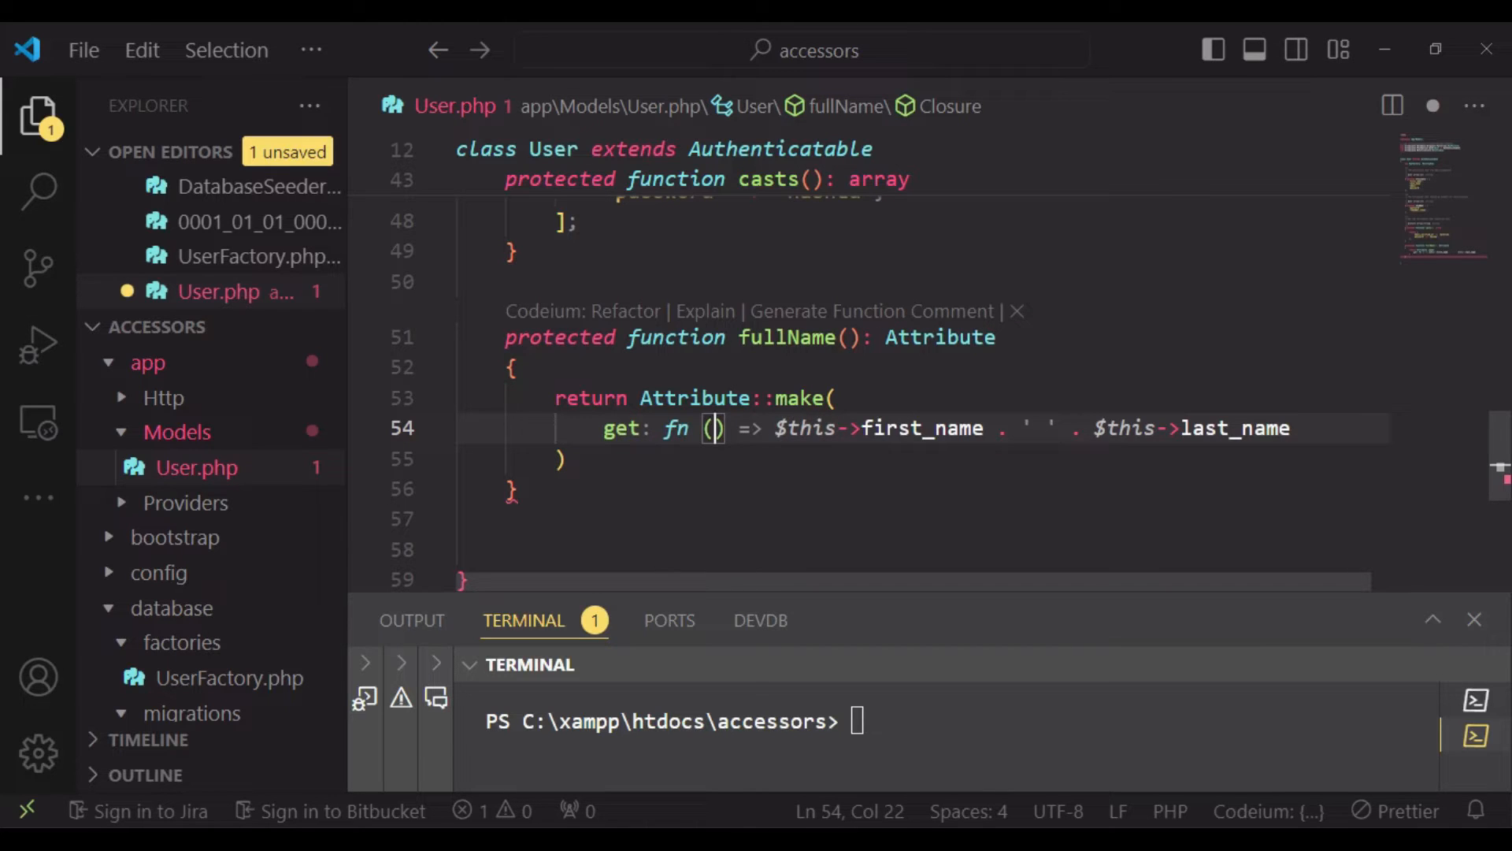
type(",")
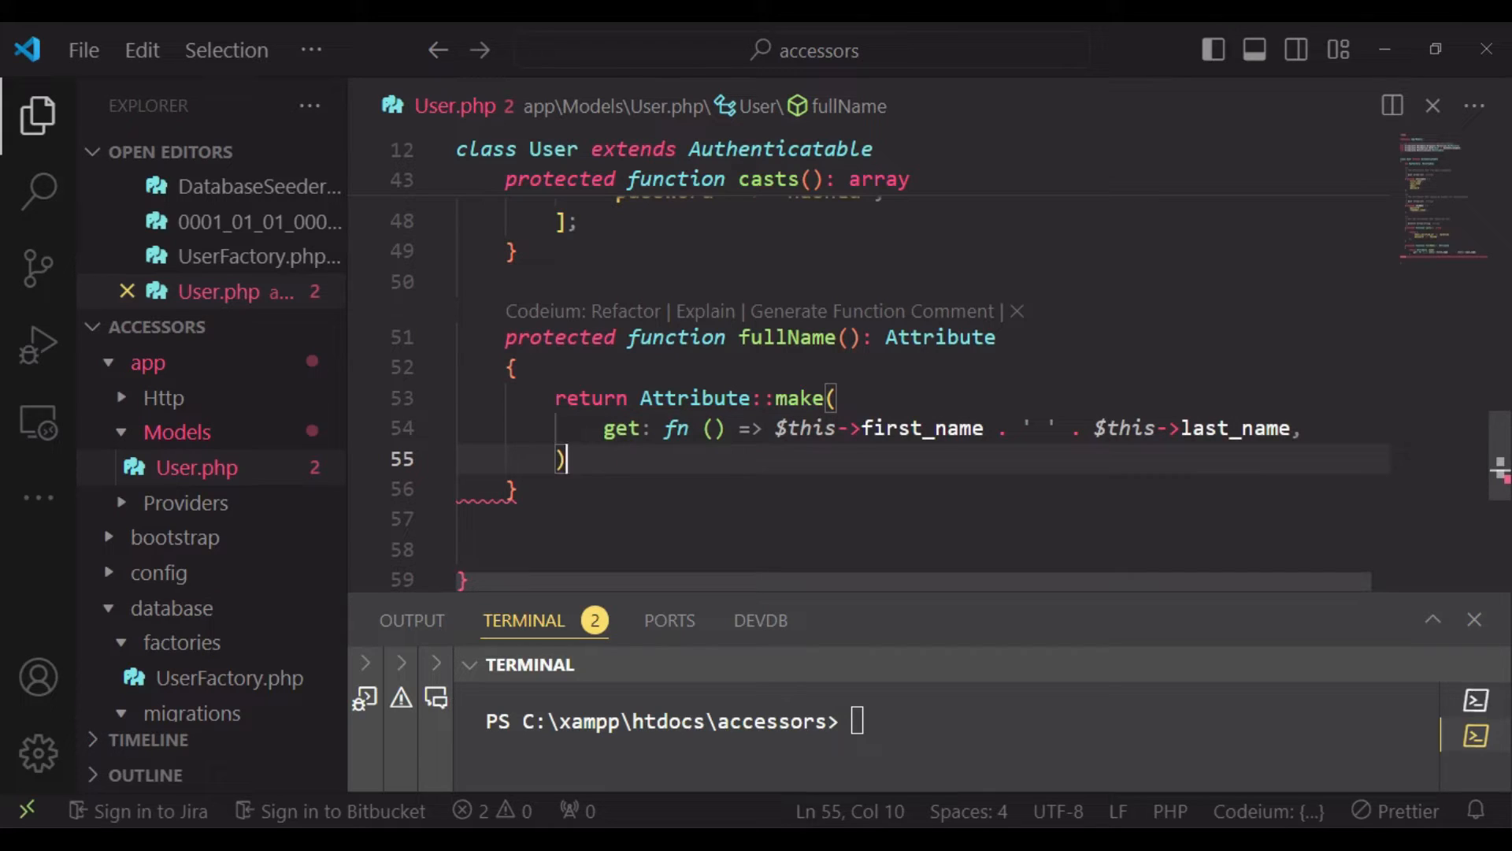
type(";")
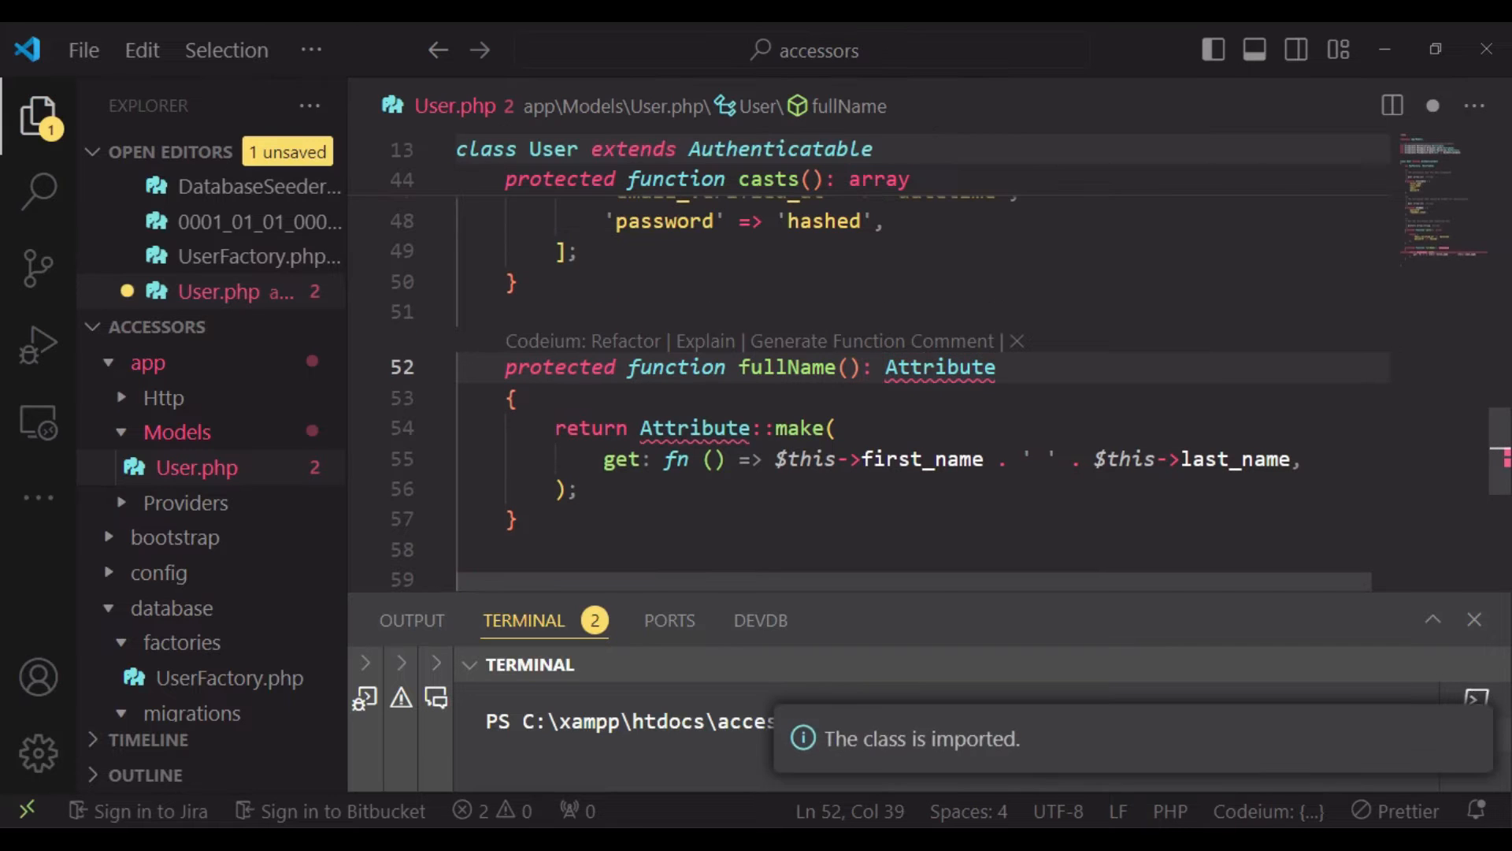
Save User.php and dismiss the 'class is imported' notification.
key("Ctrl+s")
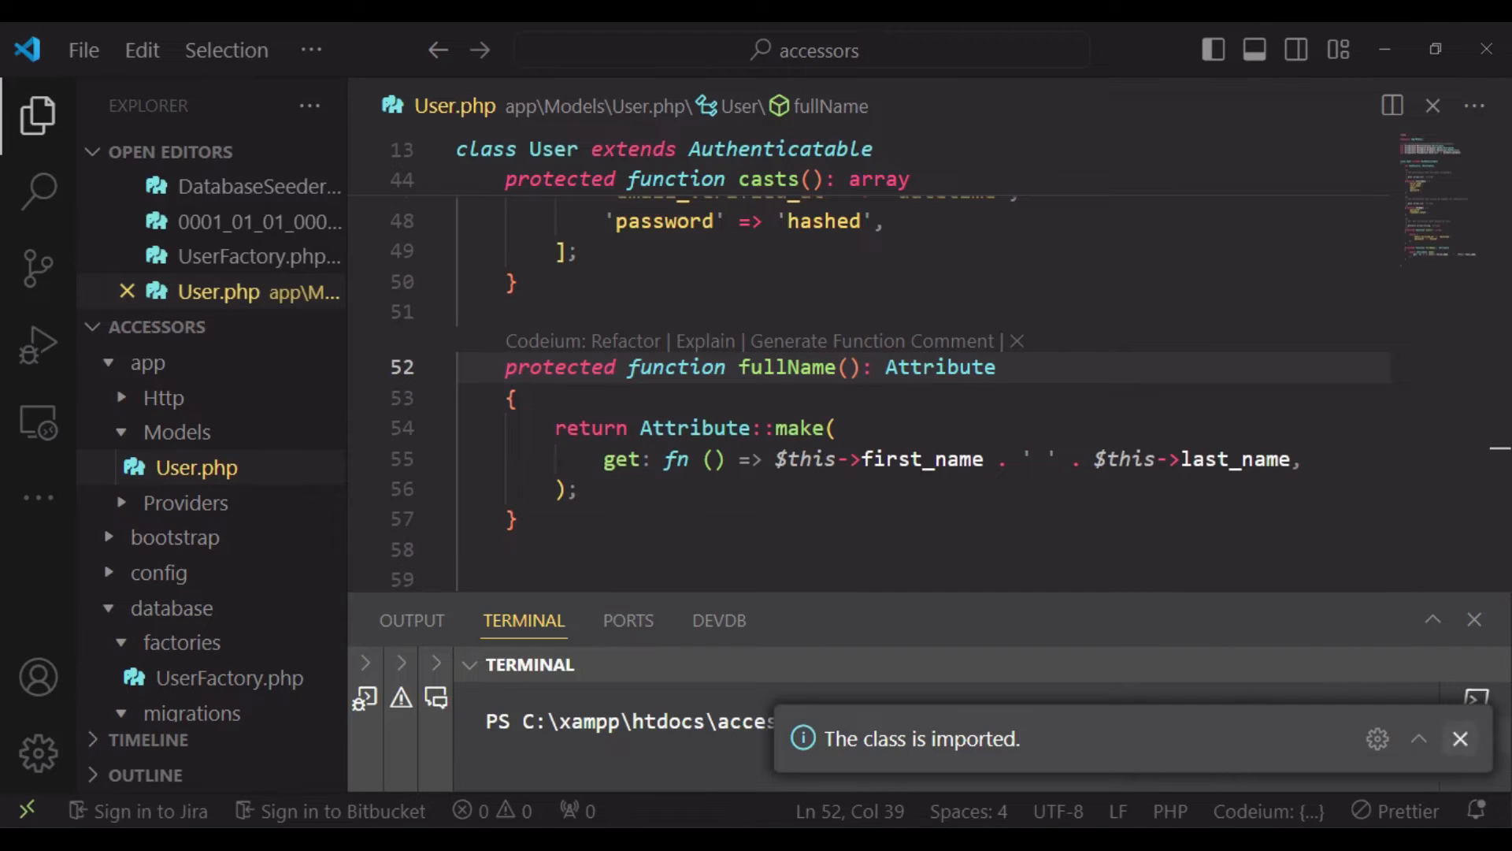
left_click(1459, 741)
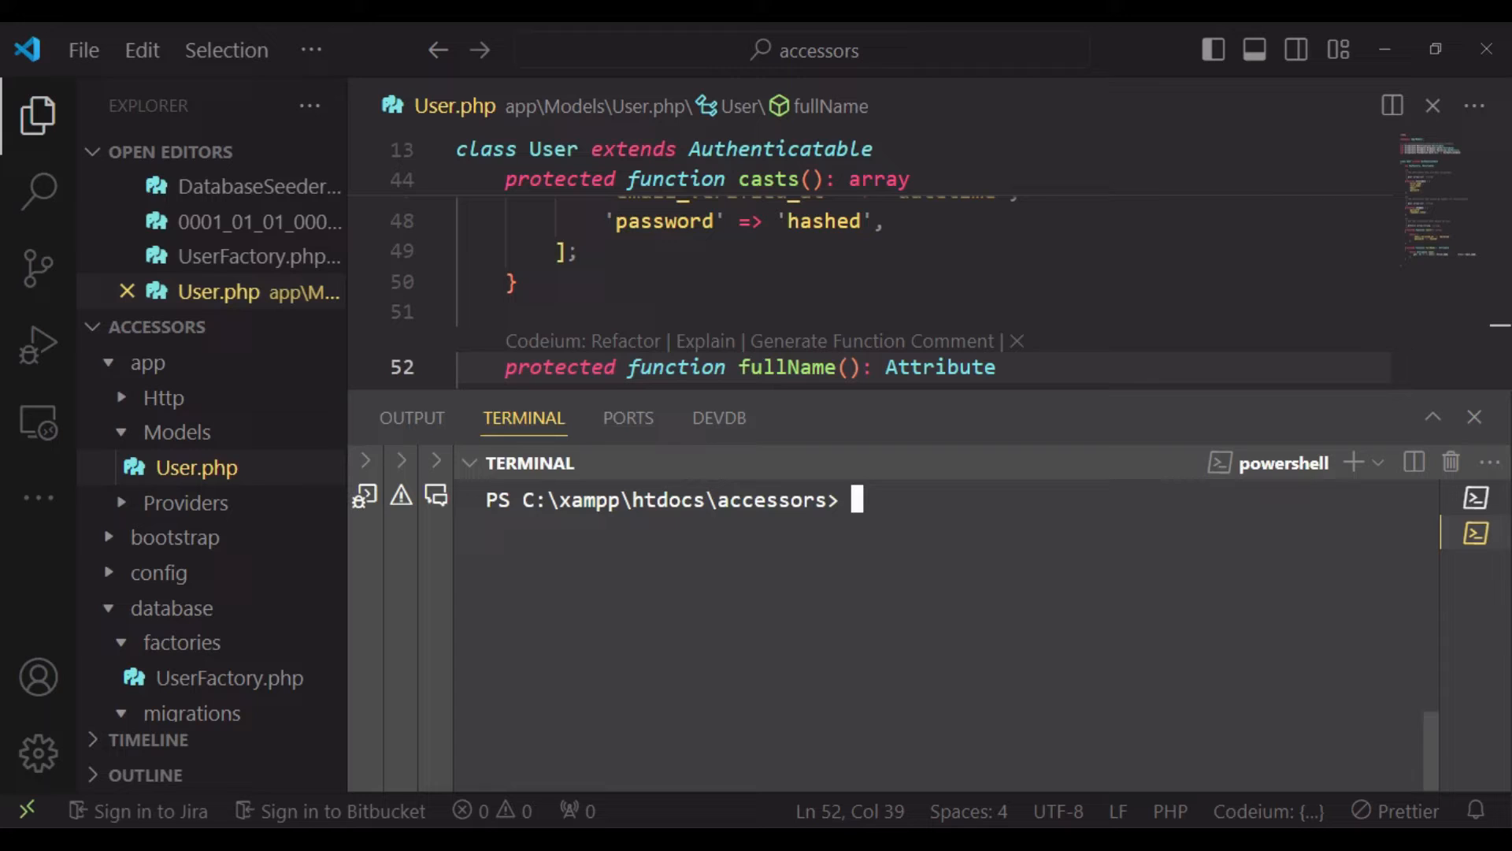
Start a php artisan tinker session in the terminal.
type("php")
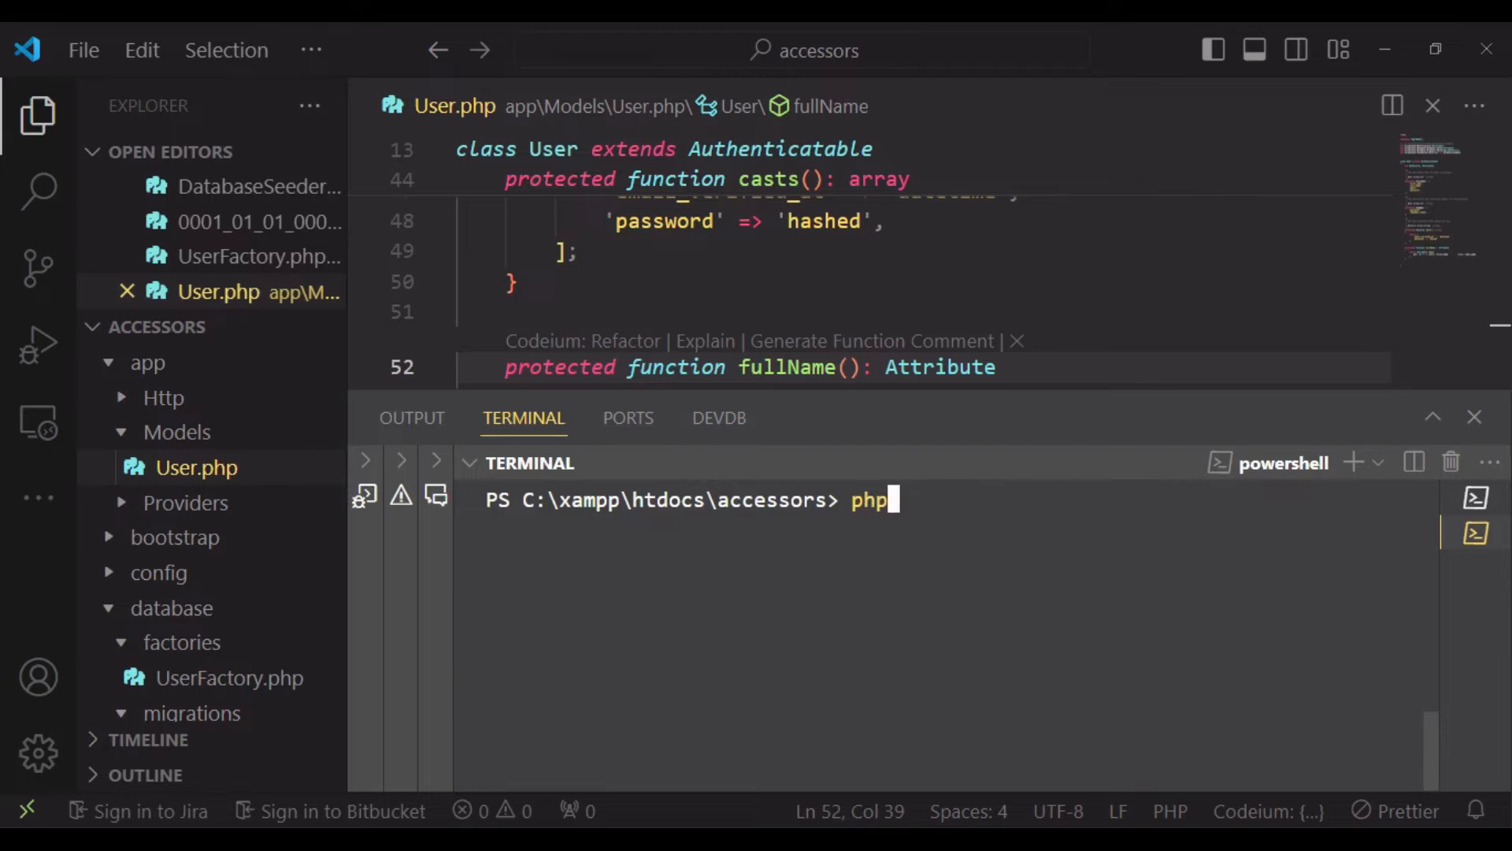
type("artisan tinker")
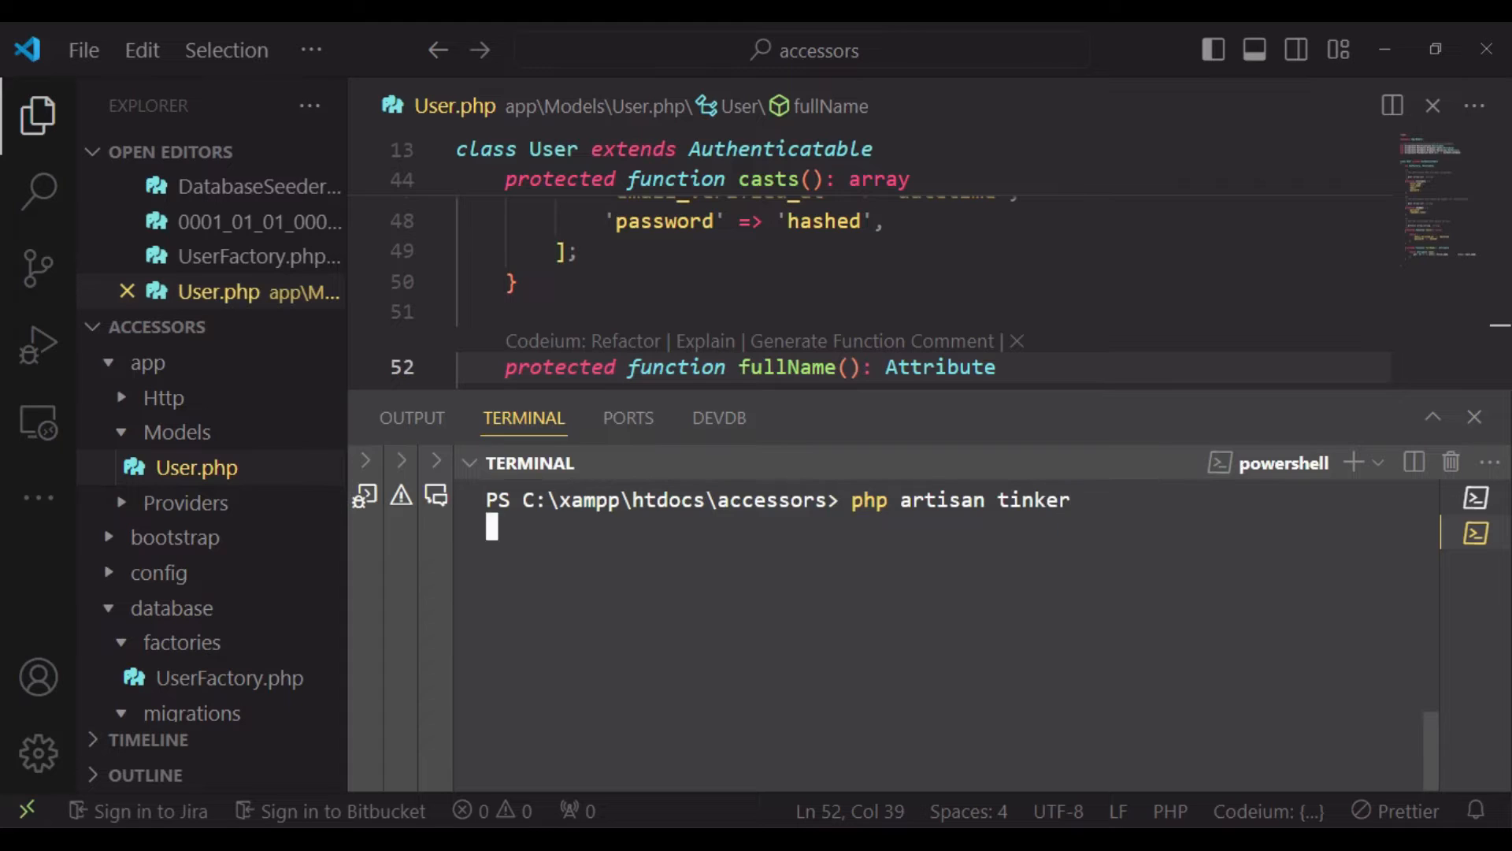
key("Enter")
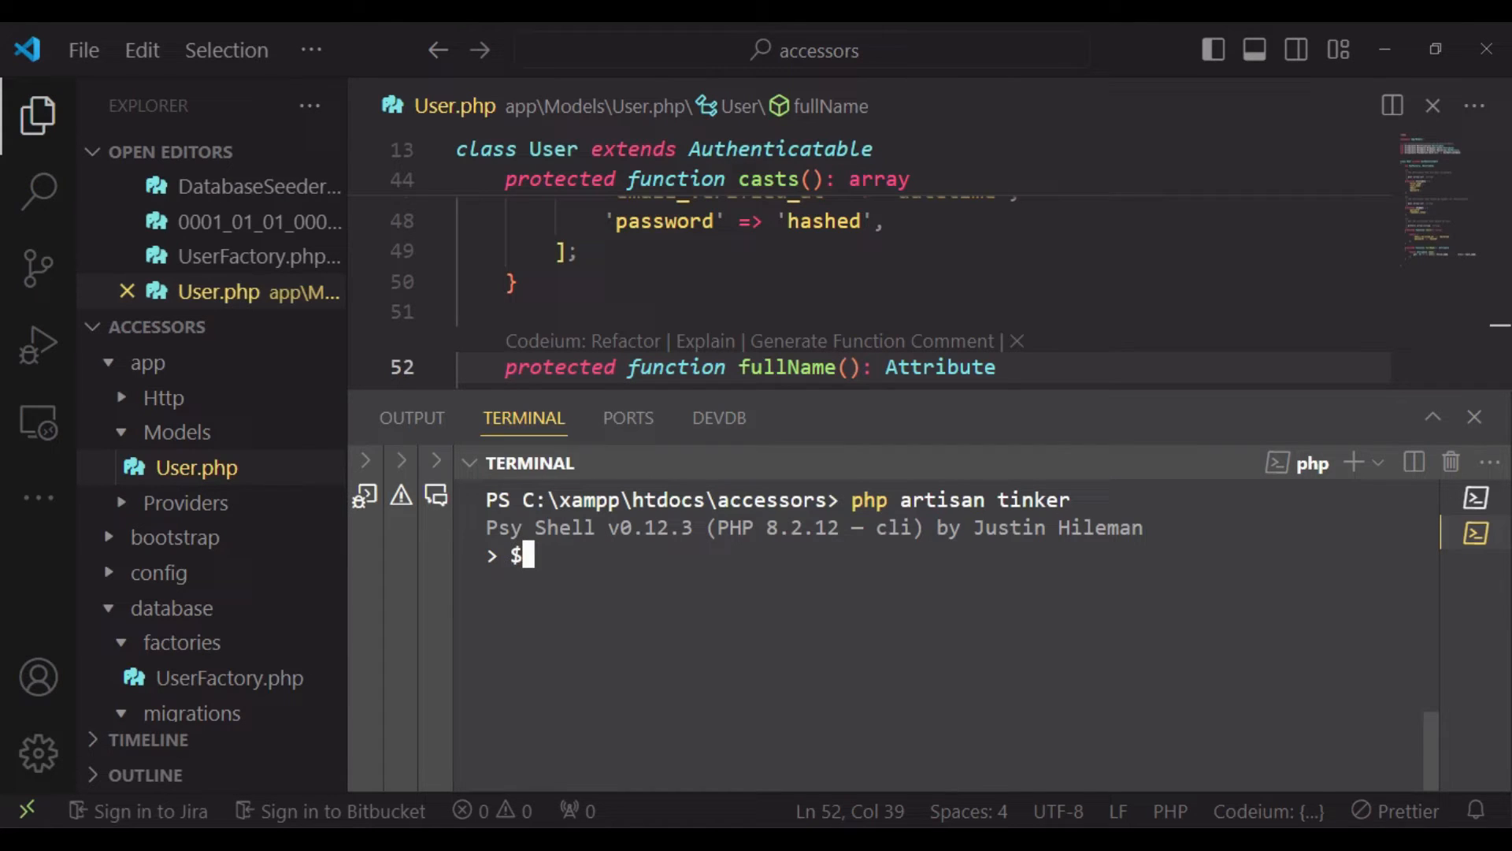
Load a user with App\Models\User::find and read $user->full_name, getting "John Doe".
type("$user")
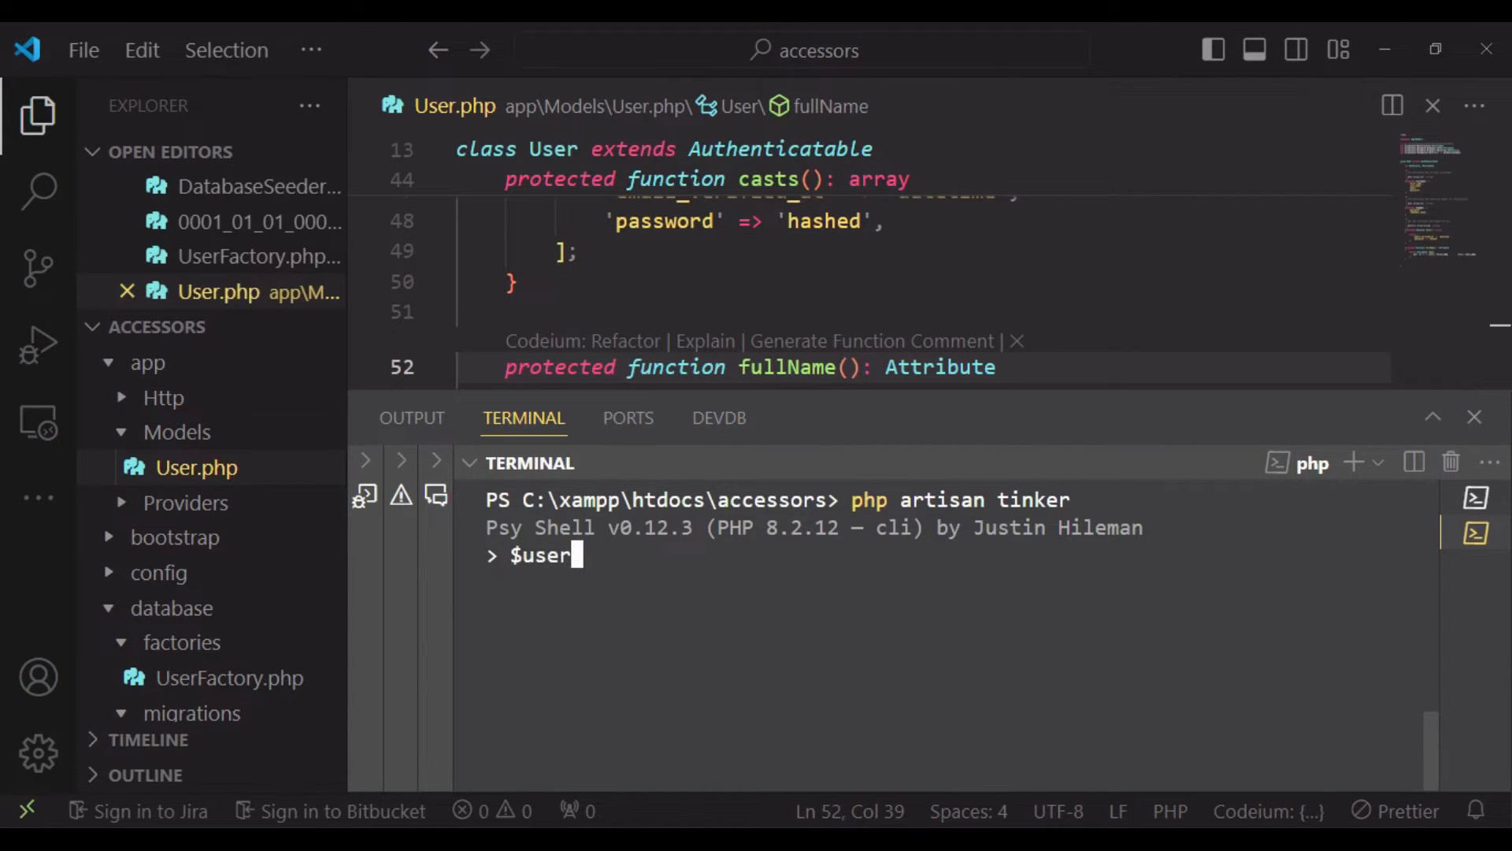
type("=App\\Models\\User::")
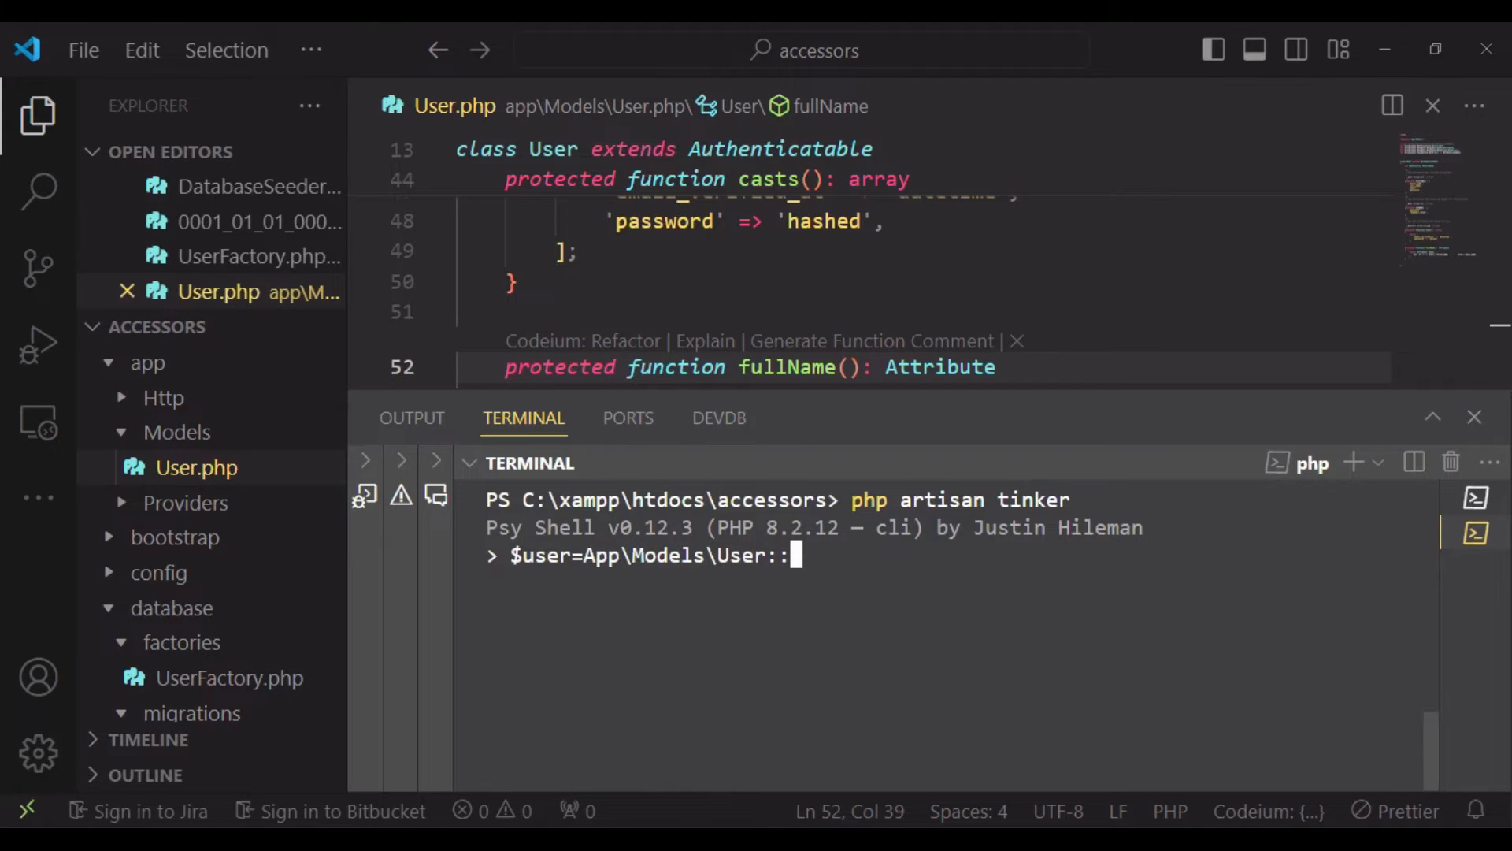
type("find(")
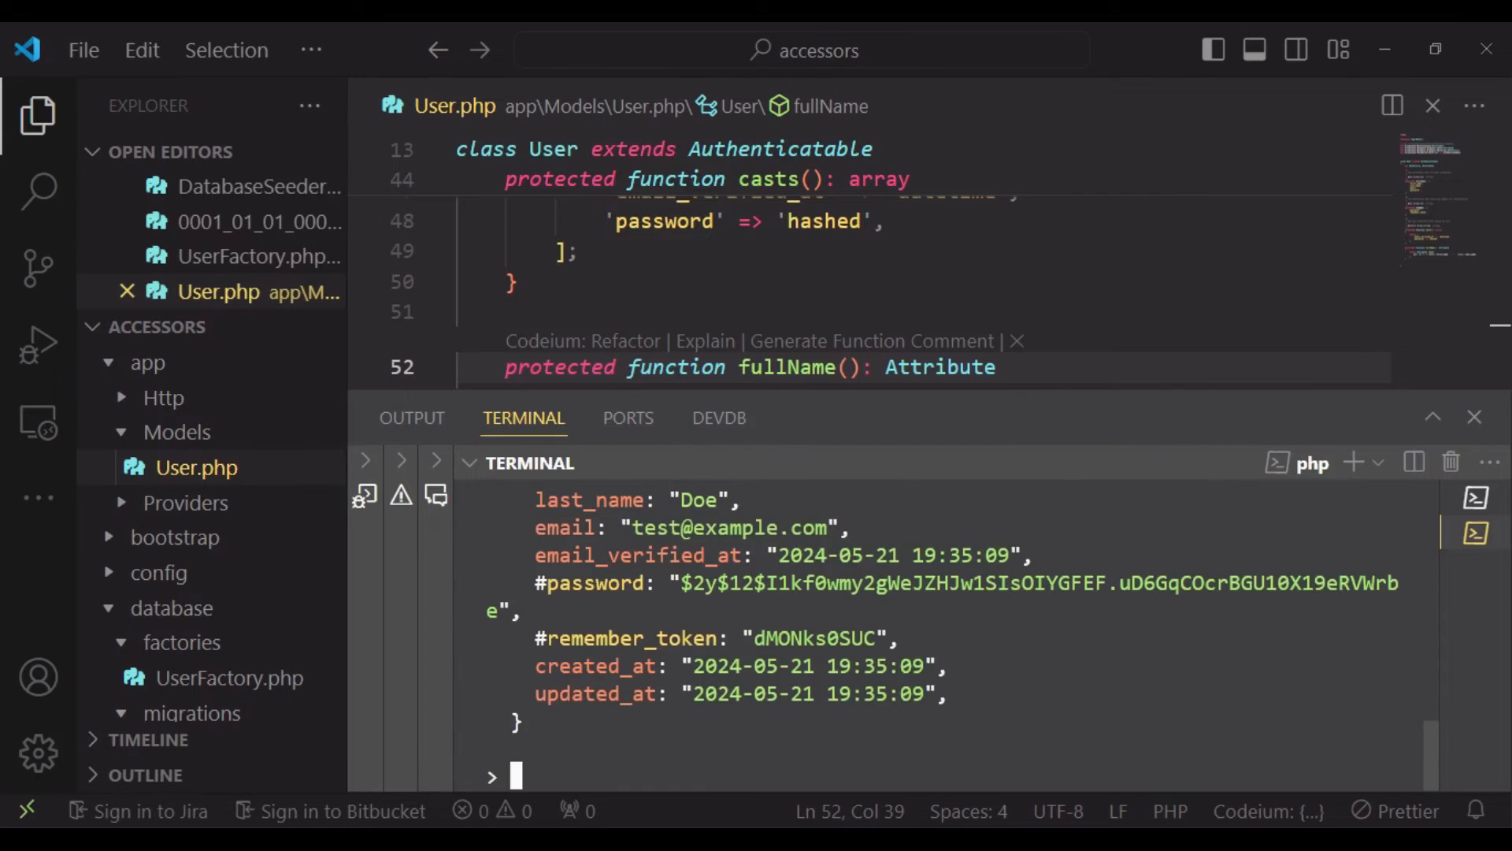
type("$user->full")
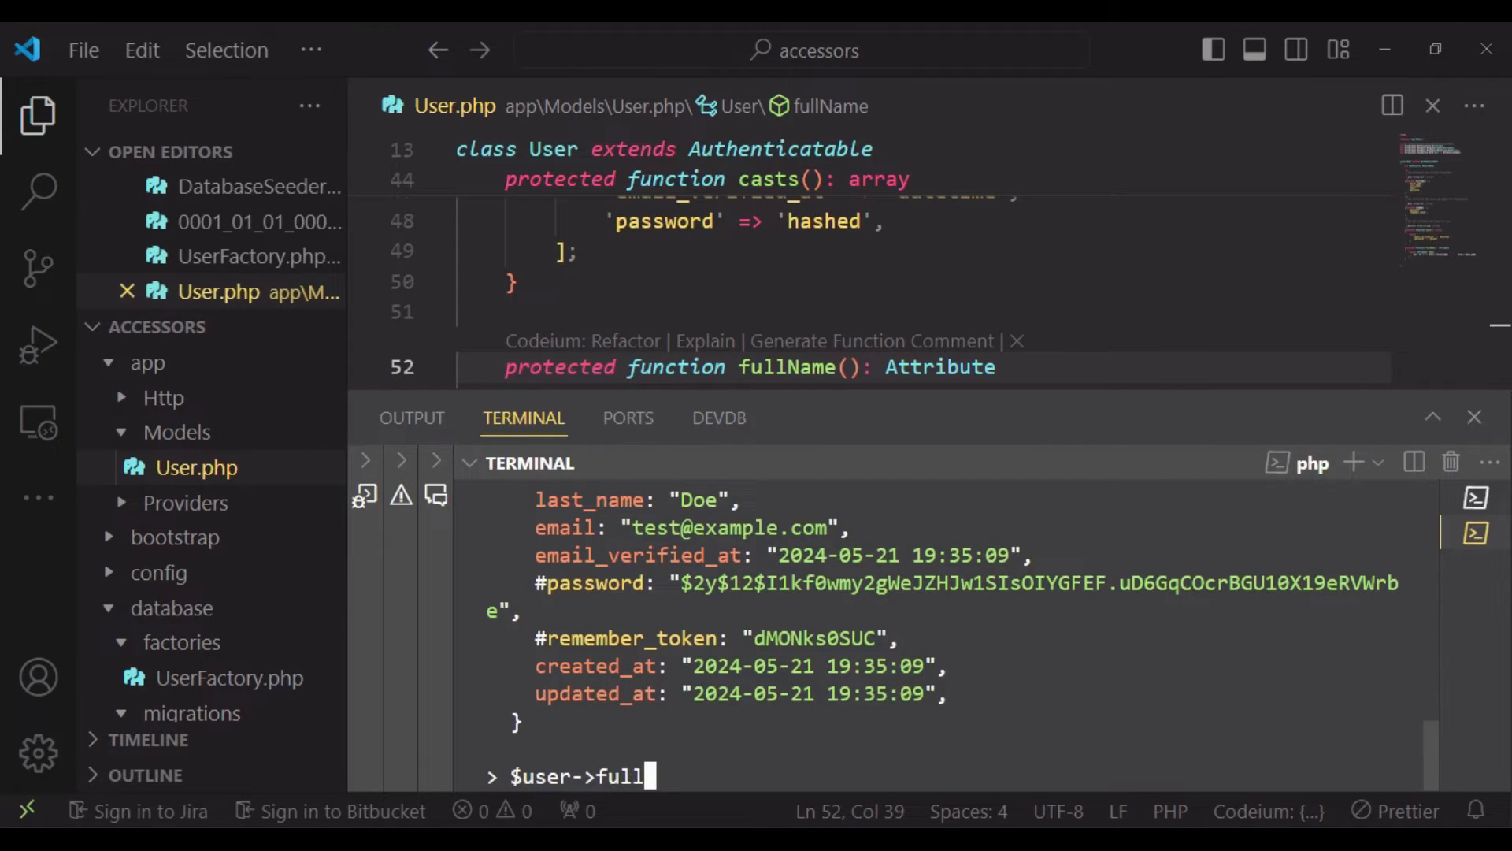
type("_nam")
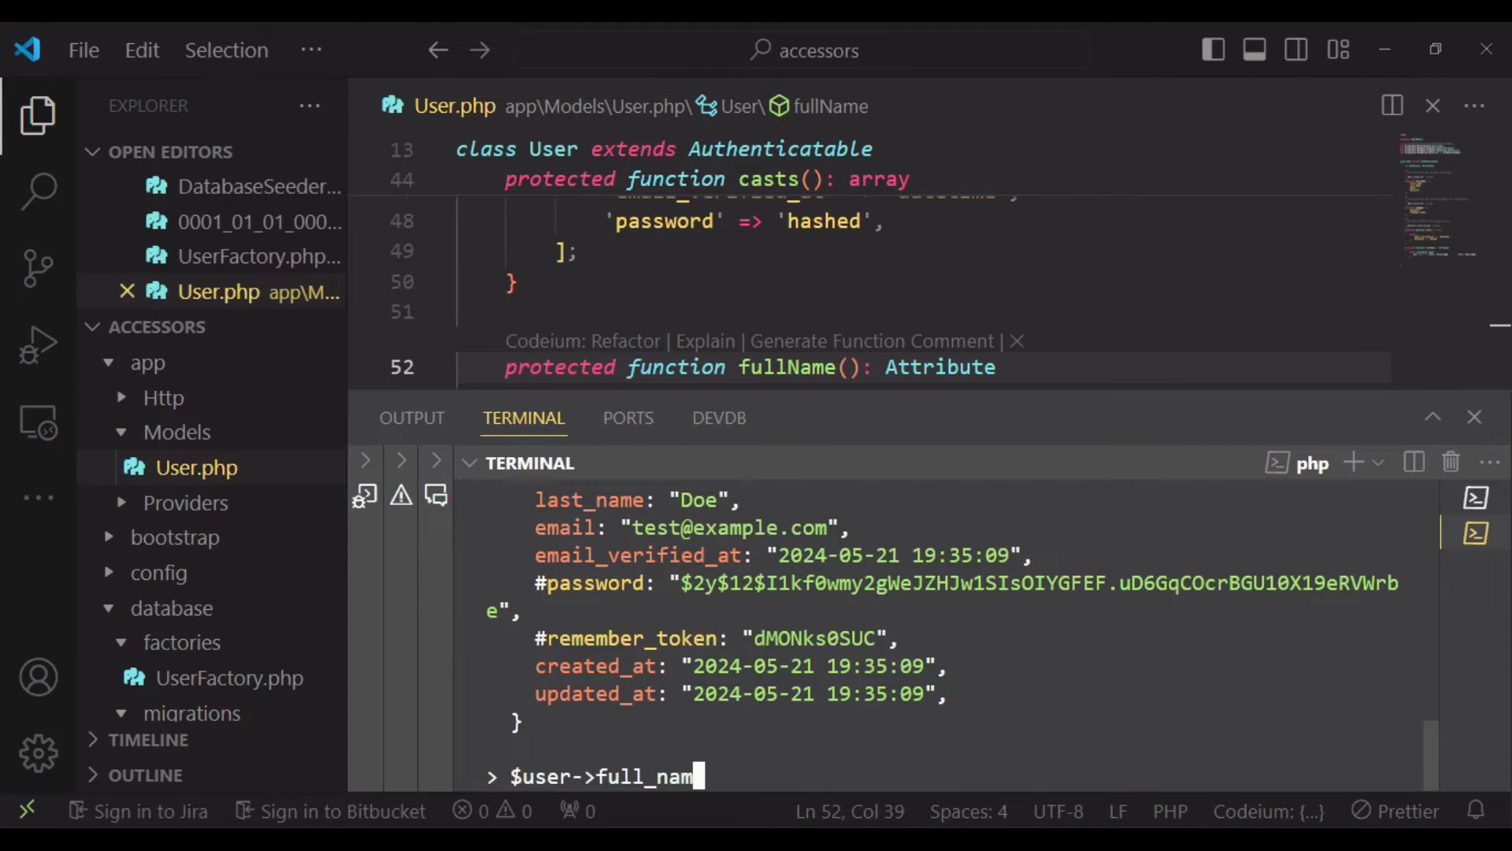
key("Enter")
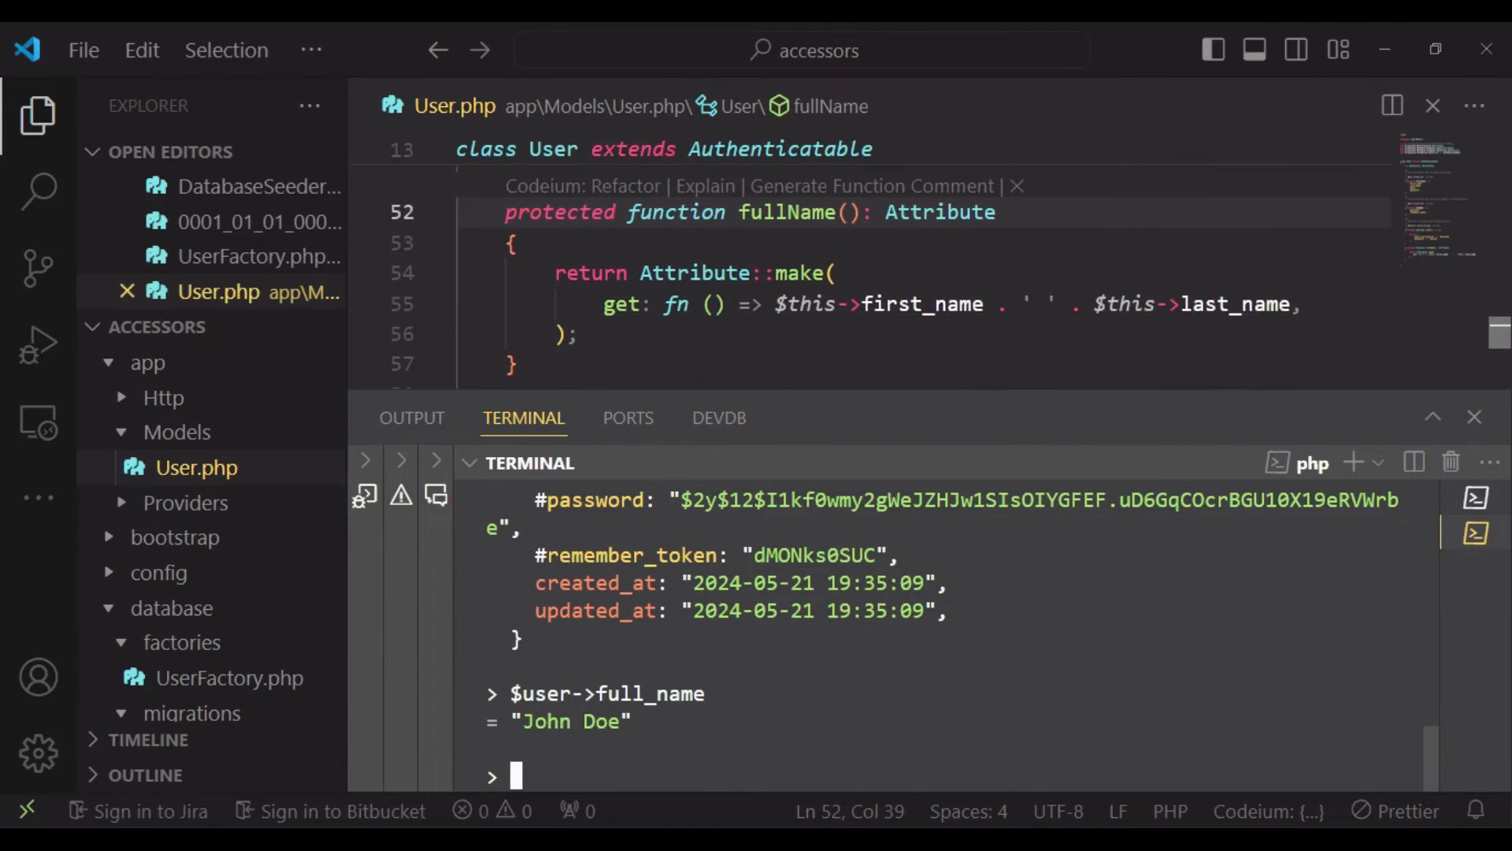
mouse_move(786, 213)
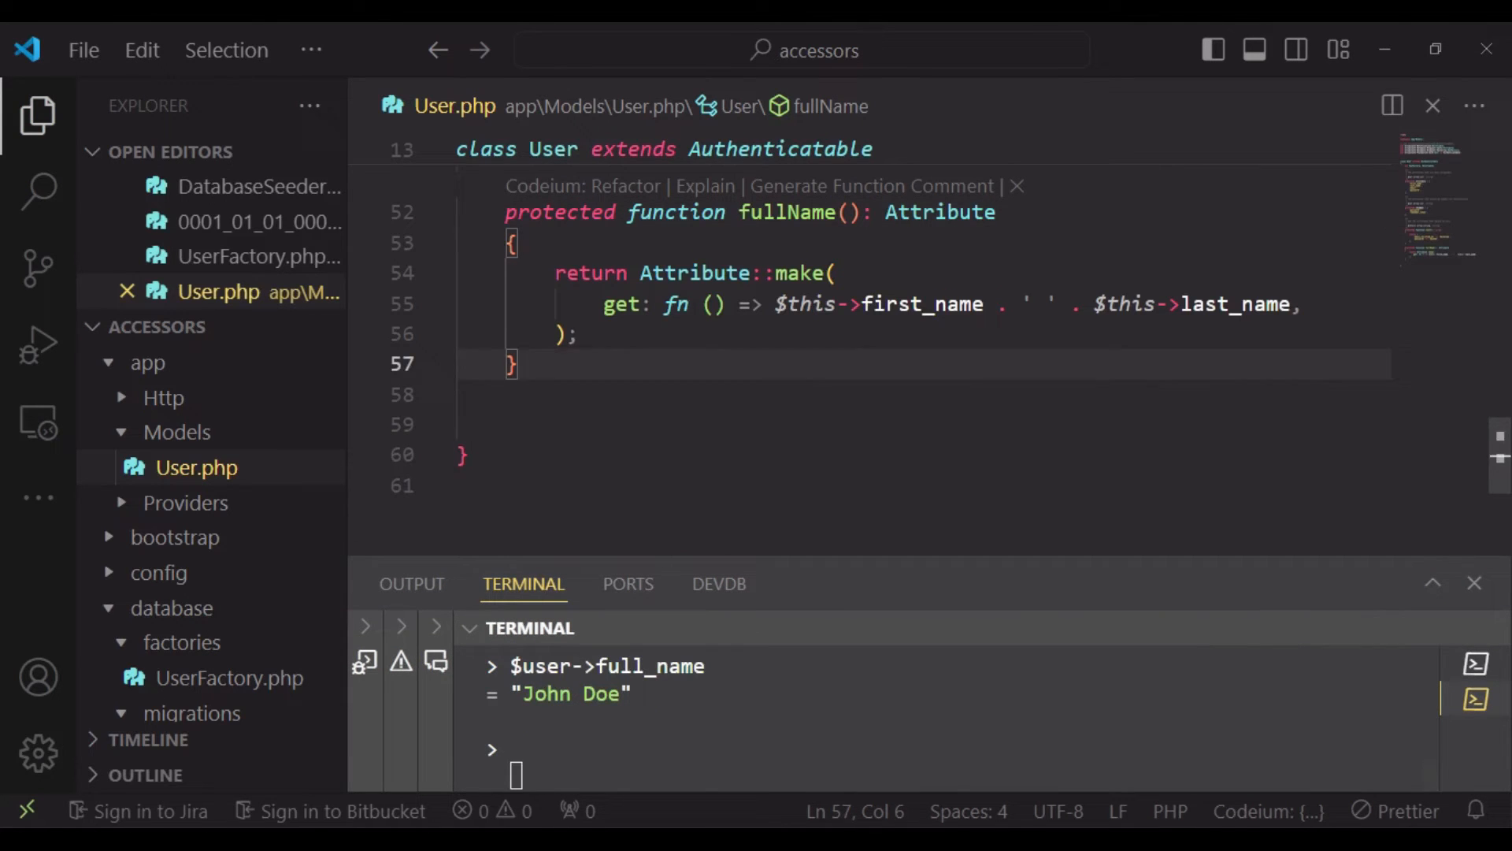
Add a new line below fullName() where a public roles() function is suggested.
type("public function roles()")
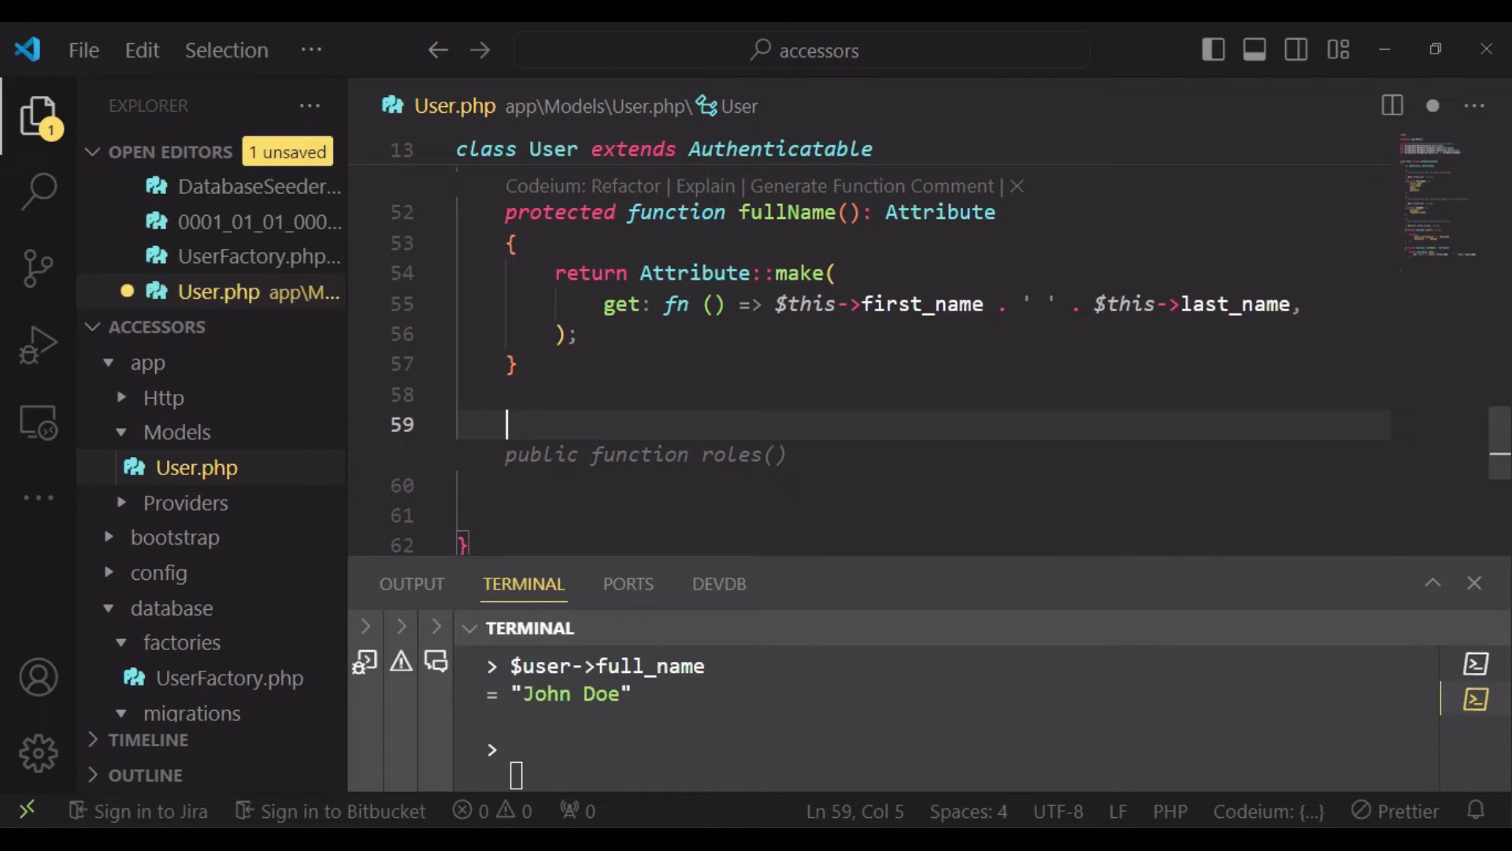
Write a protected email(): Attribute mutator whose set: fn($value) lowercases the email.
type("protected function email(): Attribute")
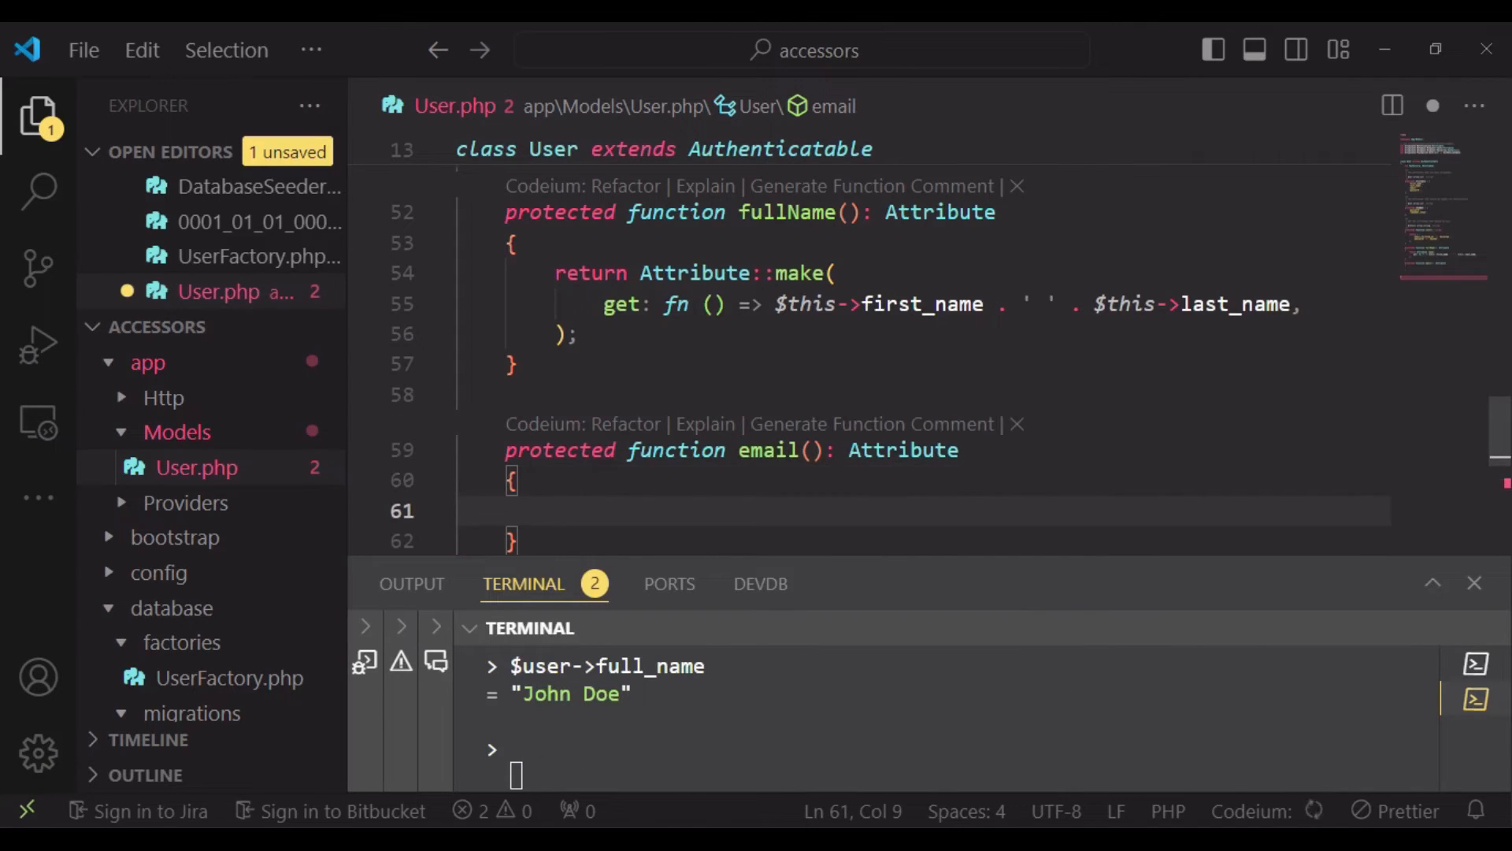
type("return Attribute::make(")
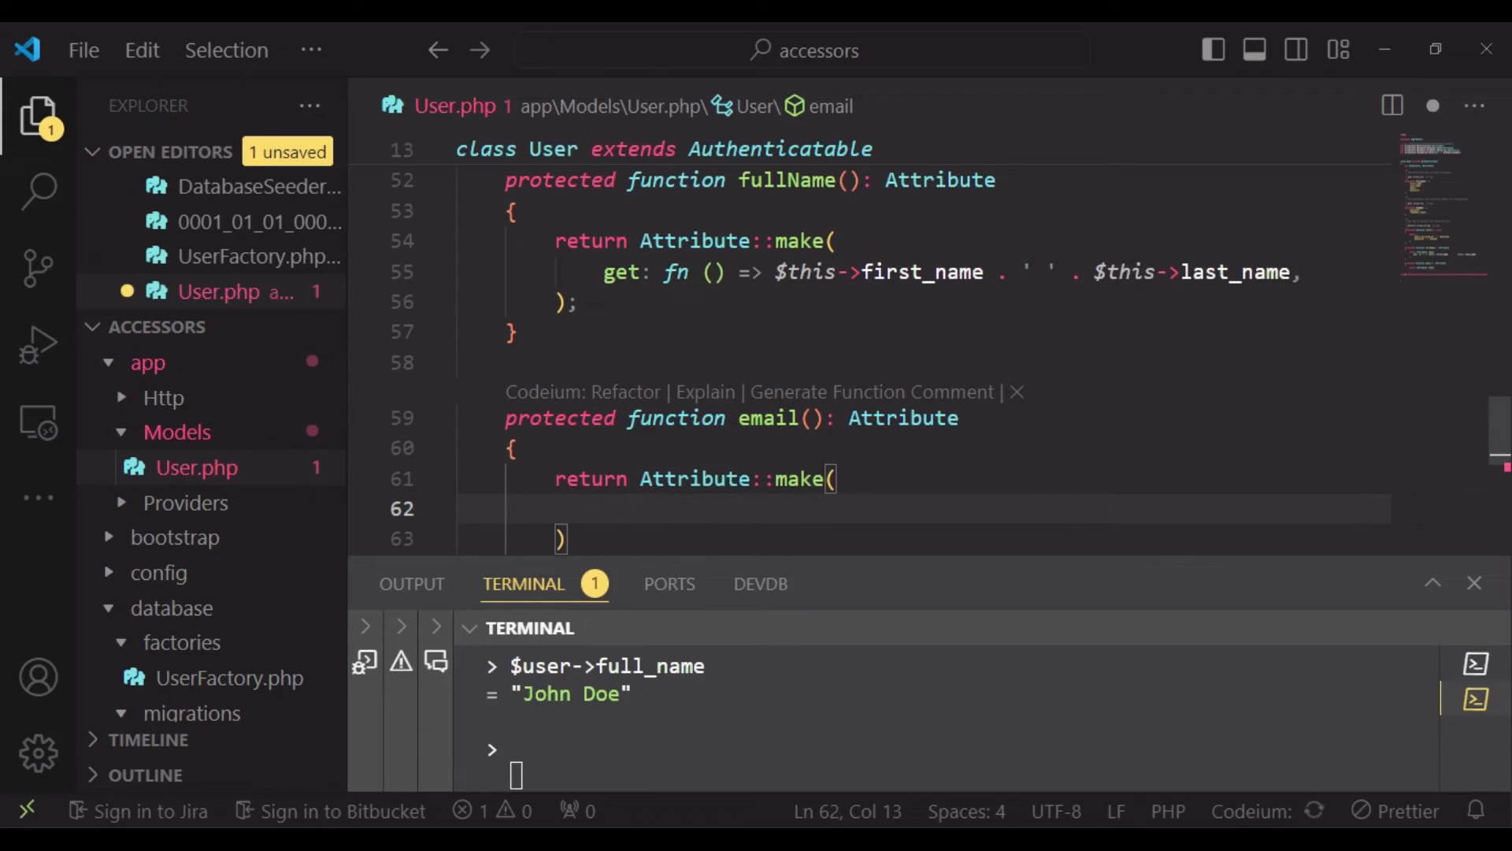
type("get: fn () => strtolower($this->email),")
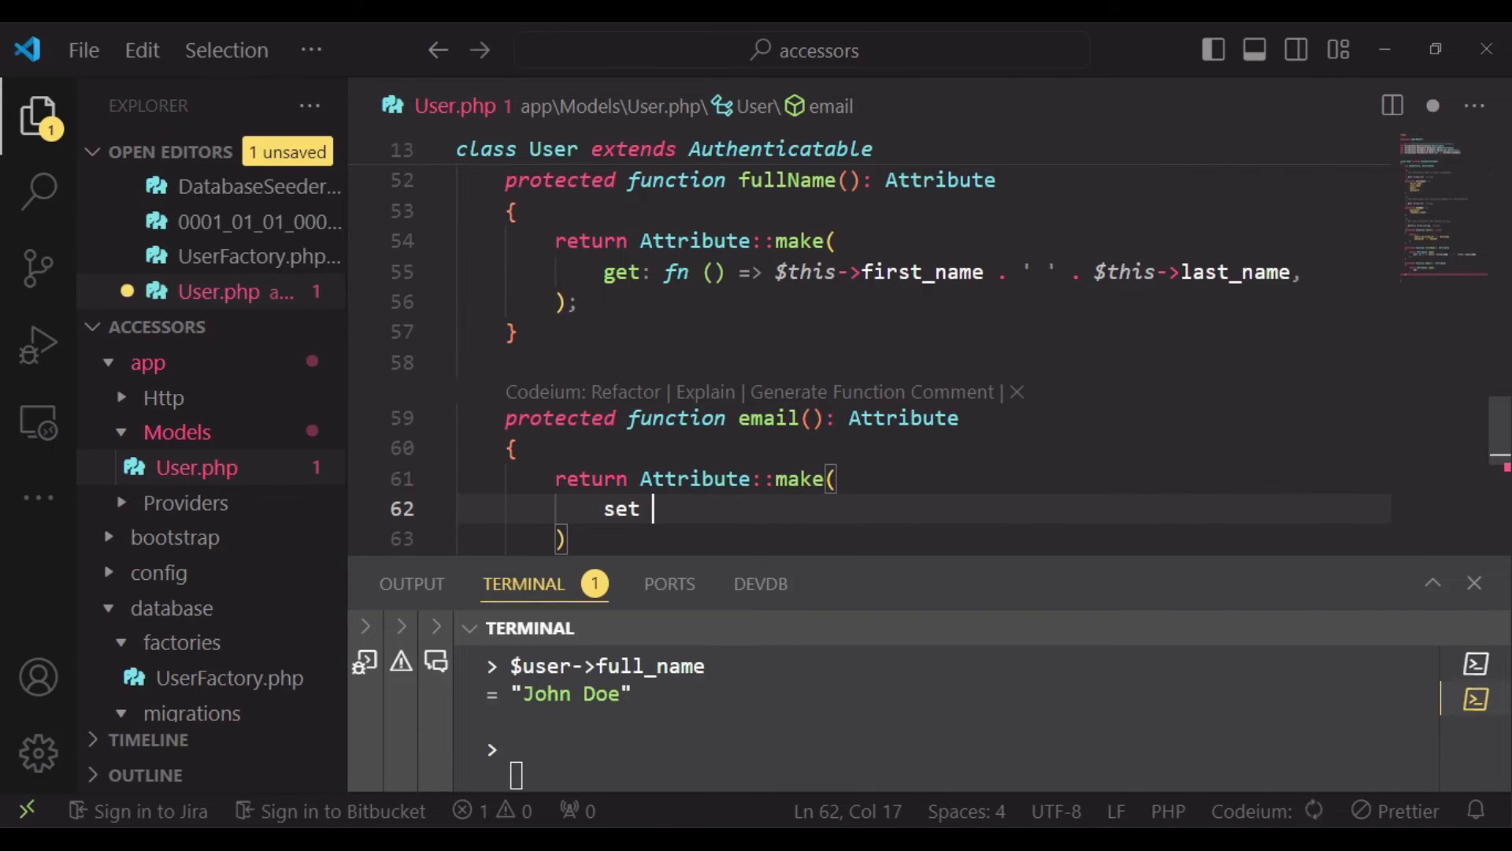
key("Backspace")
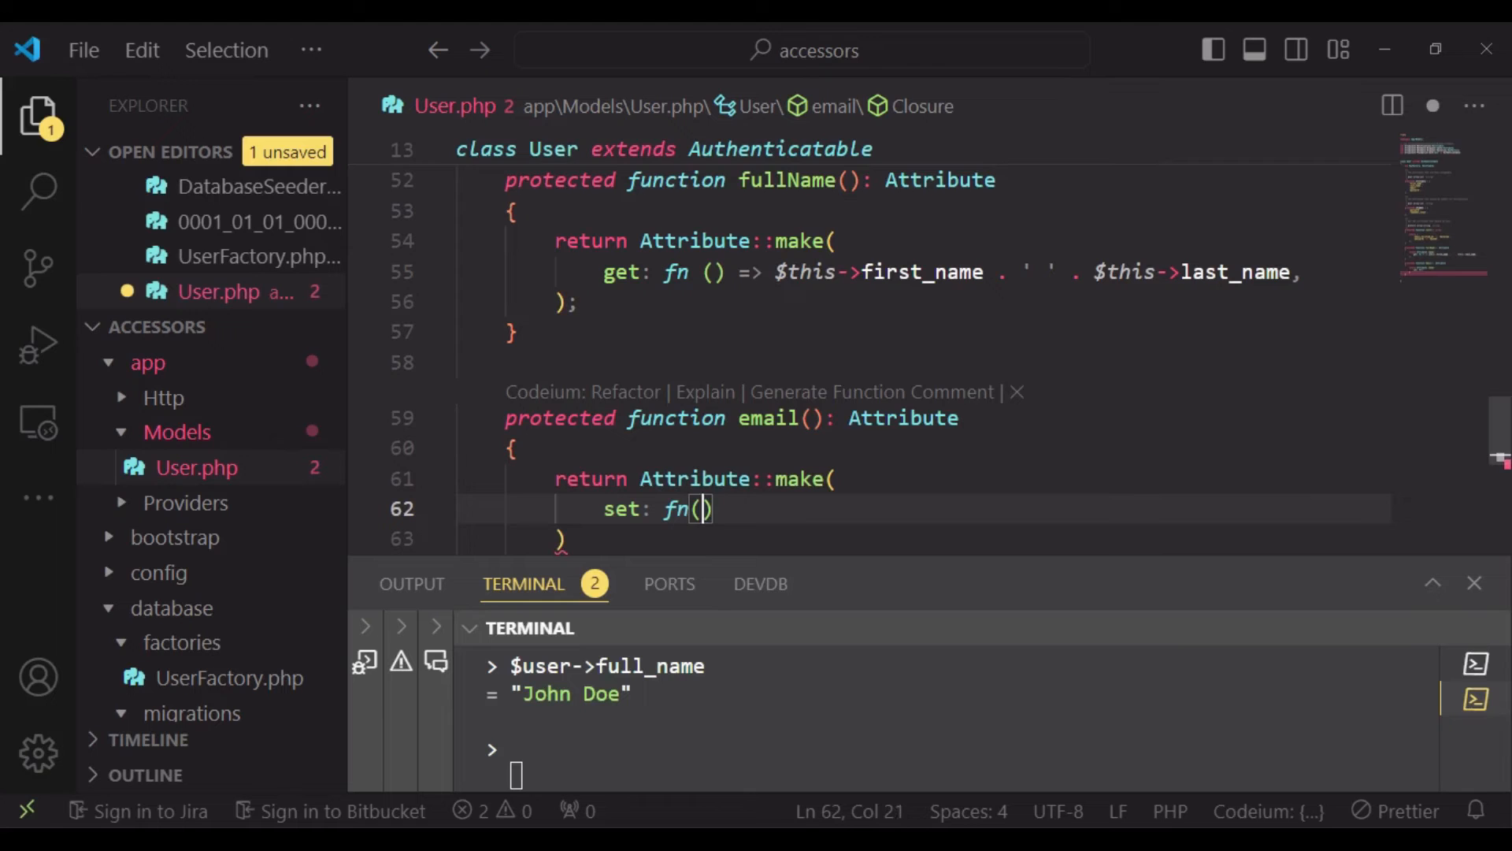
type("$value")
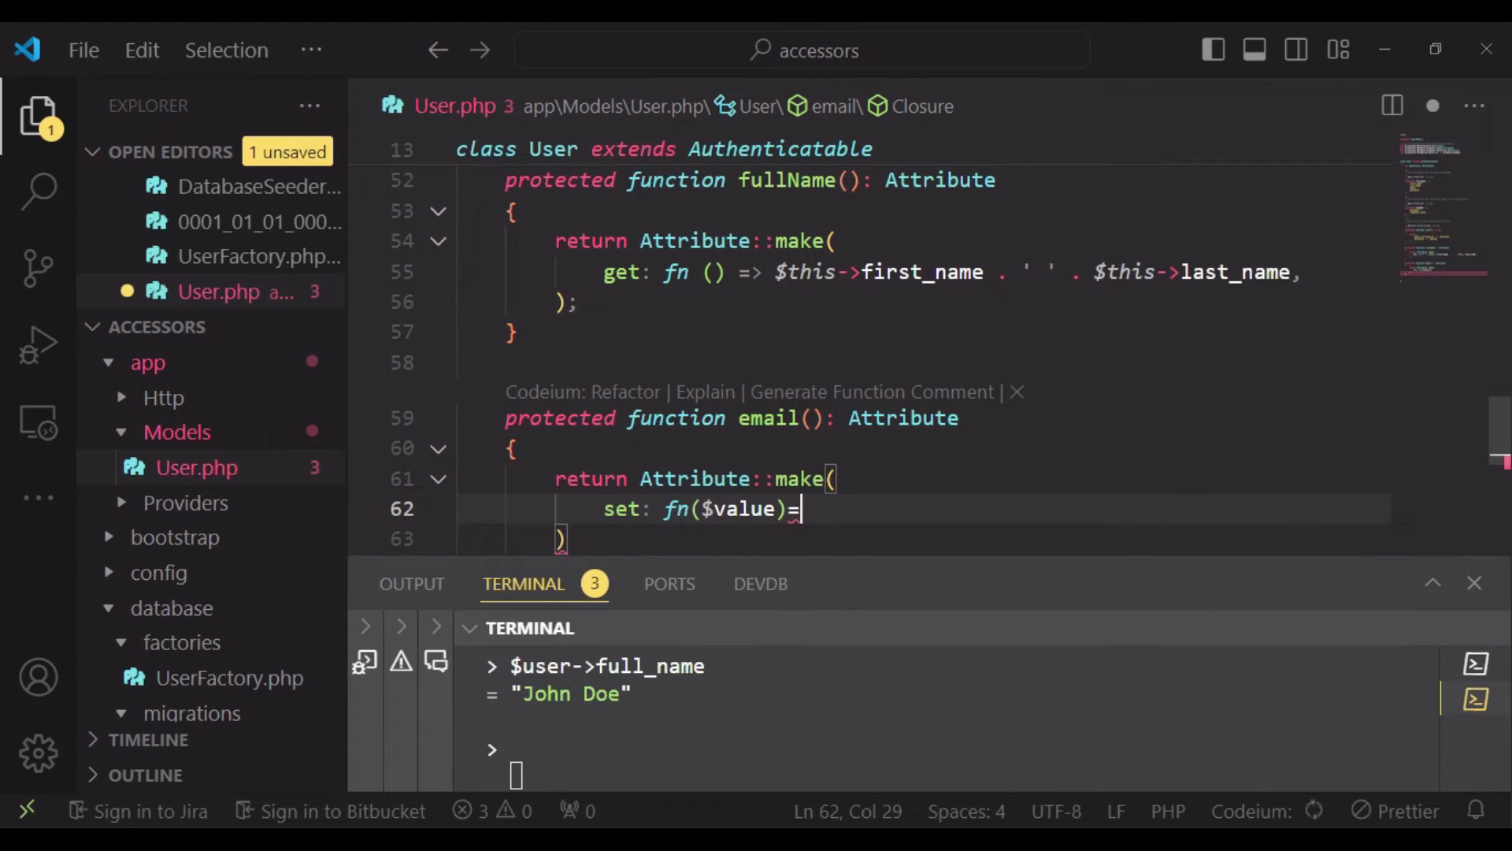
type(">$this->attributes['email'] = strtolower($value),")
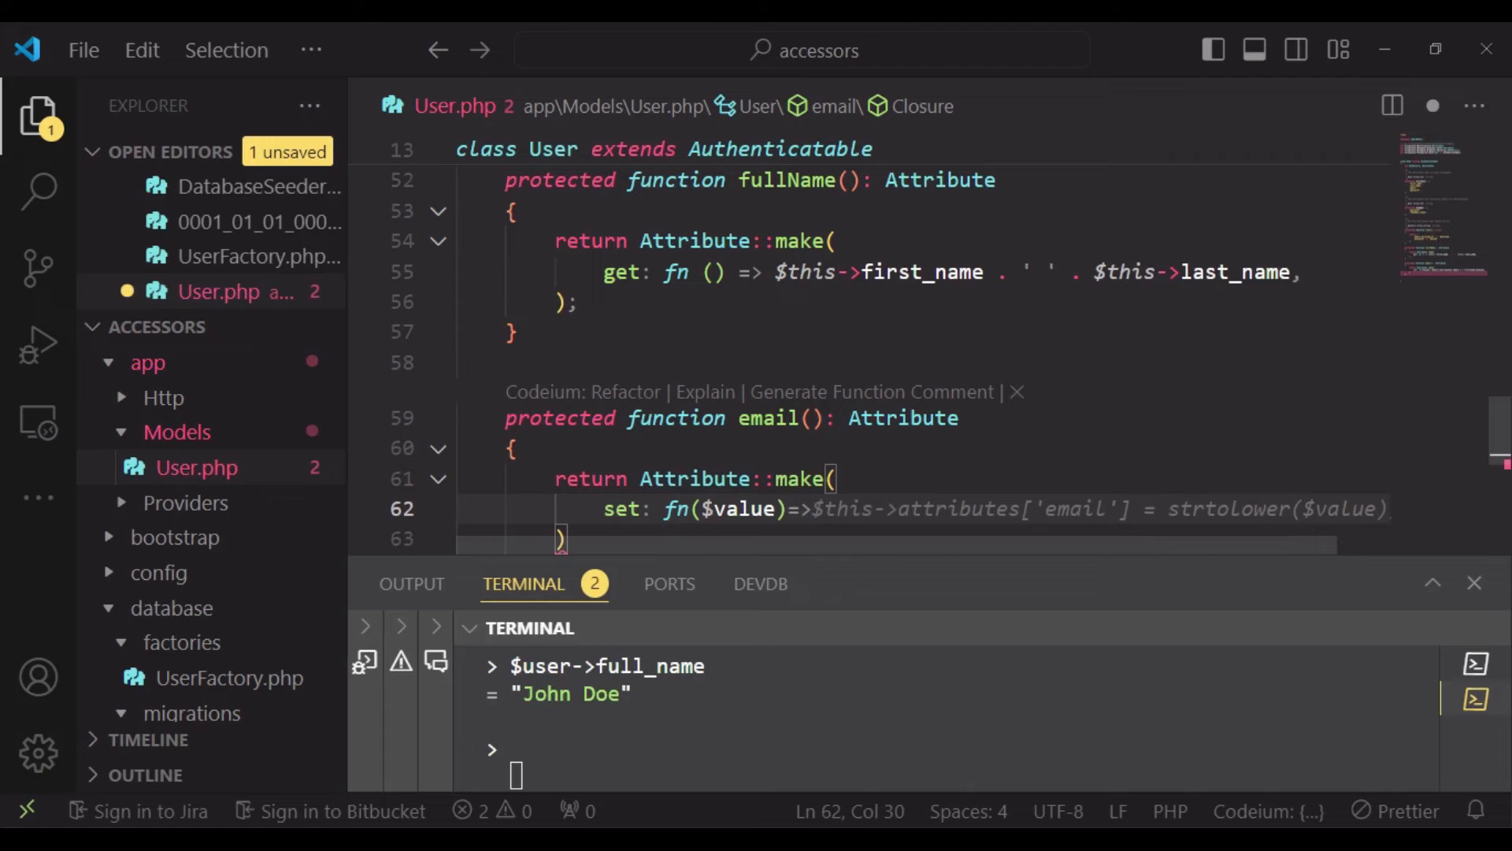
Complete the strtolower($value) call, terminate with a semicolon and save User.php.
type("str")
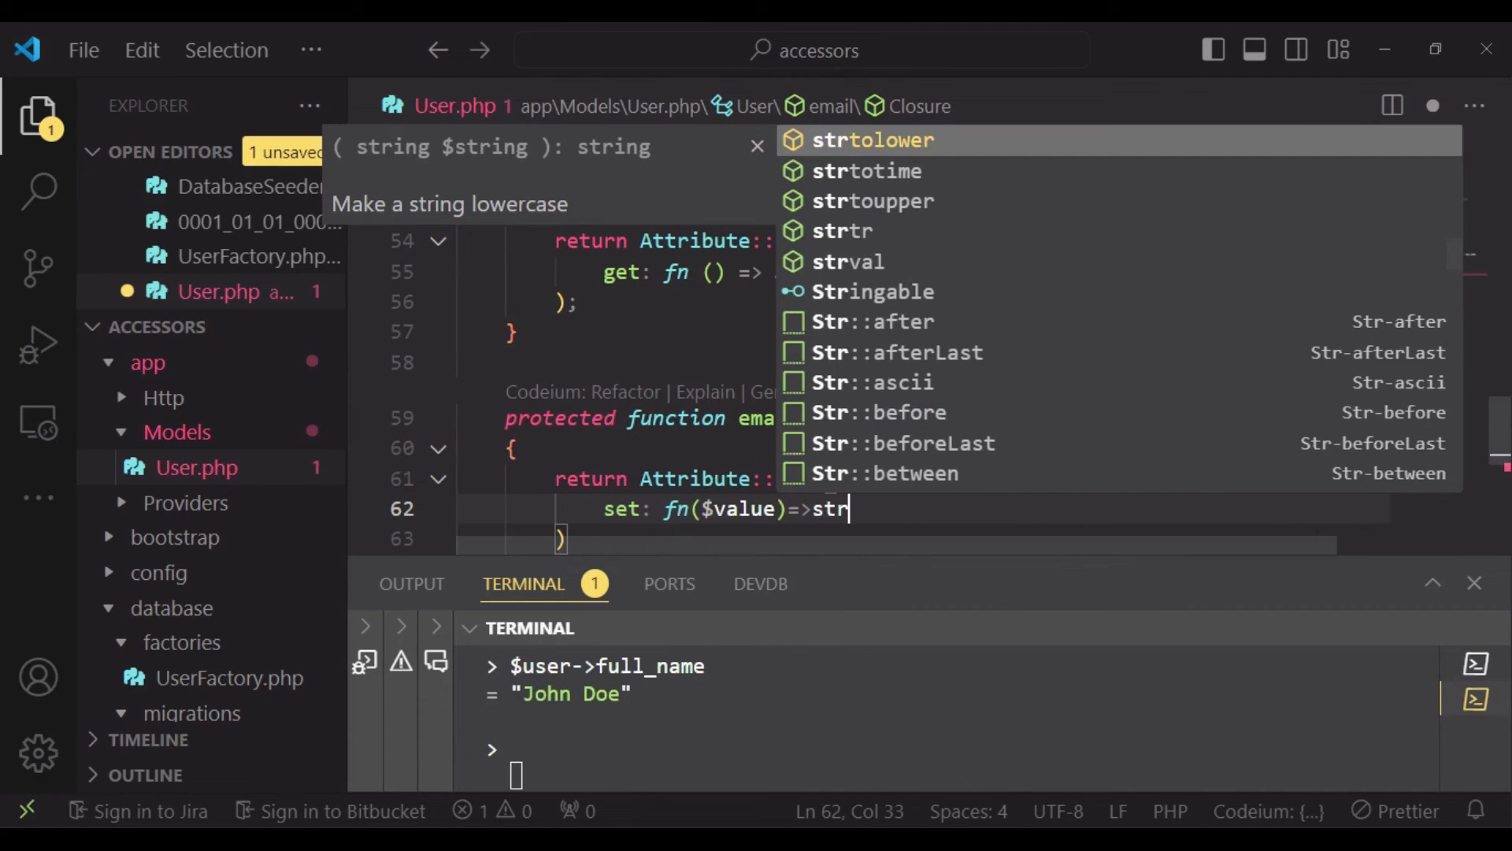
left_click(873, 138)
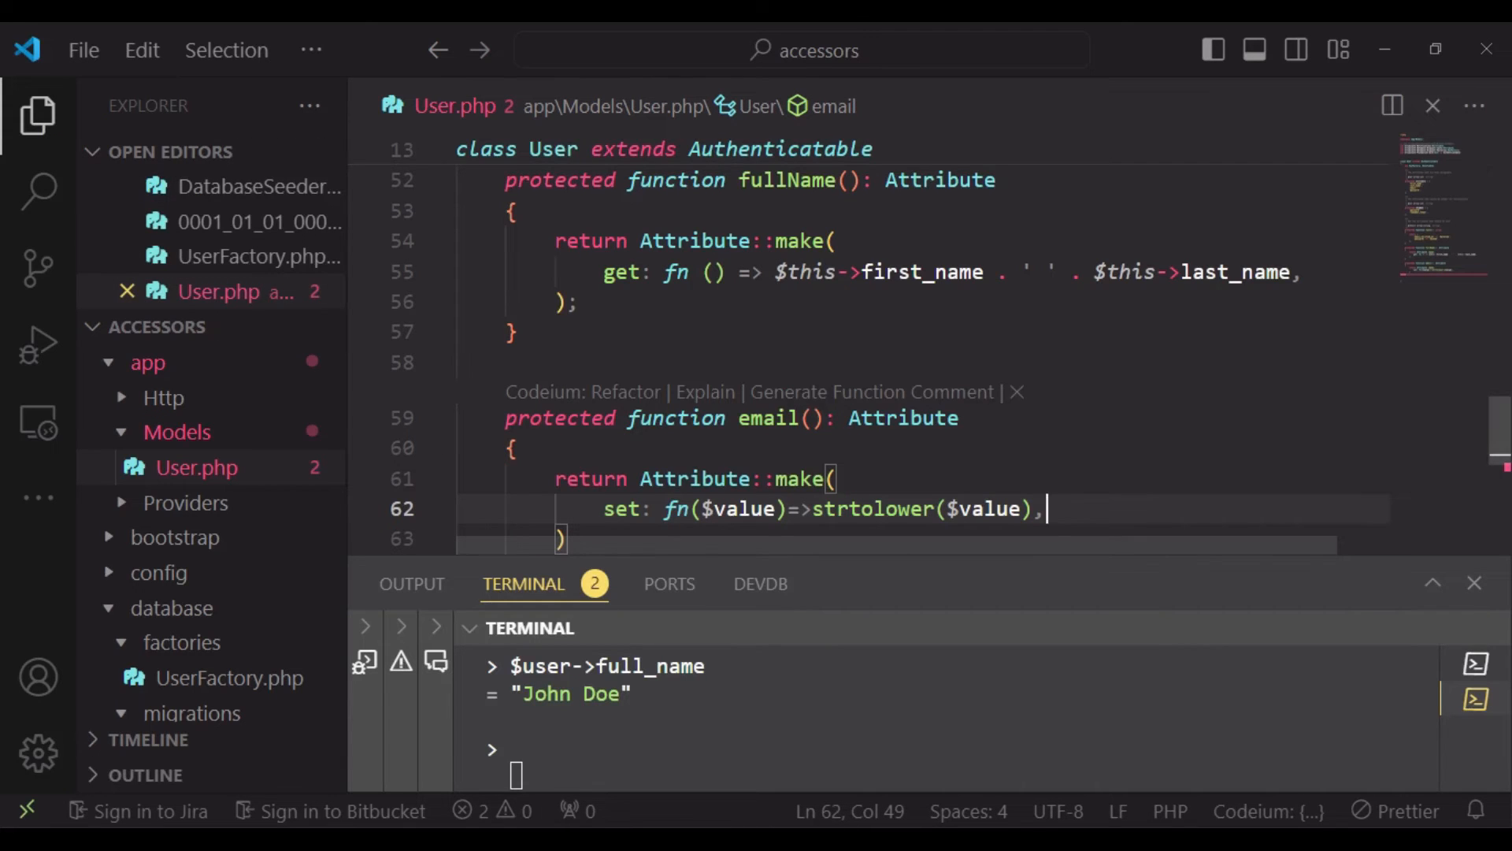
scroll("down", 3)
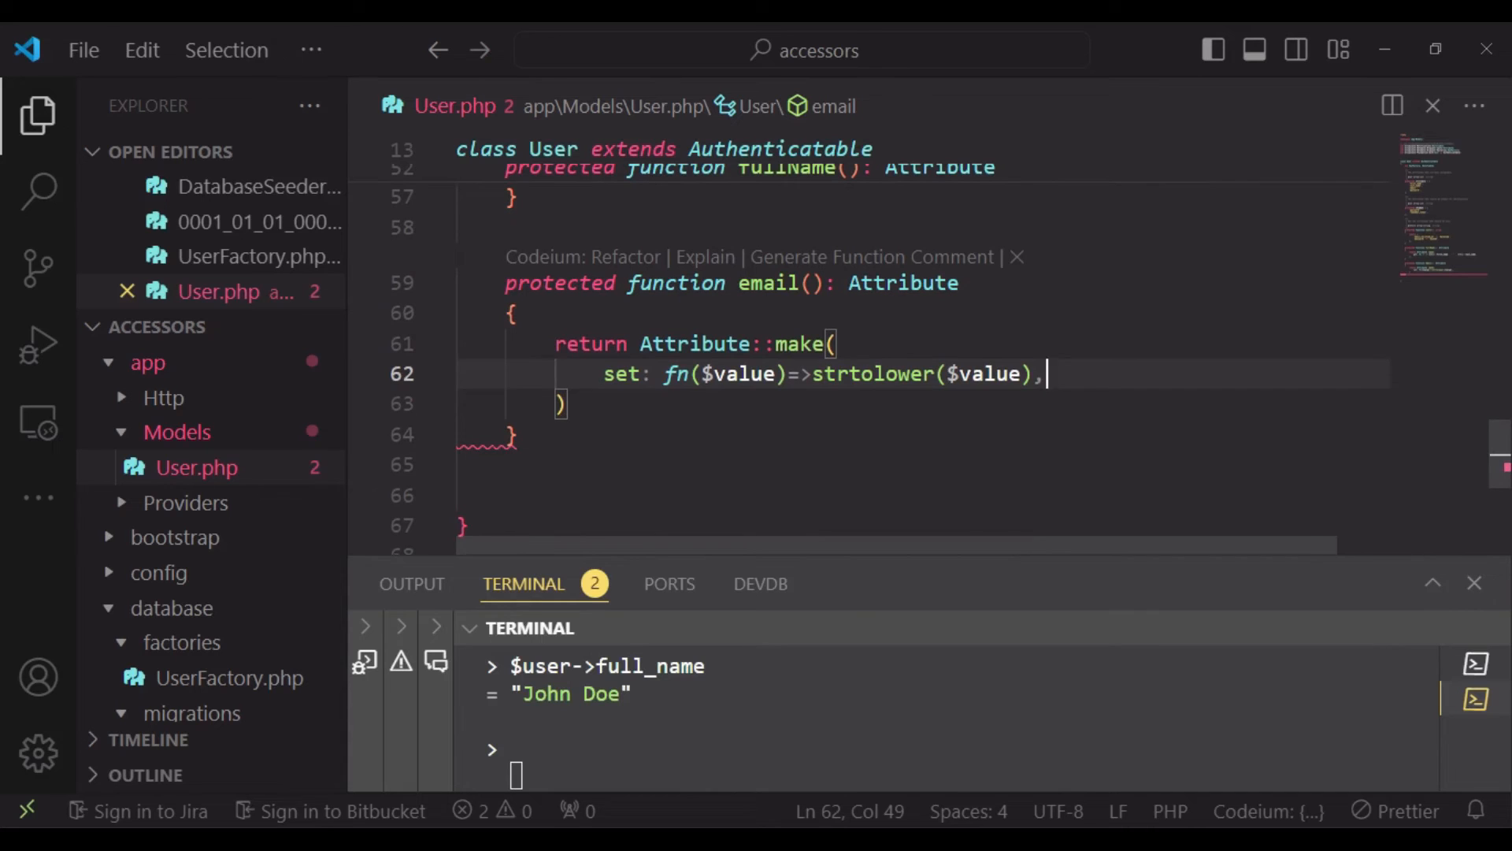
type(";")
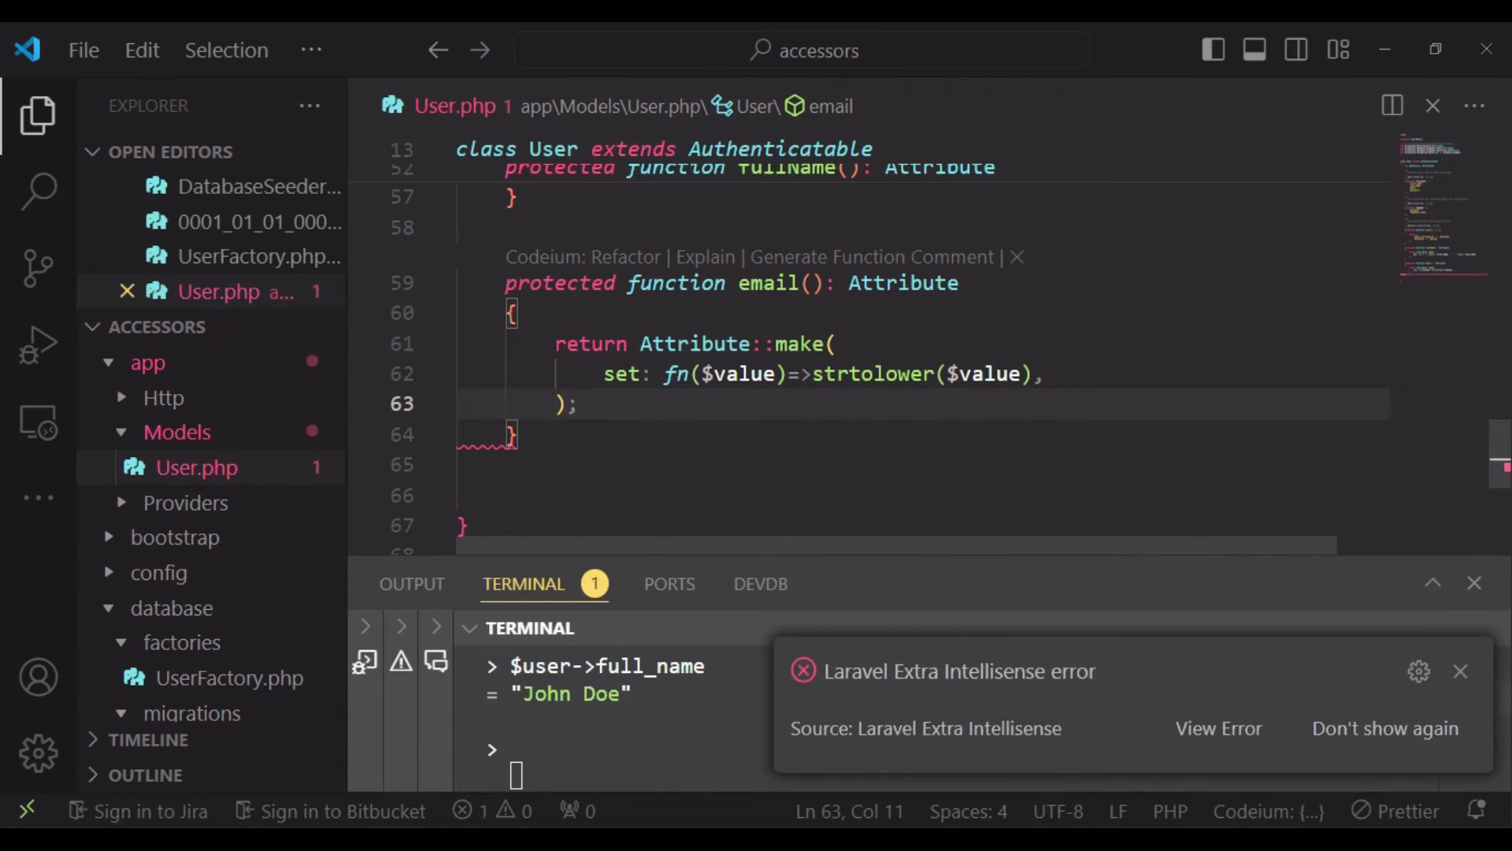
key("ctrl+s")
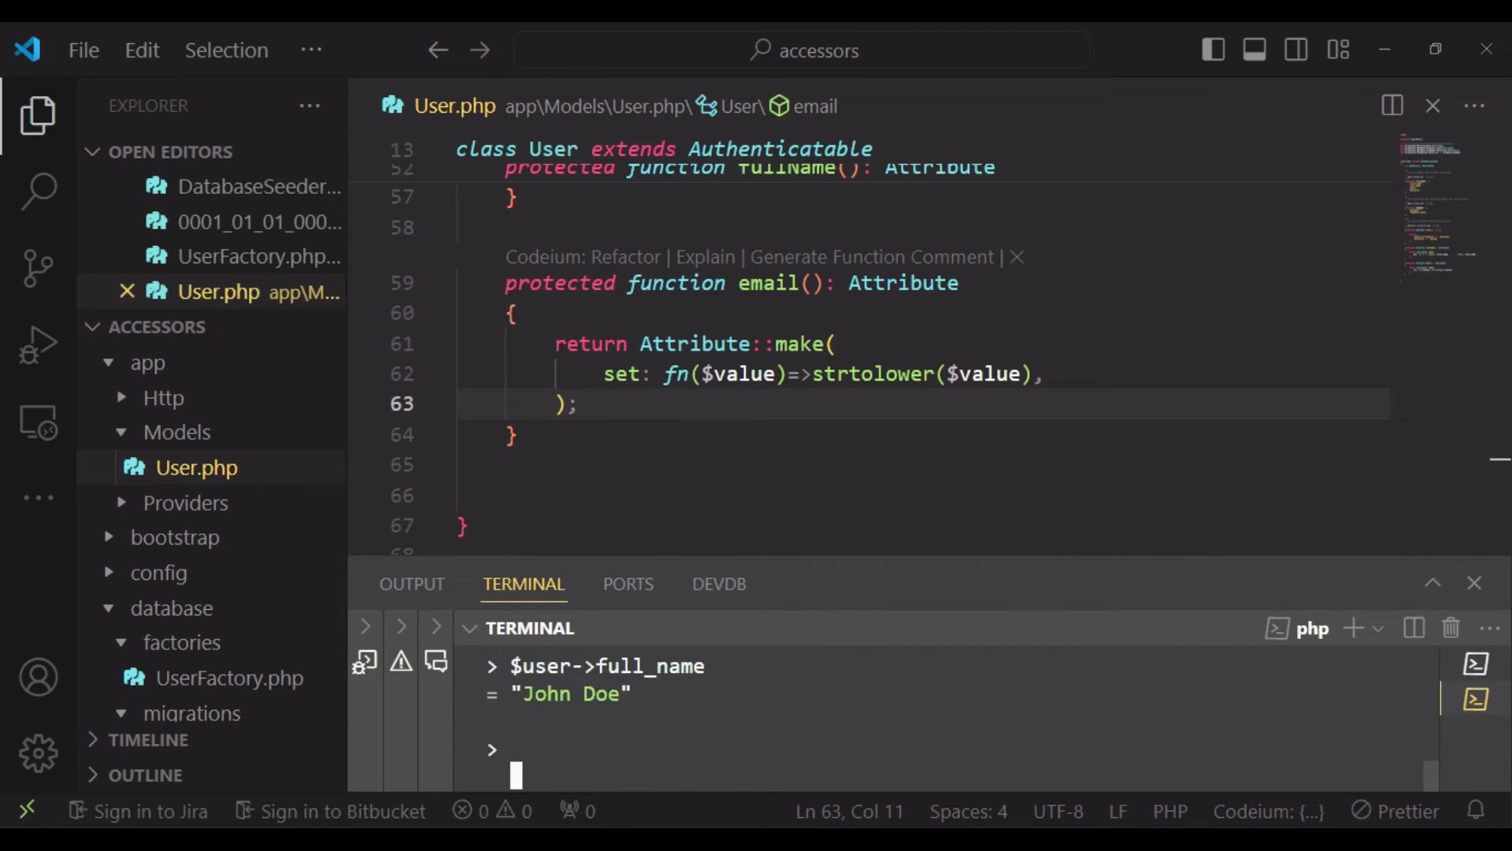
Exit the tinker session back to the PowerShell prompt.
type("exit")
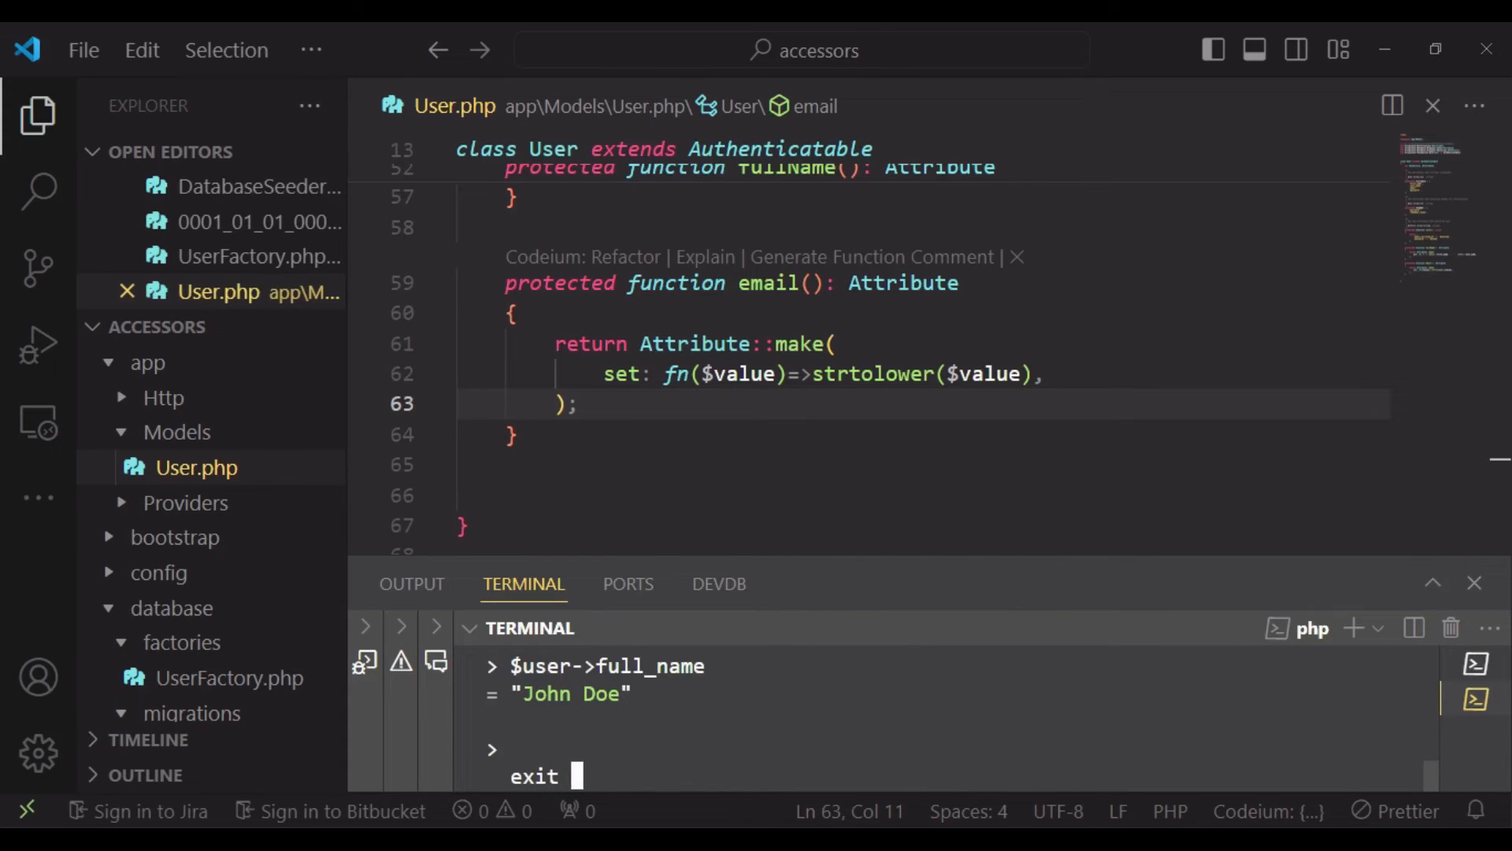
key("Enter")
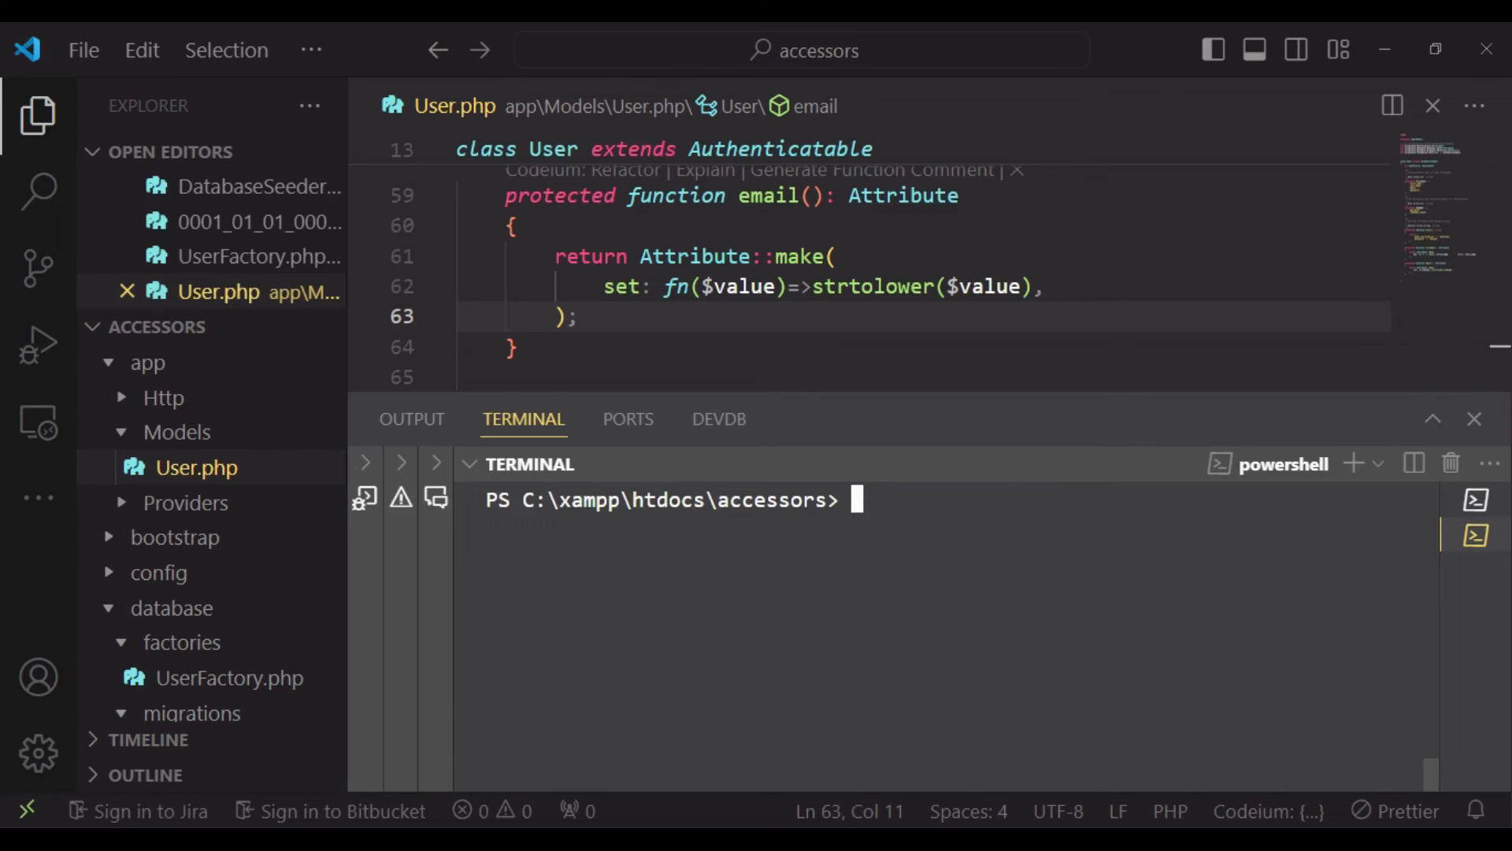
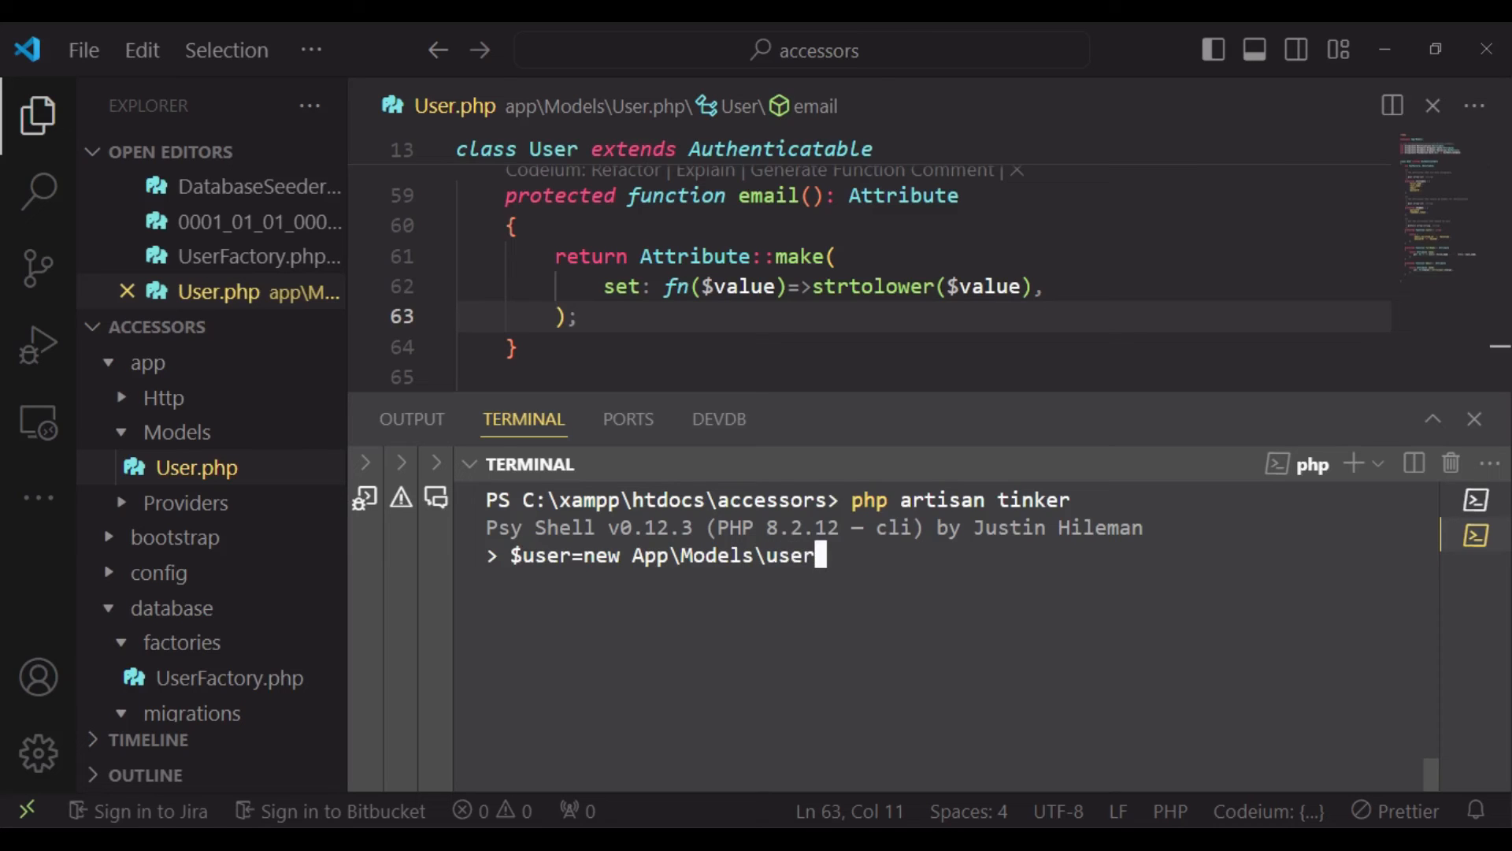
Restart tinker and create $user = new App\Models\User.
key("Enter")
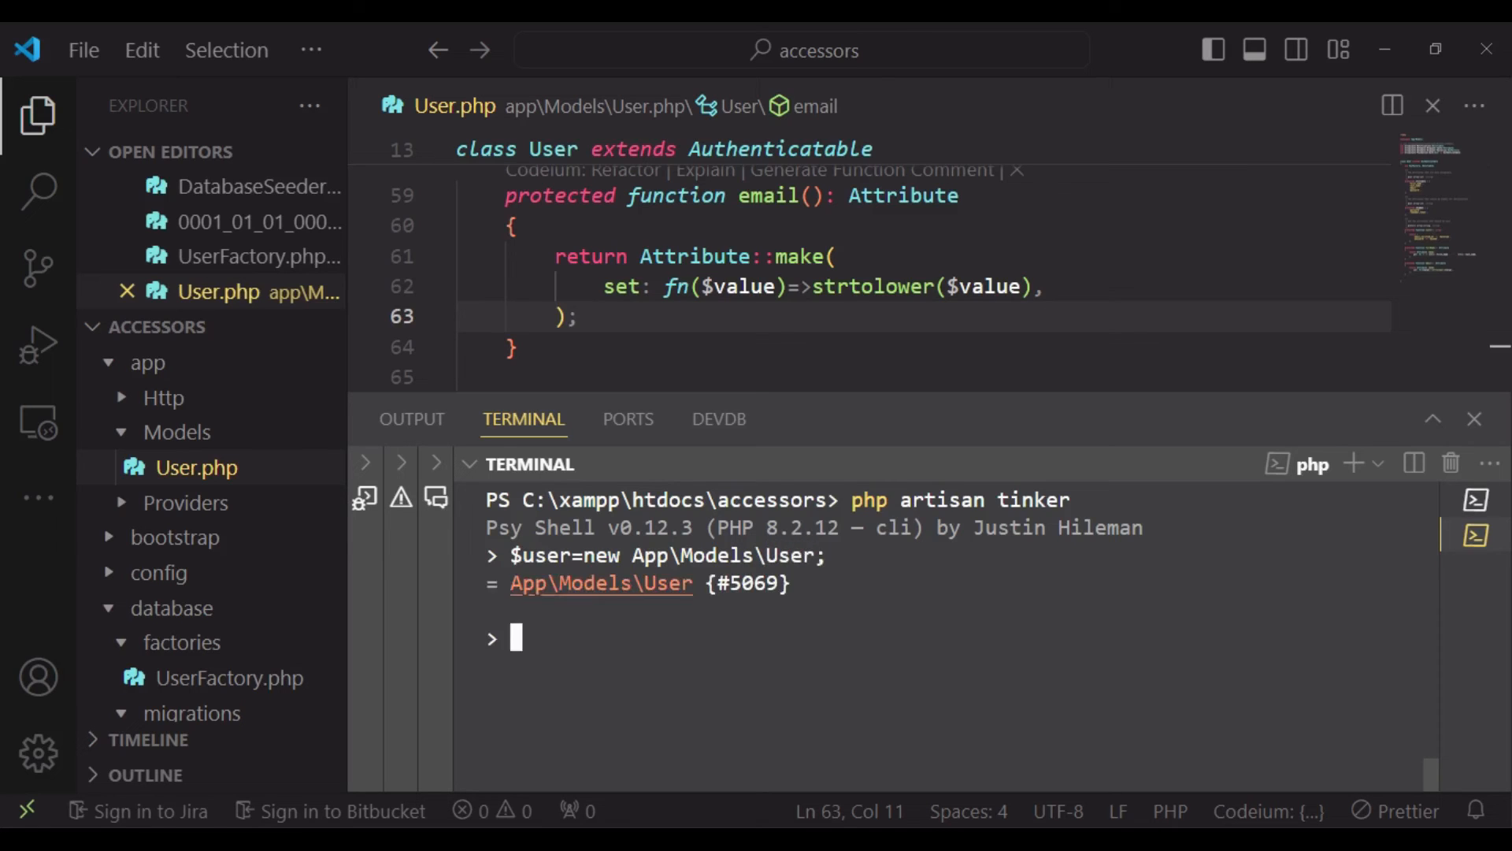
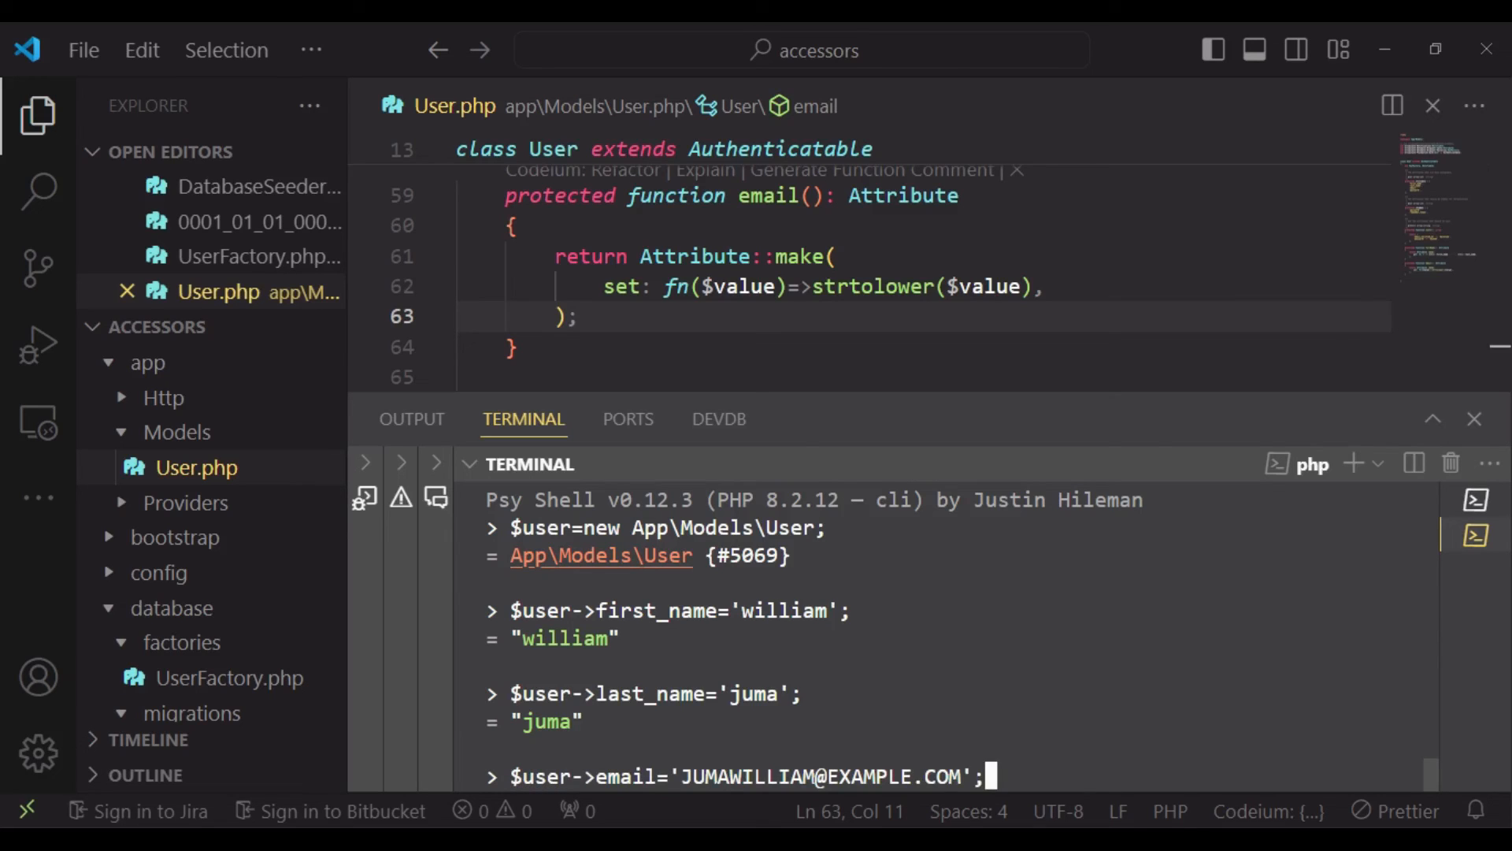
key("Enter")
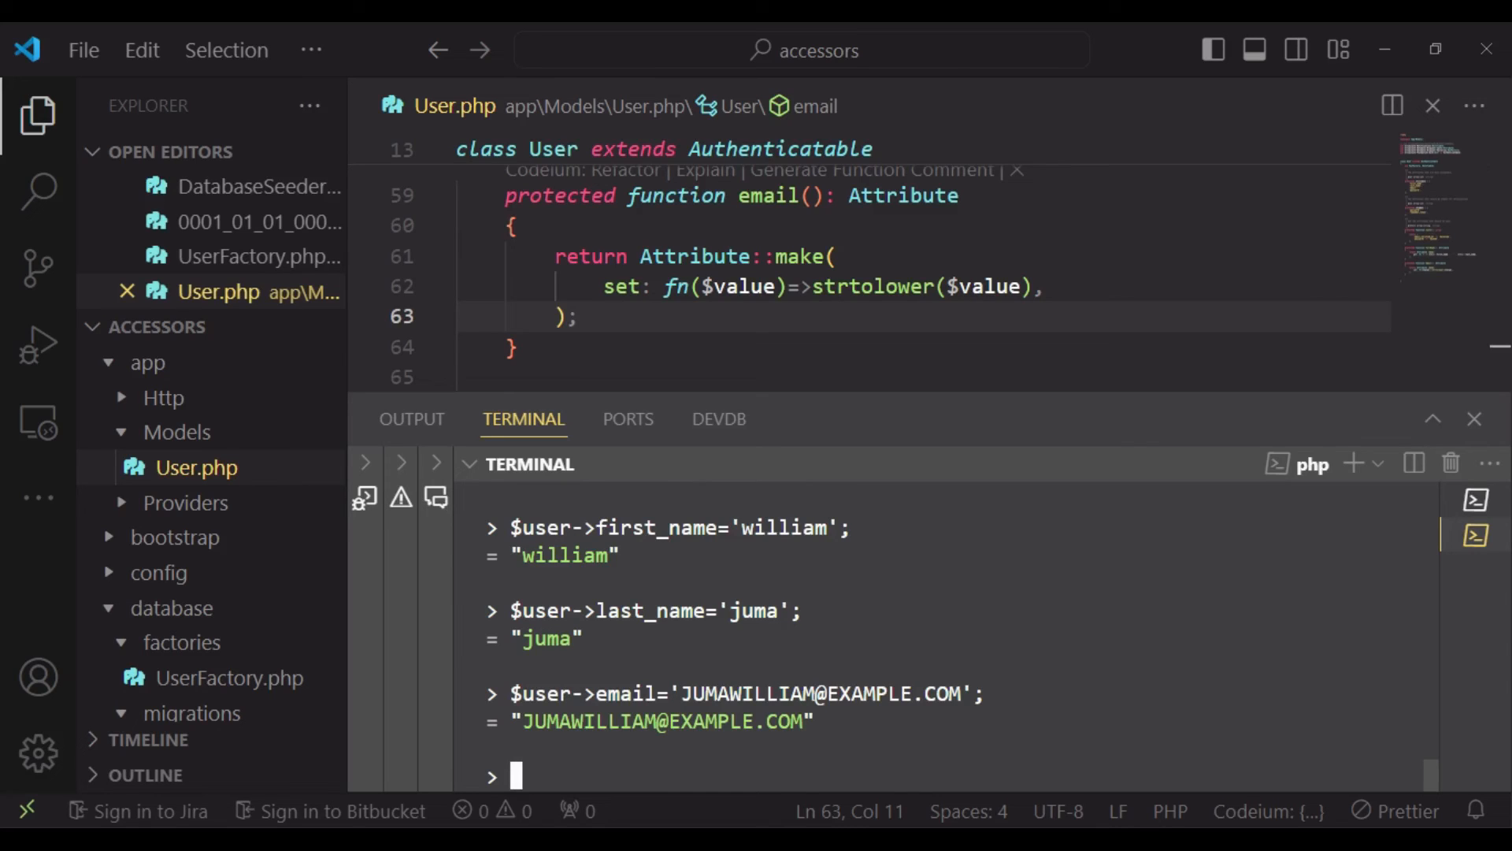
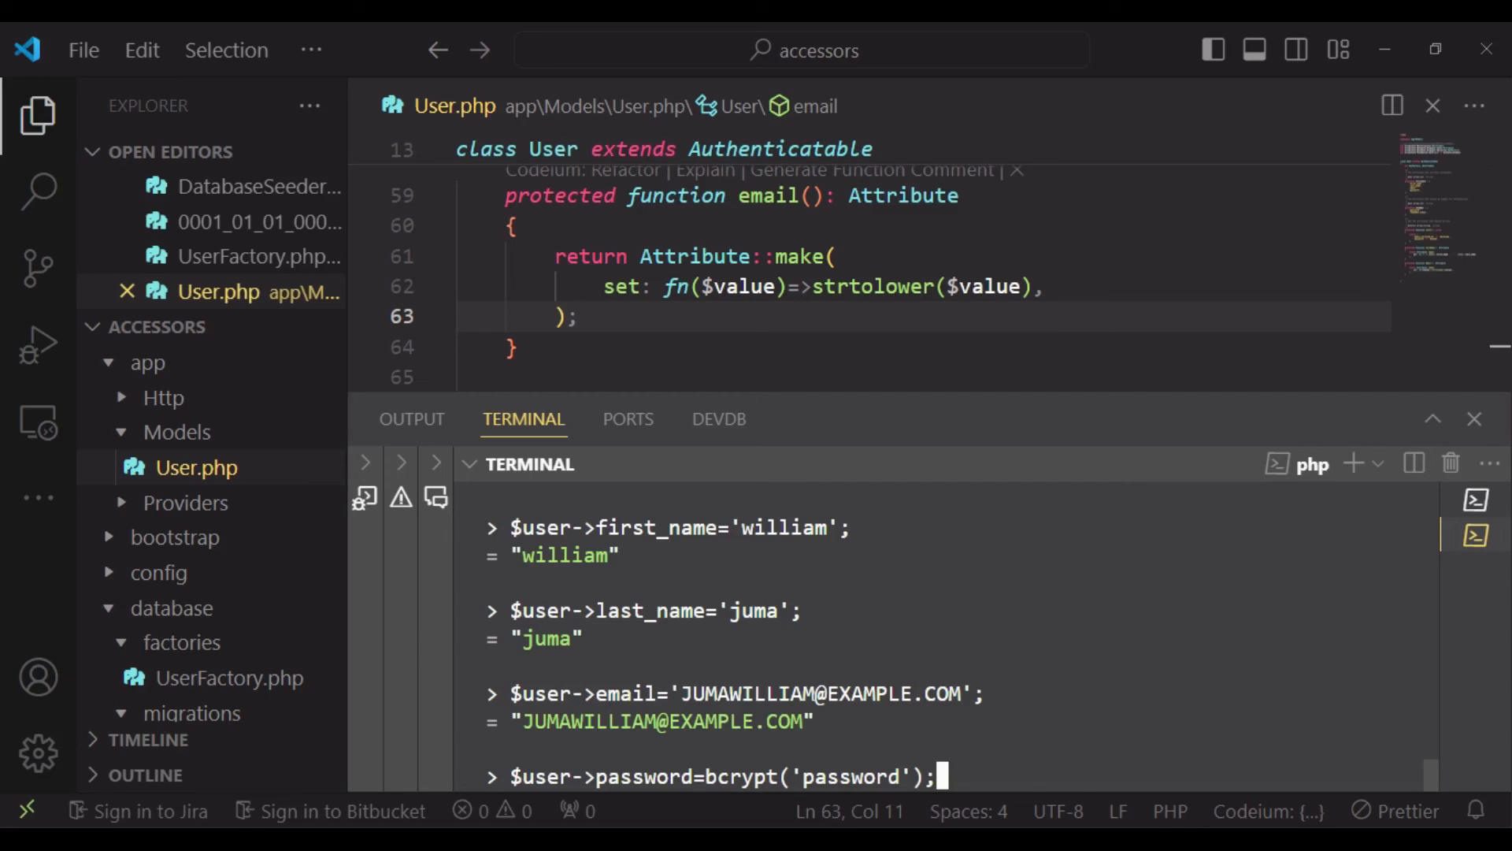
Assign bcrypt('password'), run $user->save() returning true, then exit tinker.
key("Enter")
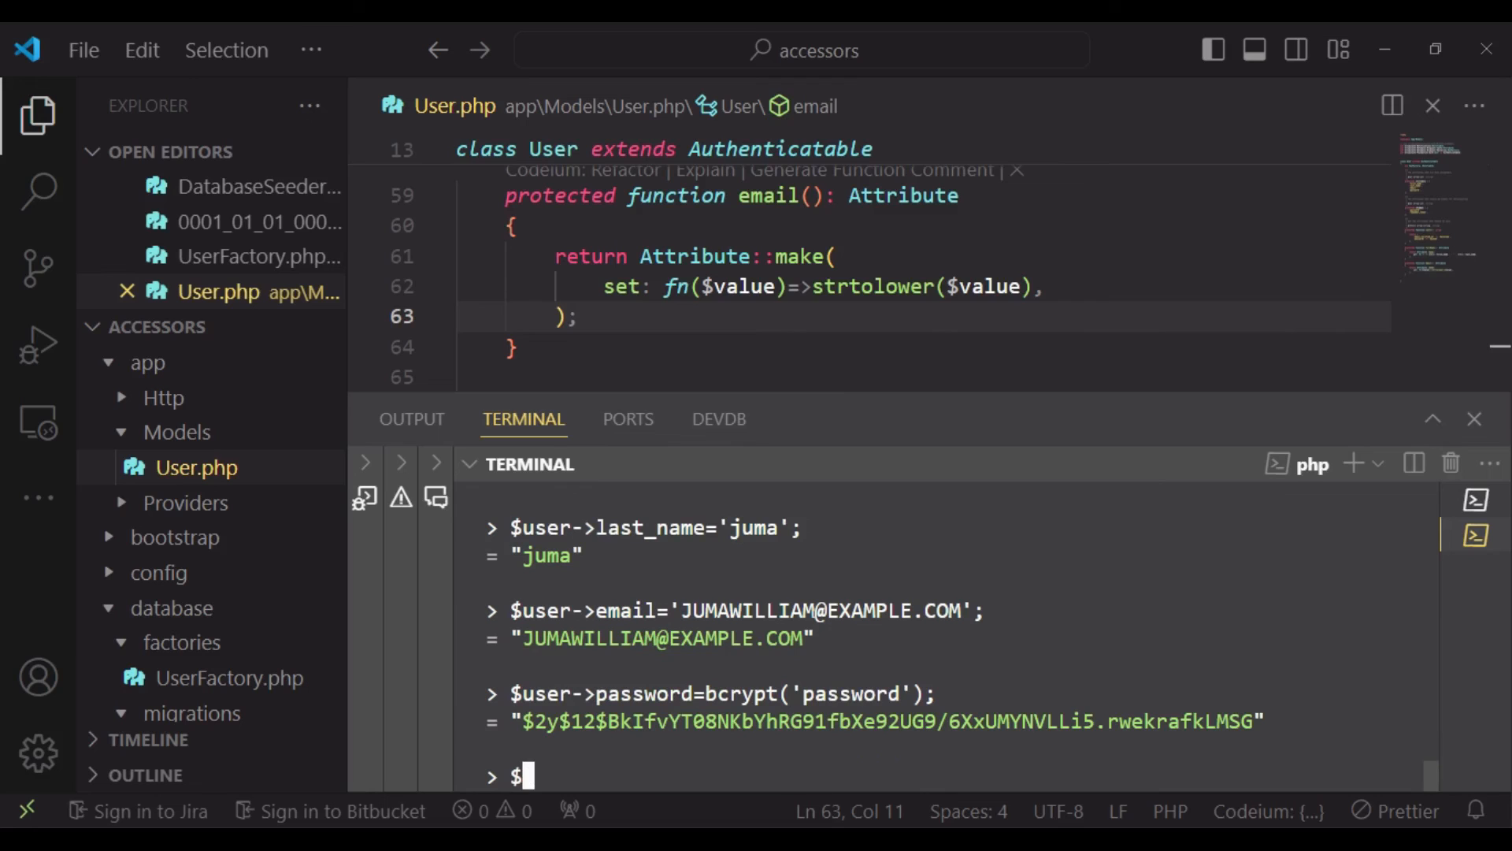
type("user-")
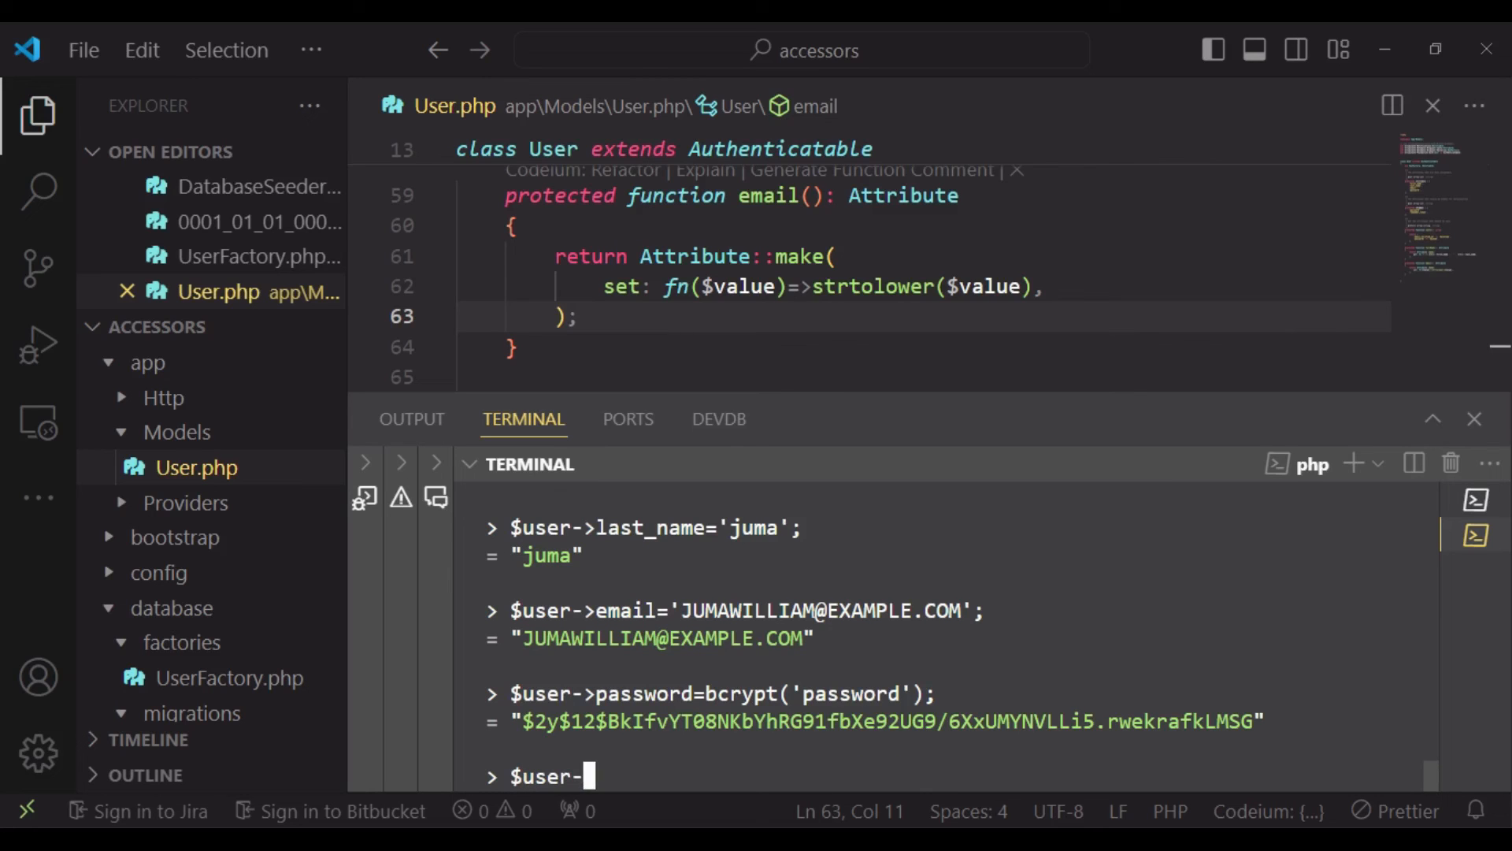
type(">save")
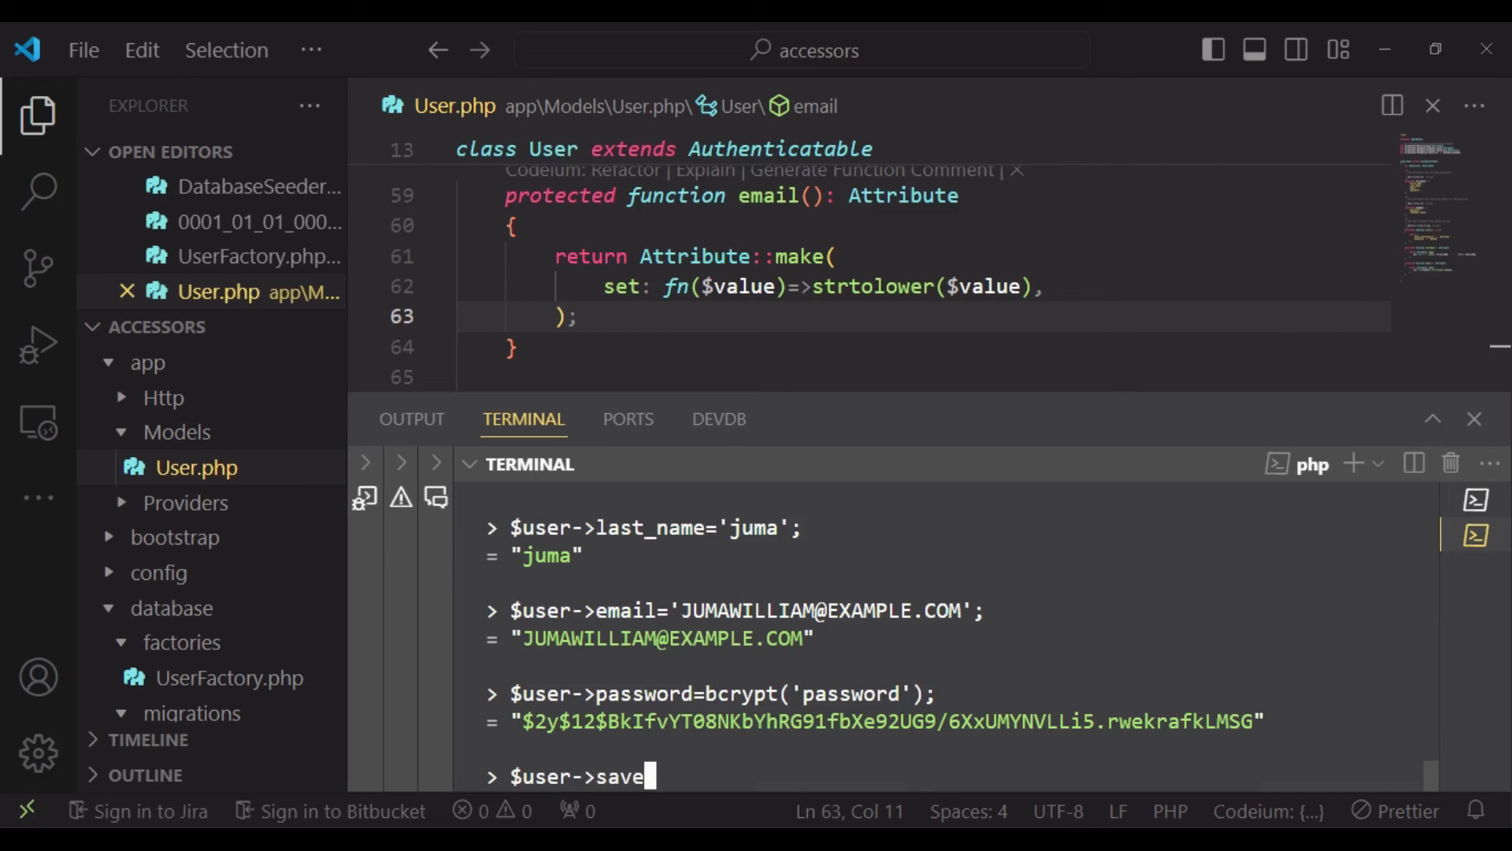
key("Enter")
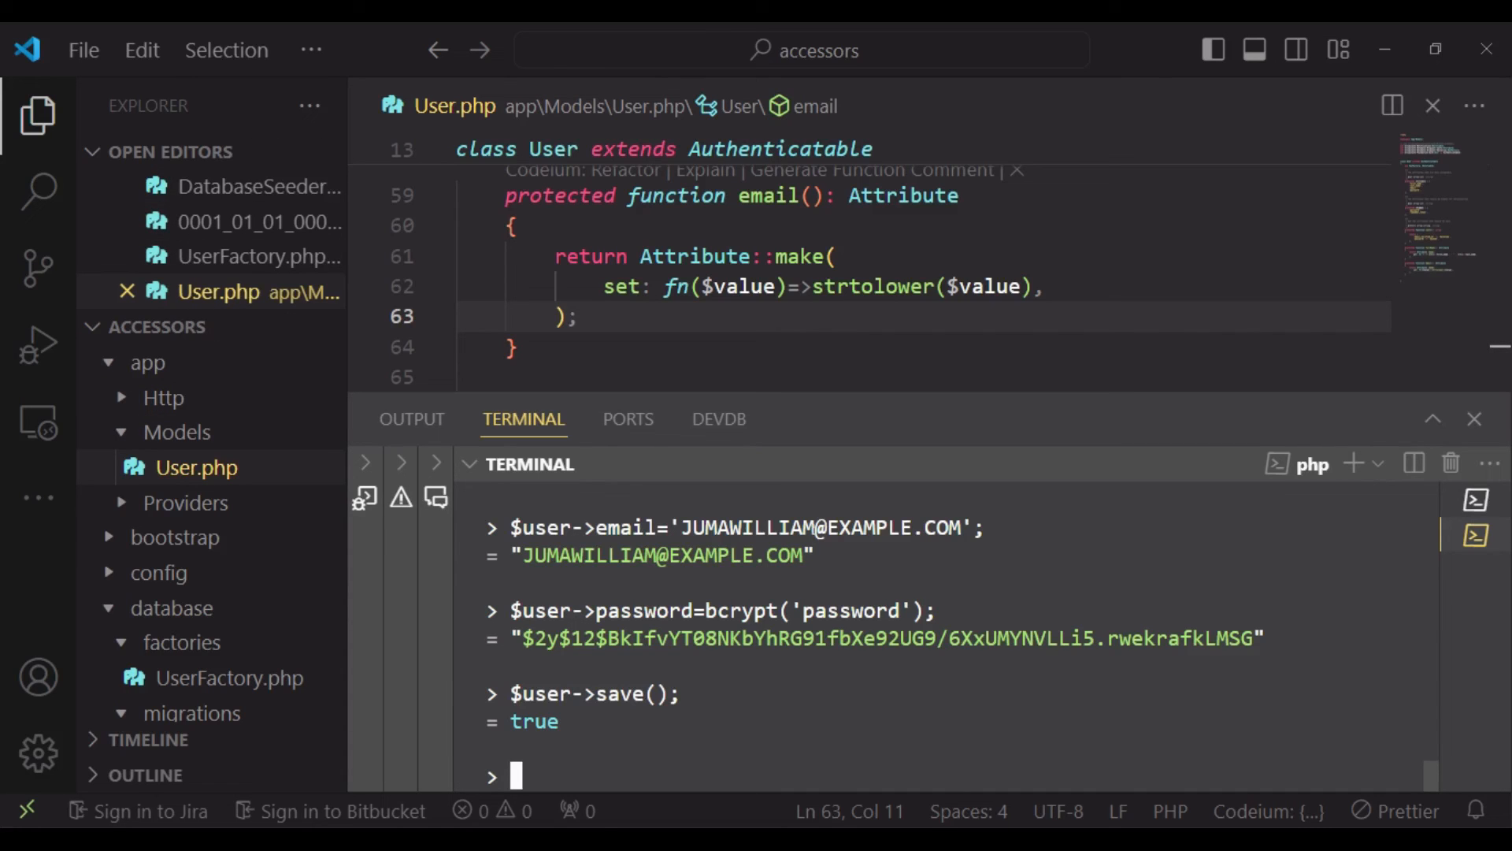
type("exit")
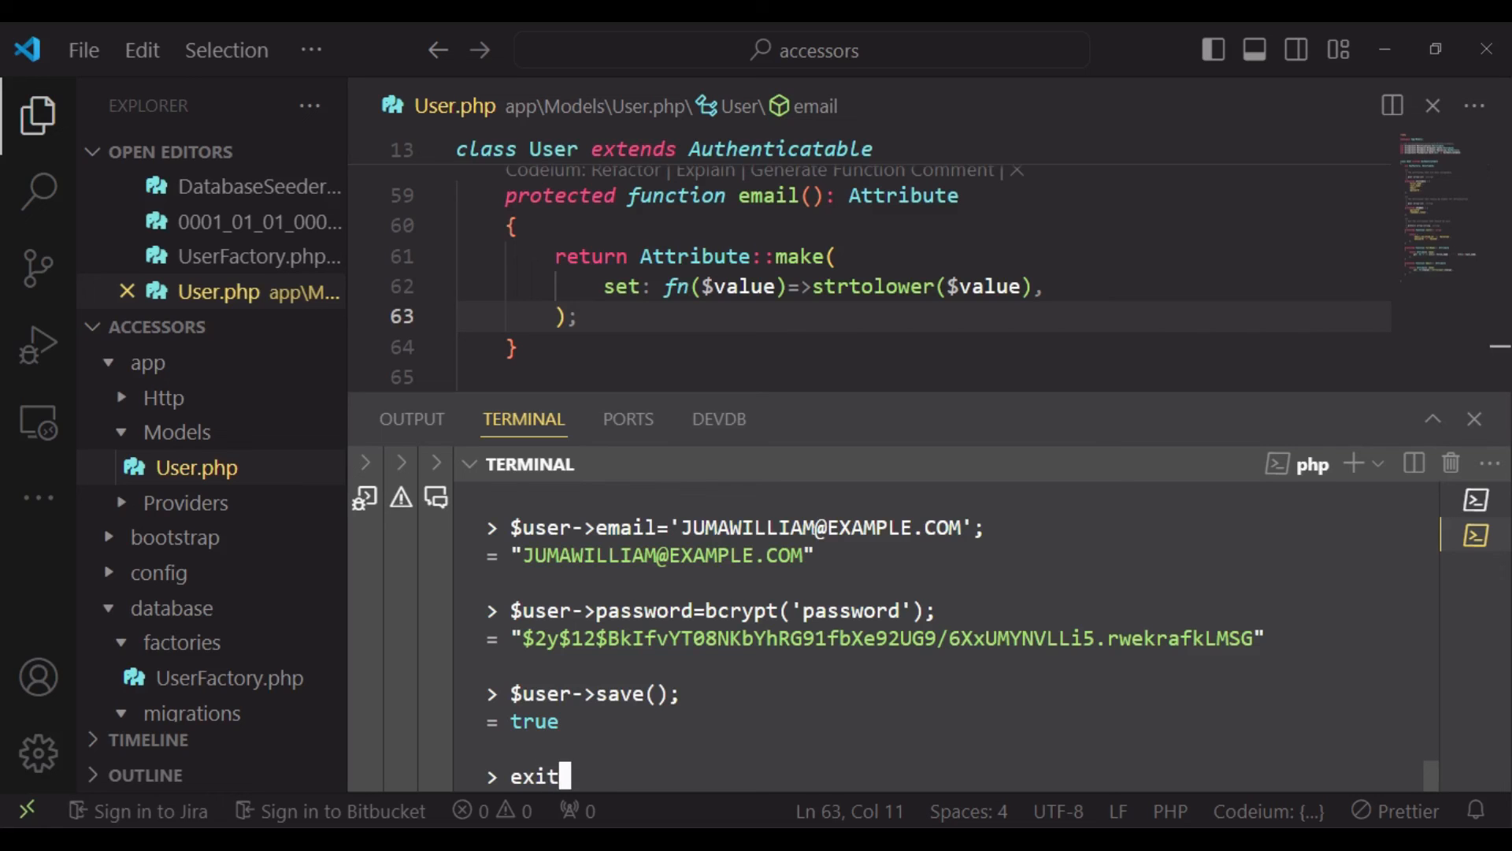
key("Enter")
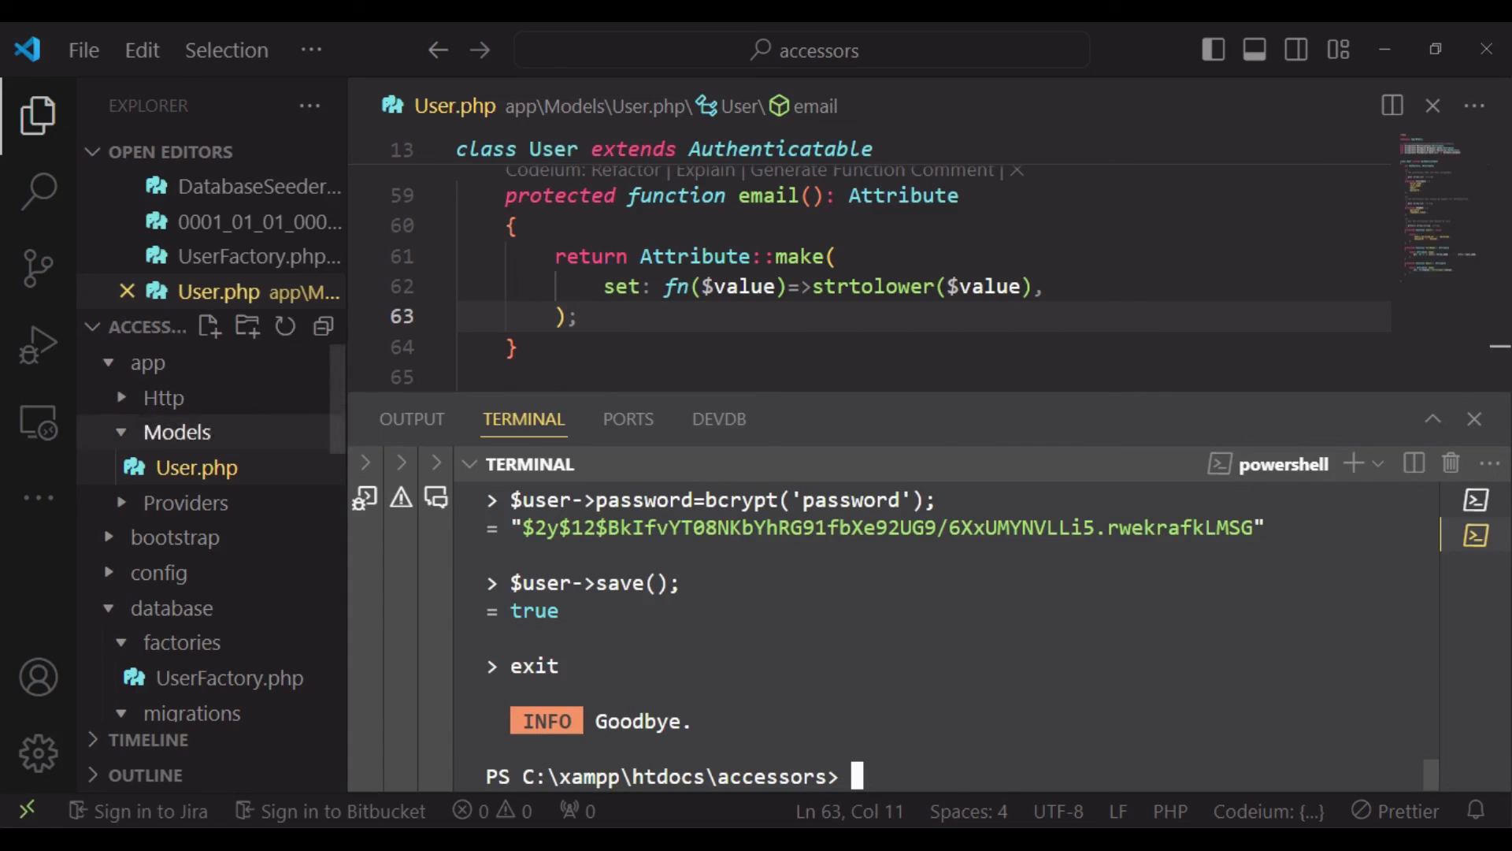
mouse_move(32, 496)
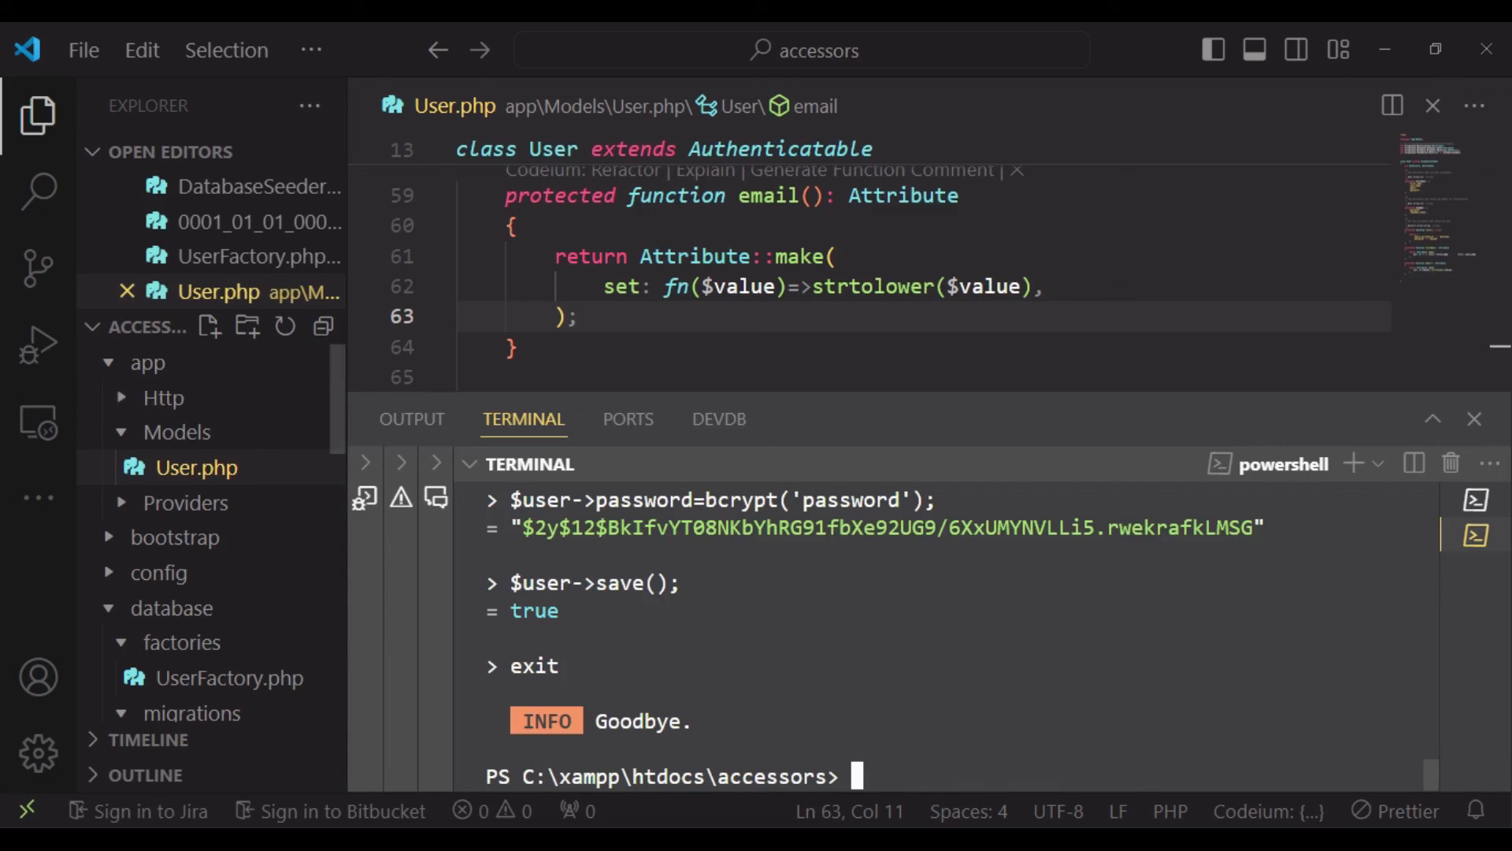
Open database.sqlite in the SQLite viewer from the Explorer.
scroll("down", 3)
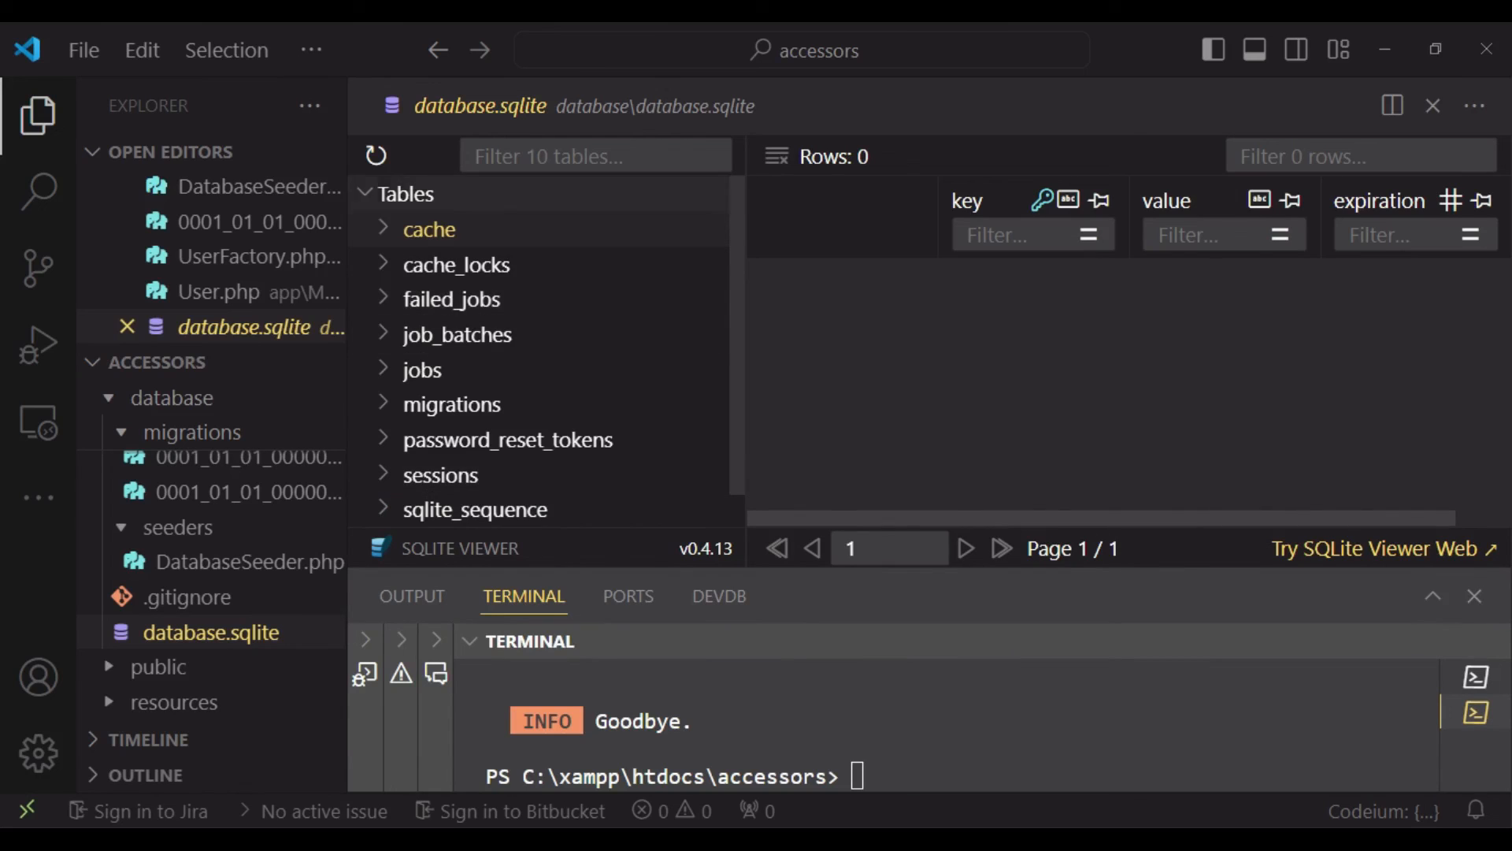
scroll("down", 3)
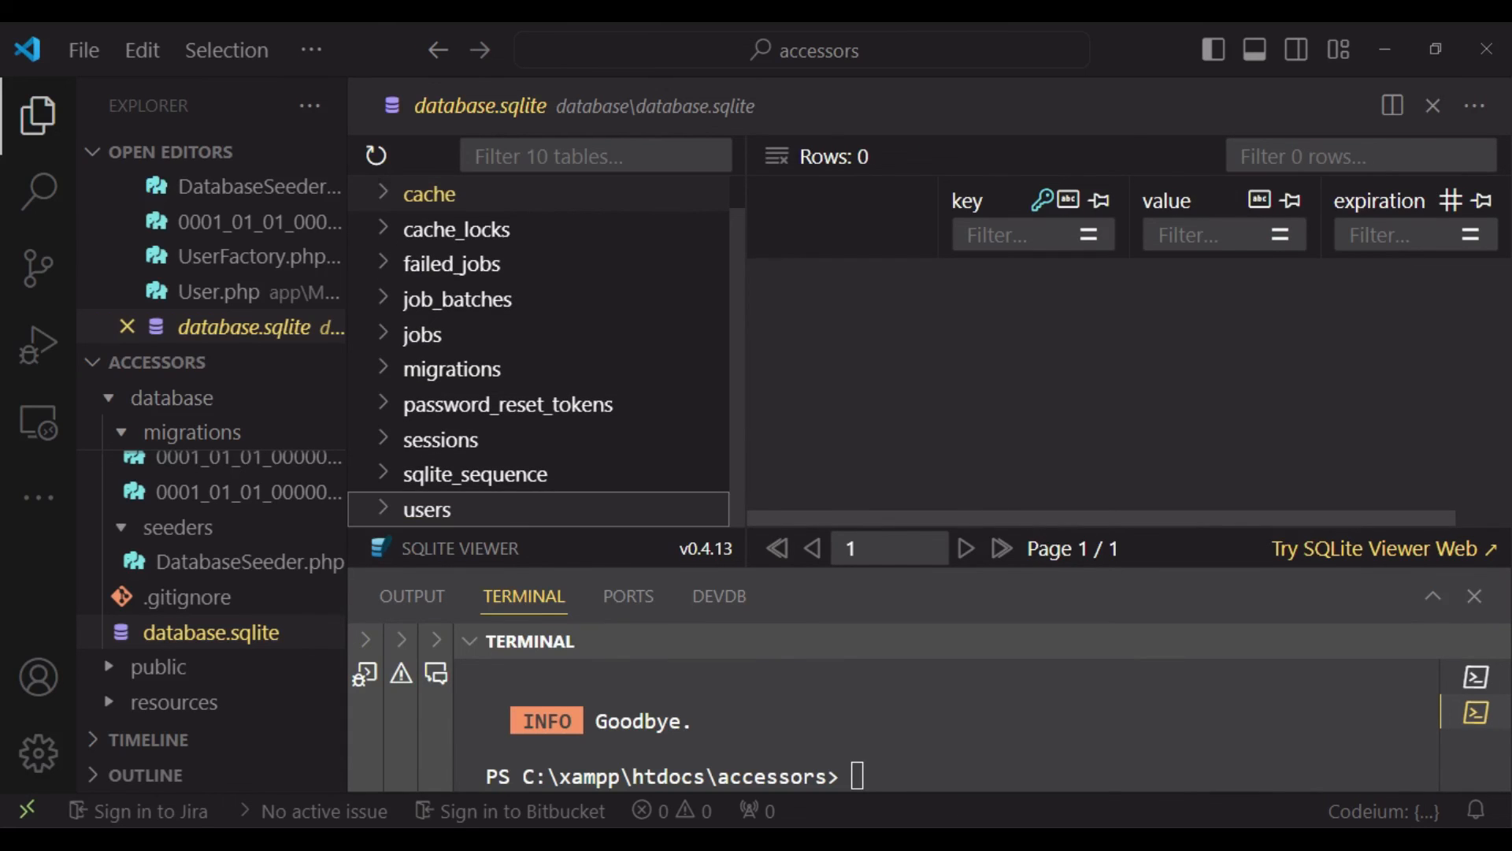
left_click(427, 511)
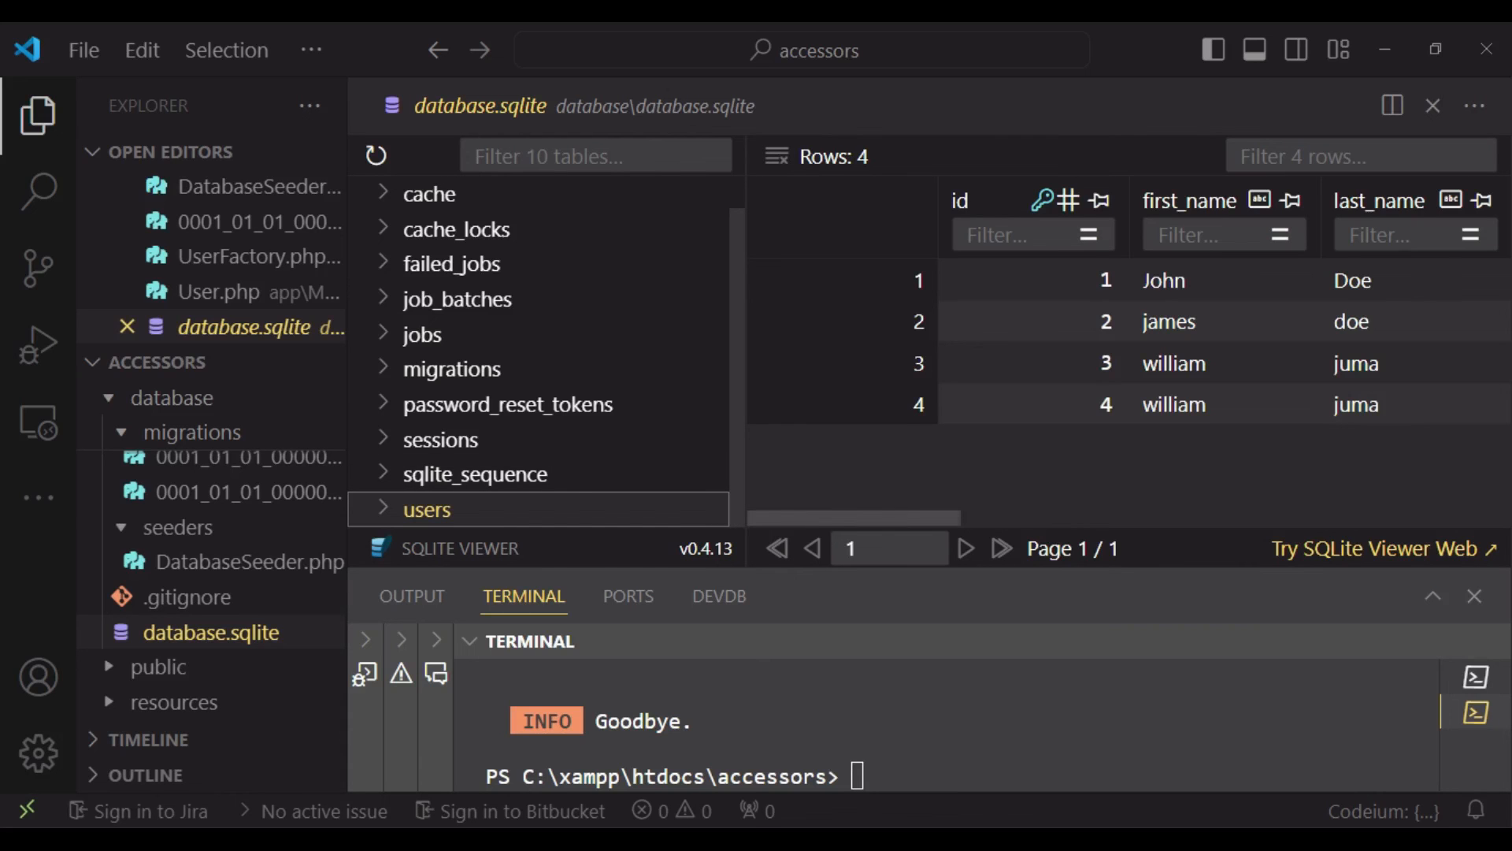
scroll("right", 3)
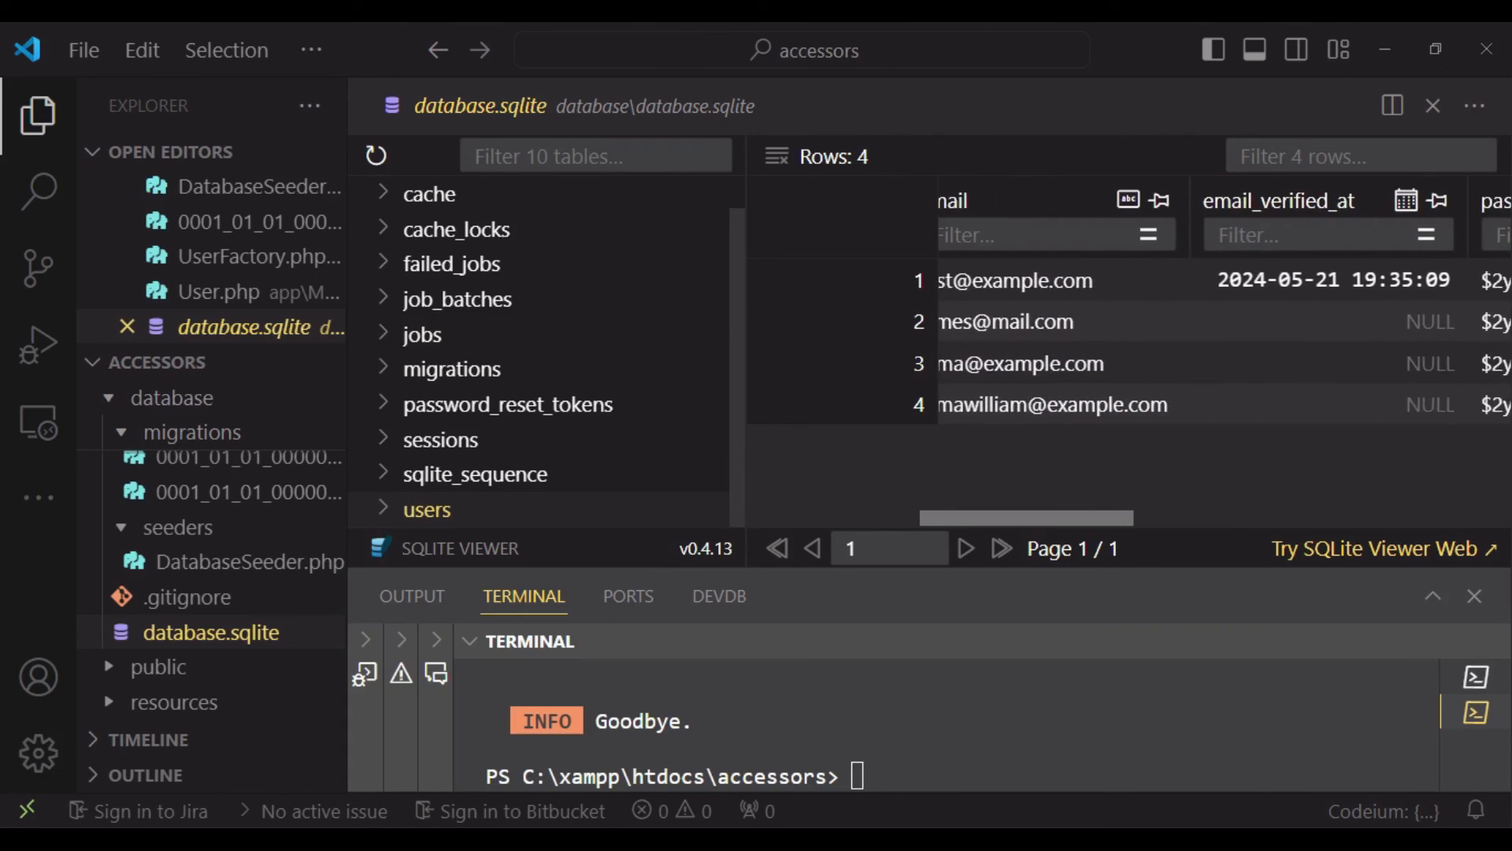
scroll("left", 3)
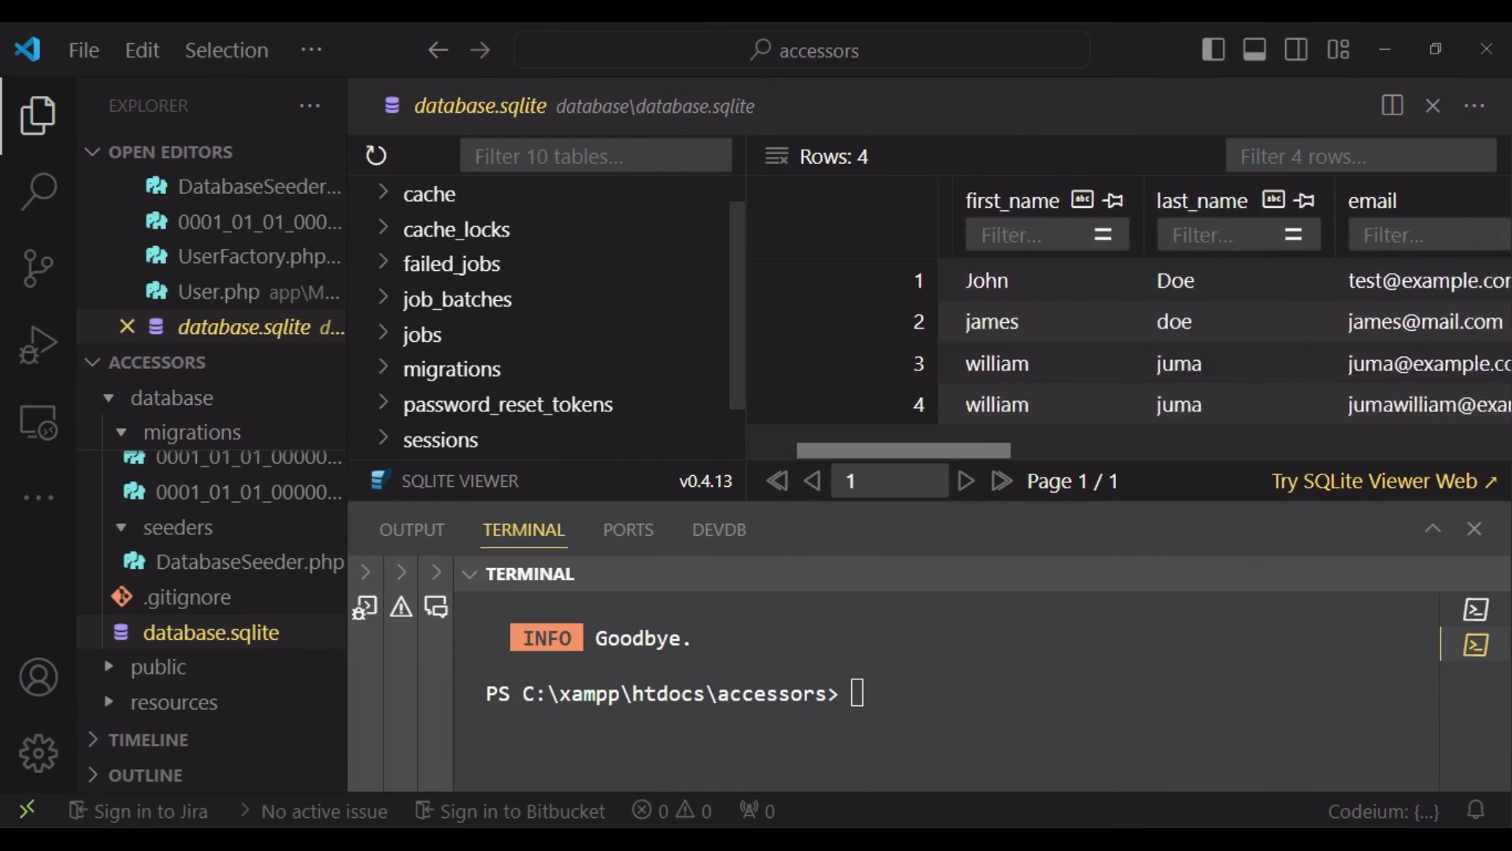
scroll("right", 3)
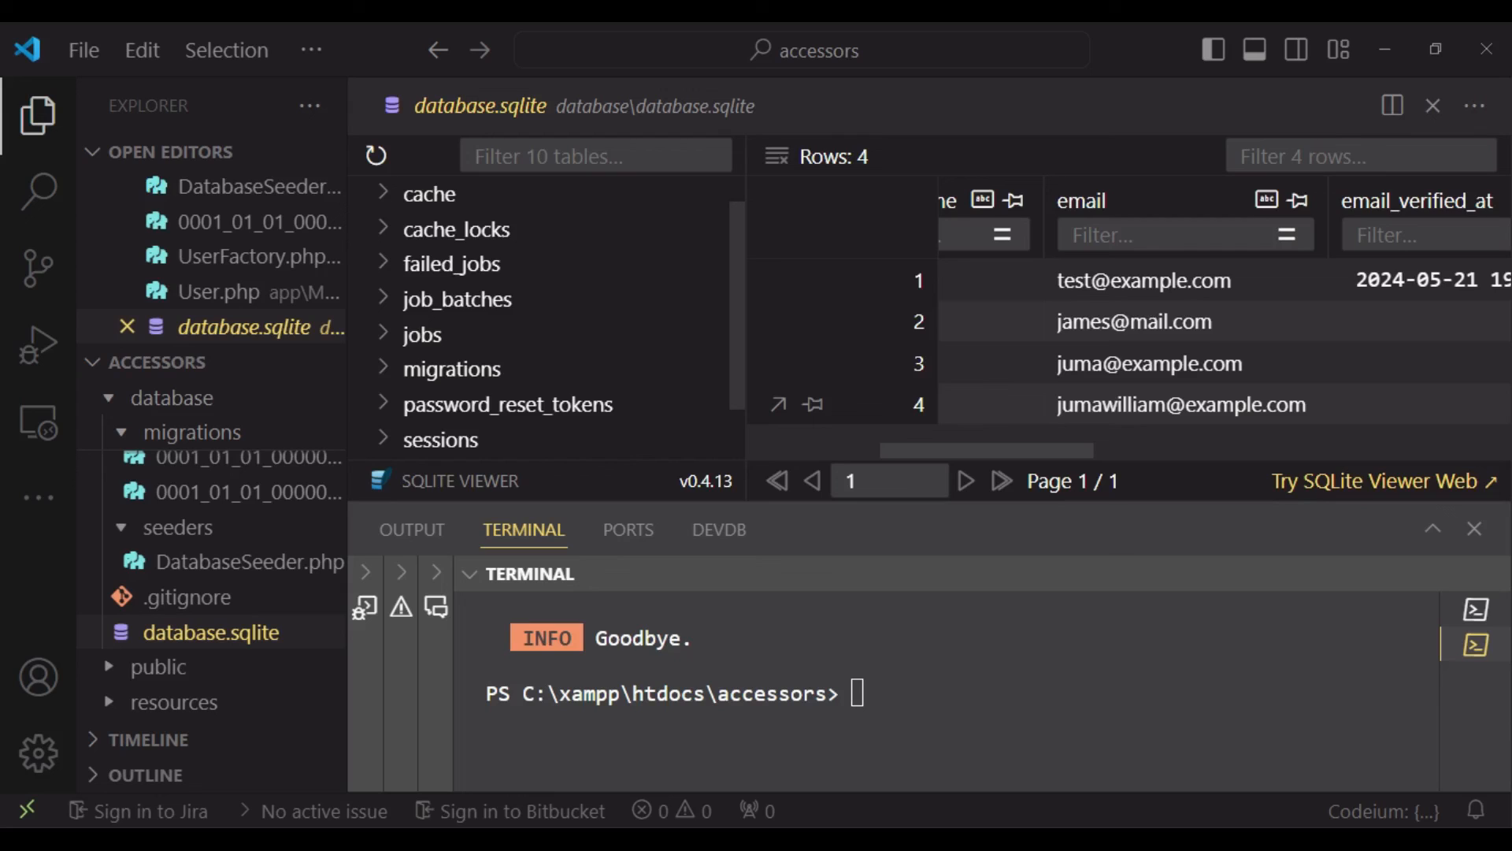
mouse_move(1182, 405)
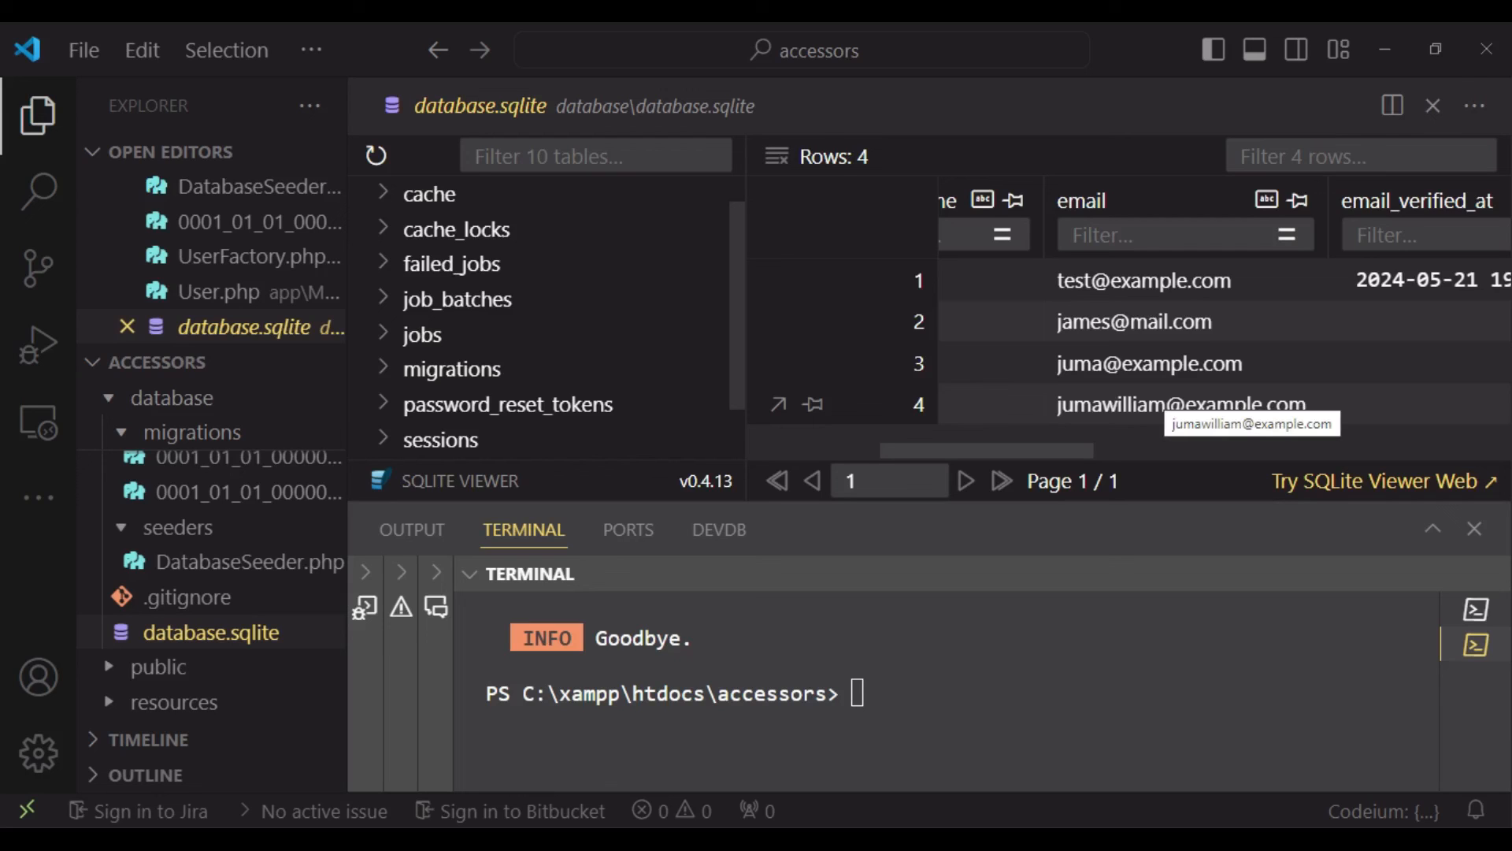